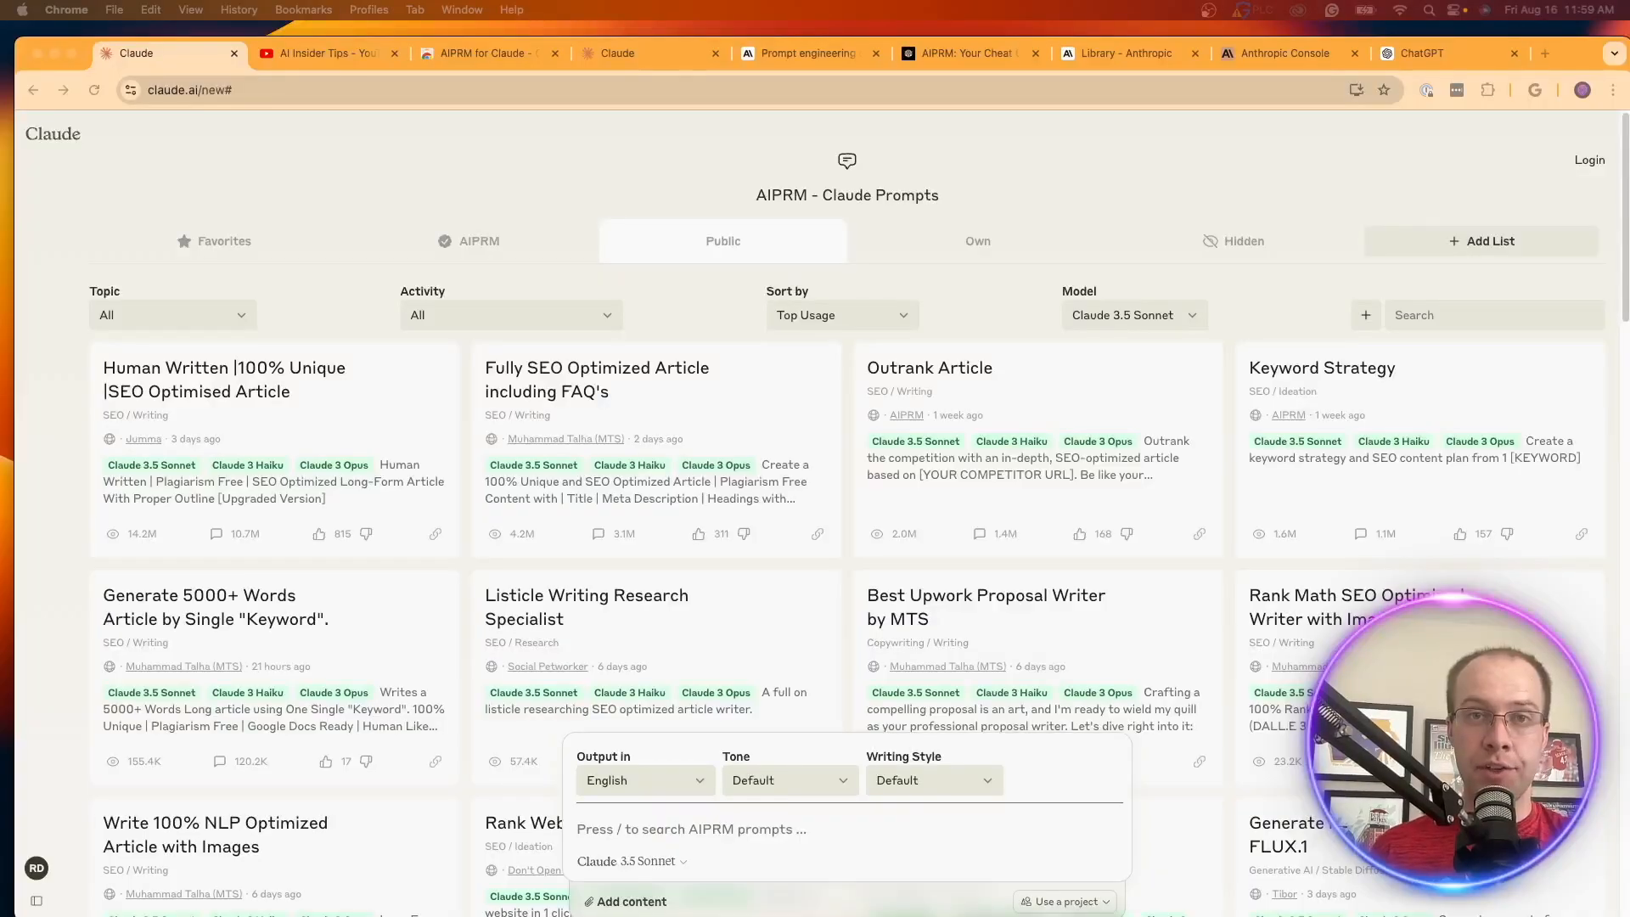
mouse_move(1402, 479)
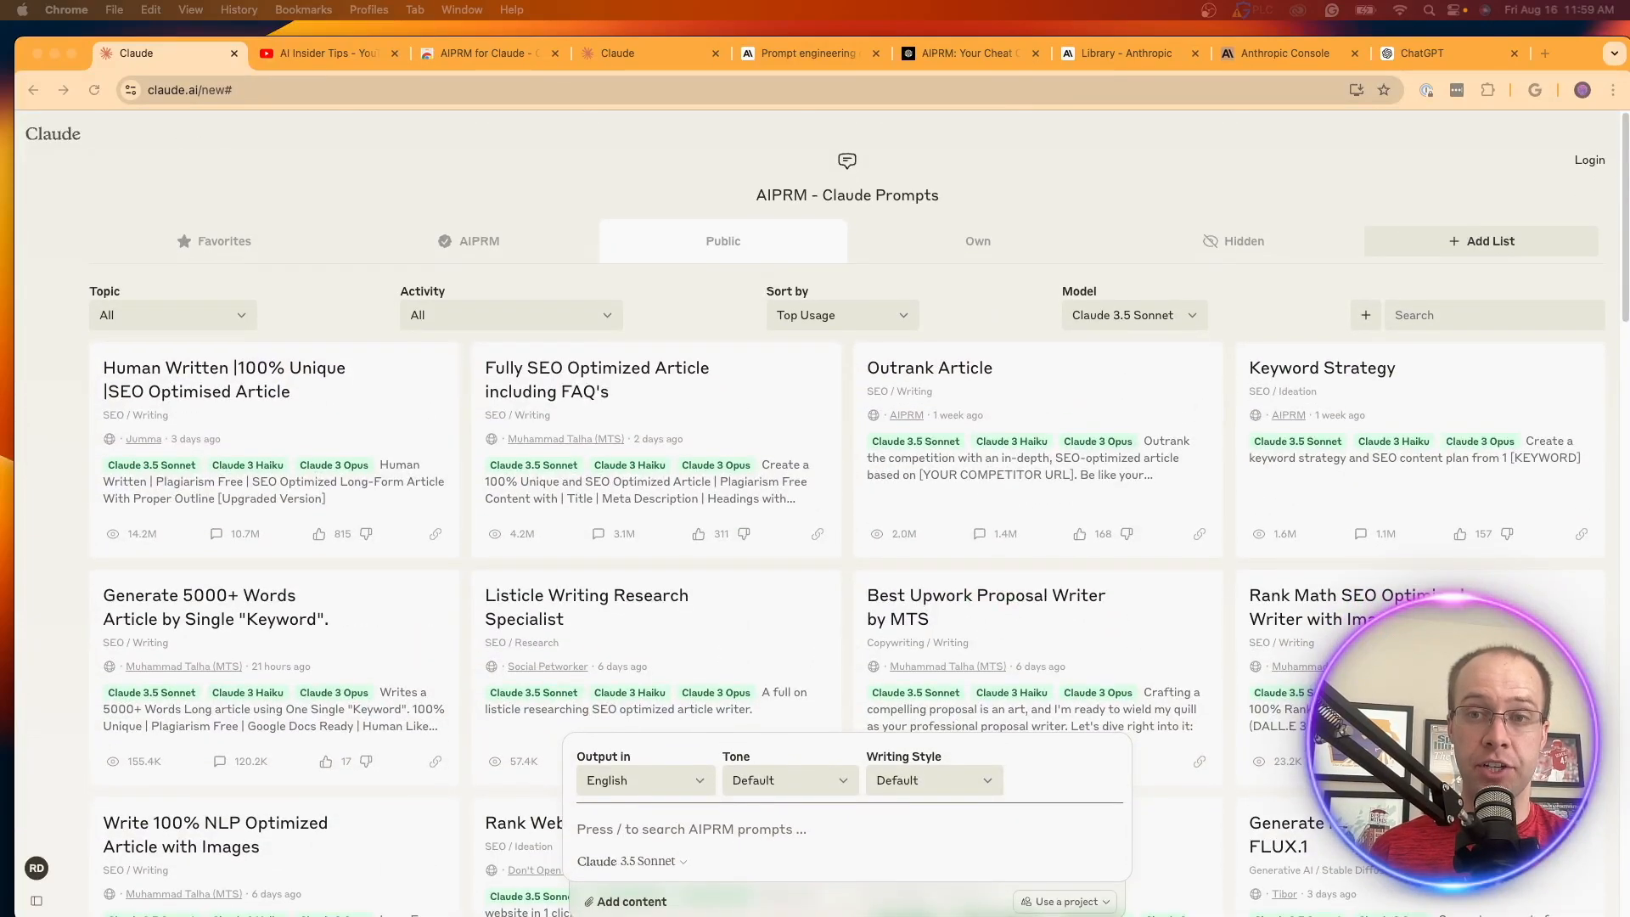
Step: Scroll through the AI Insider Tips channel's video uploads, then return to Claude
click(316, 52)
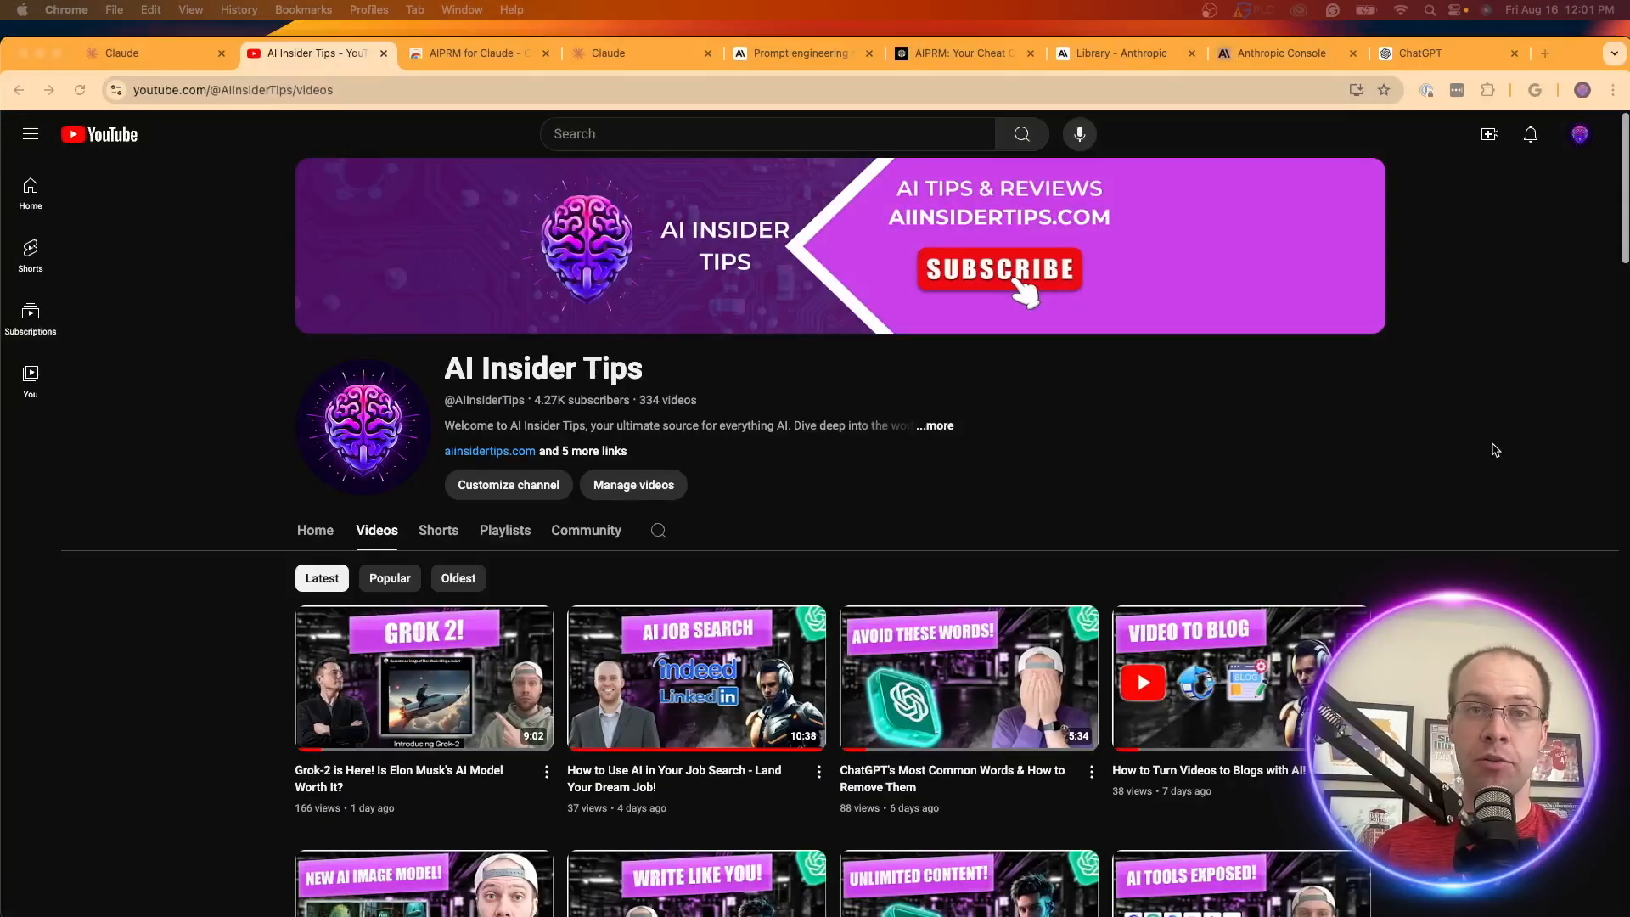
scroll(down, 3)
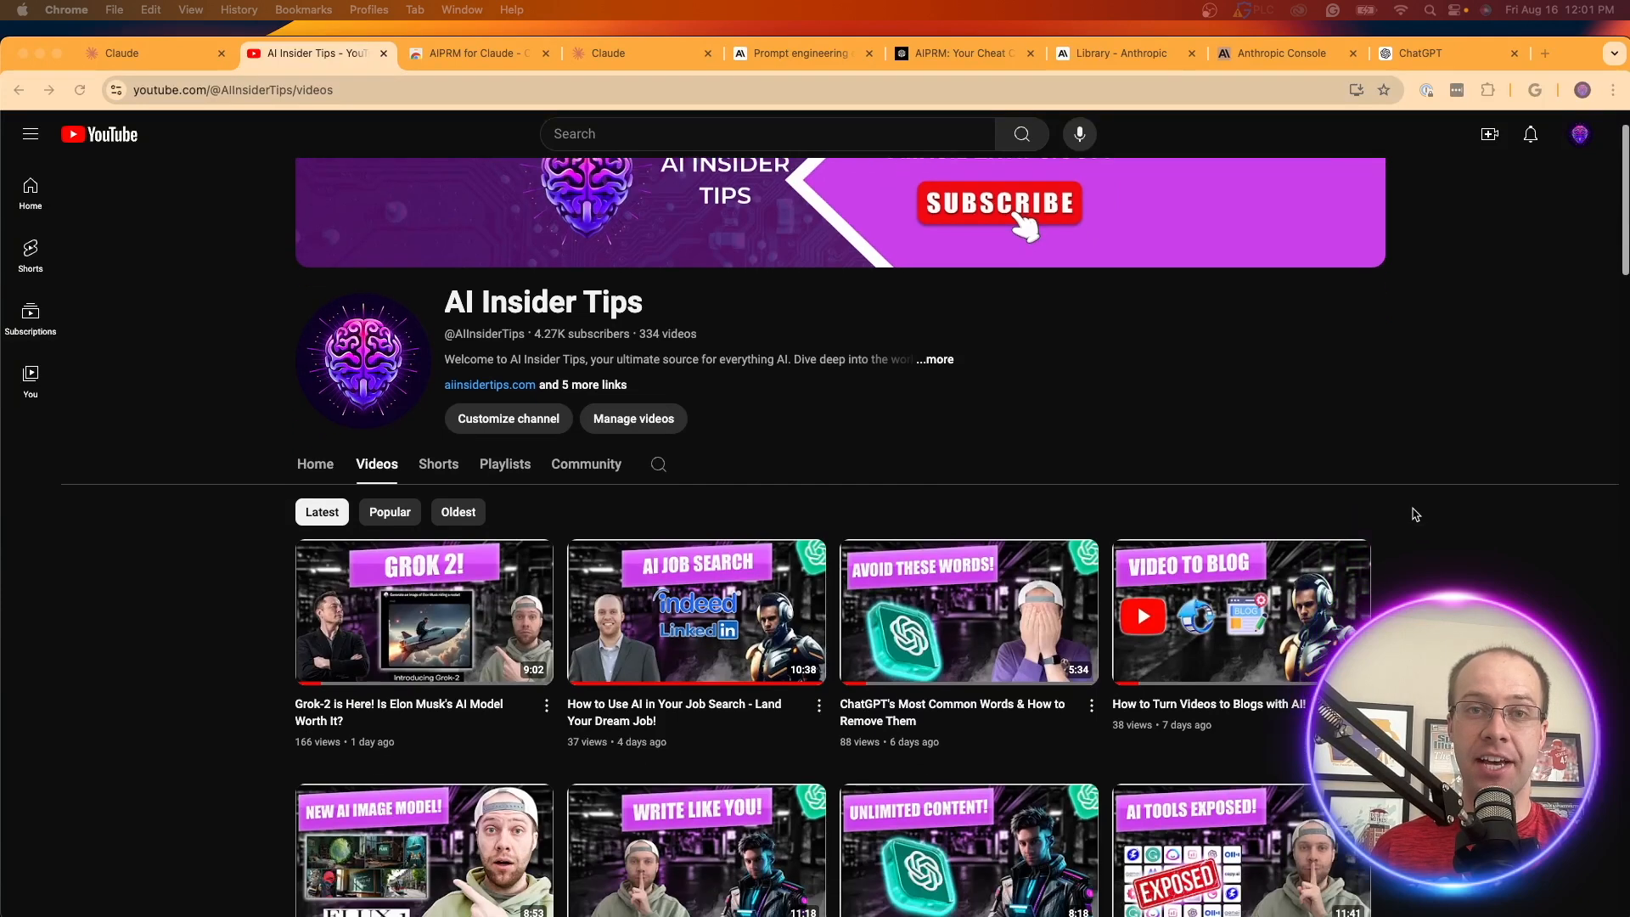
scroll(down, 3)
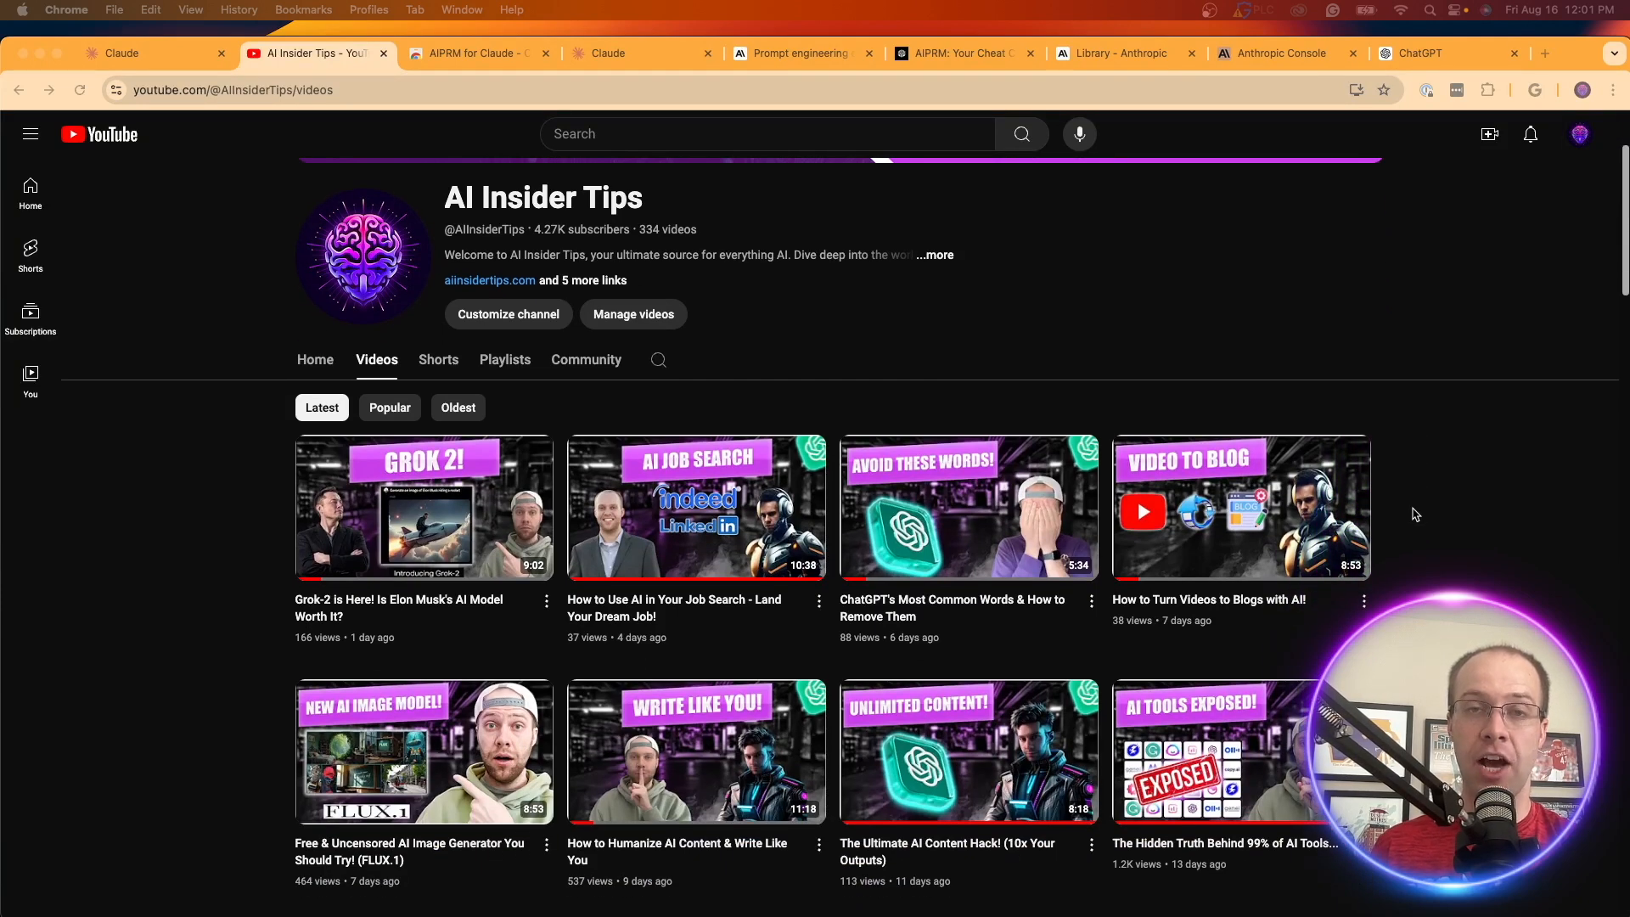
scroll(down, 3)
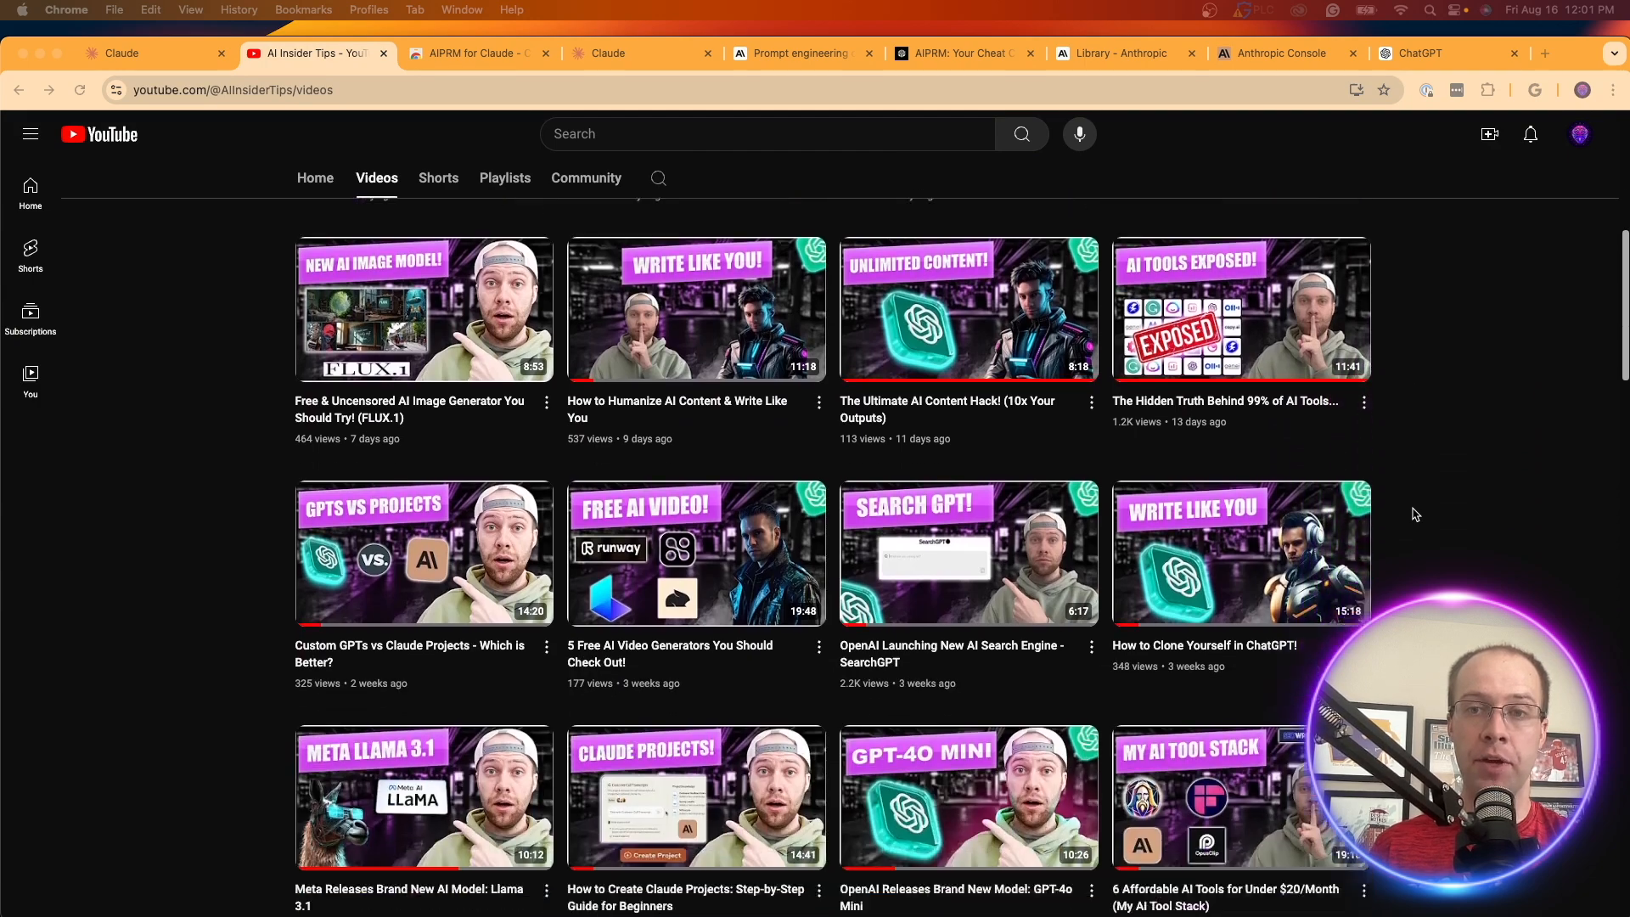
scroll(down, 3)
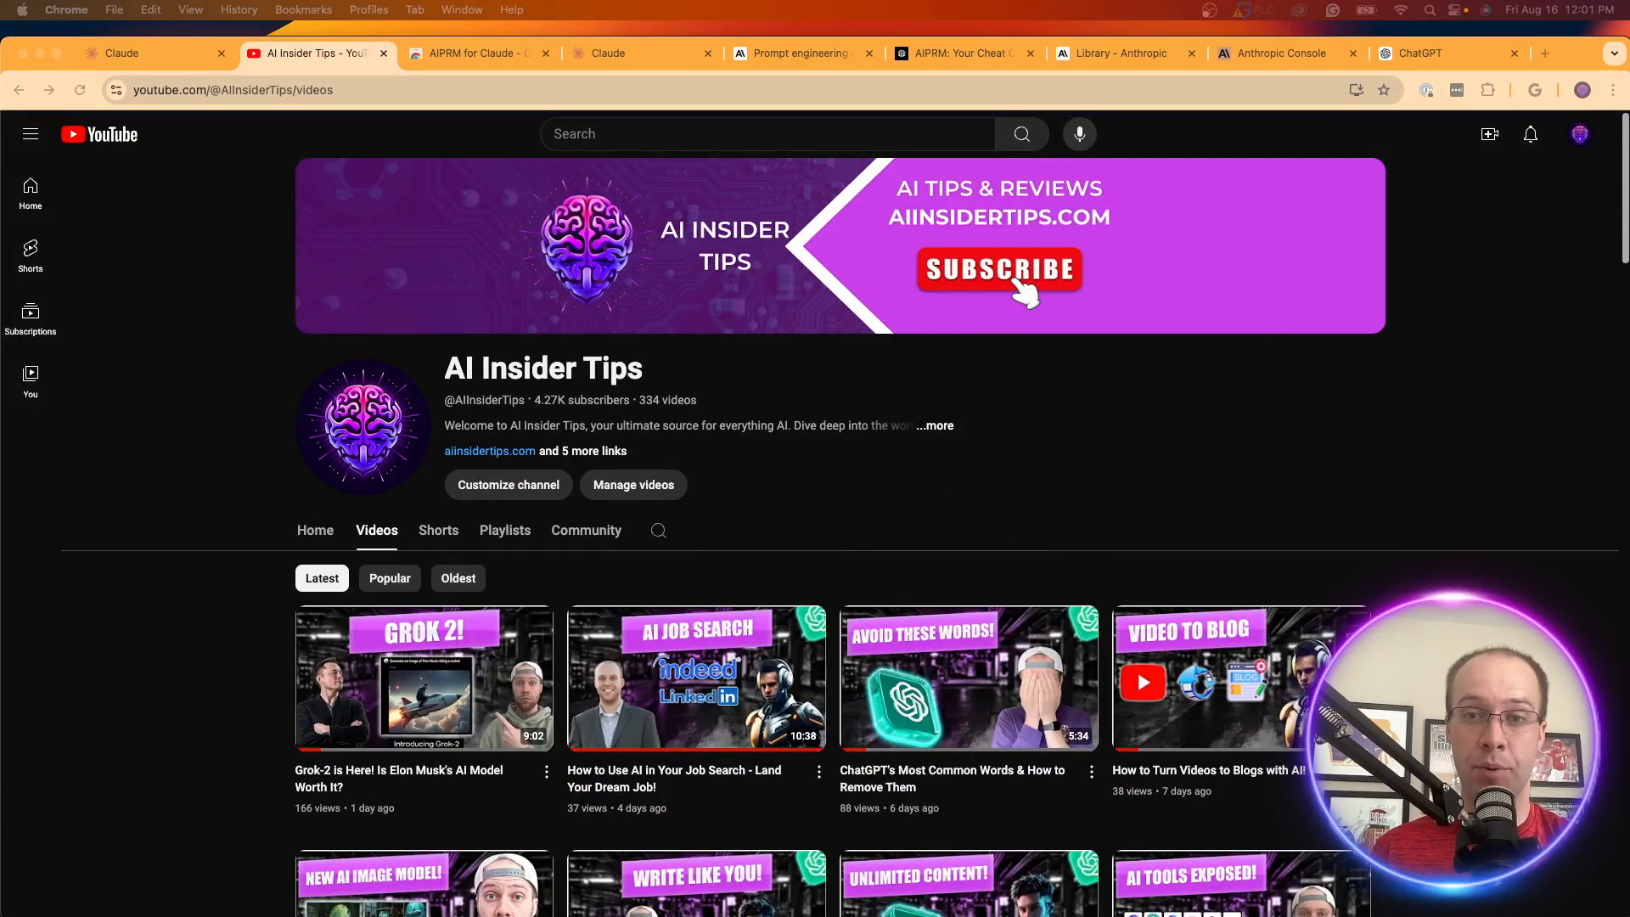
click(122, 53)
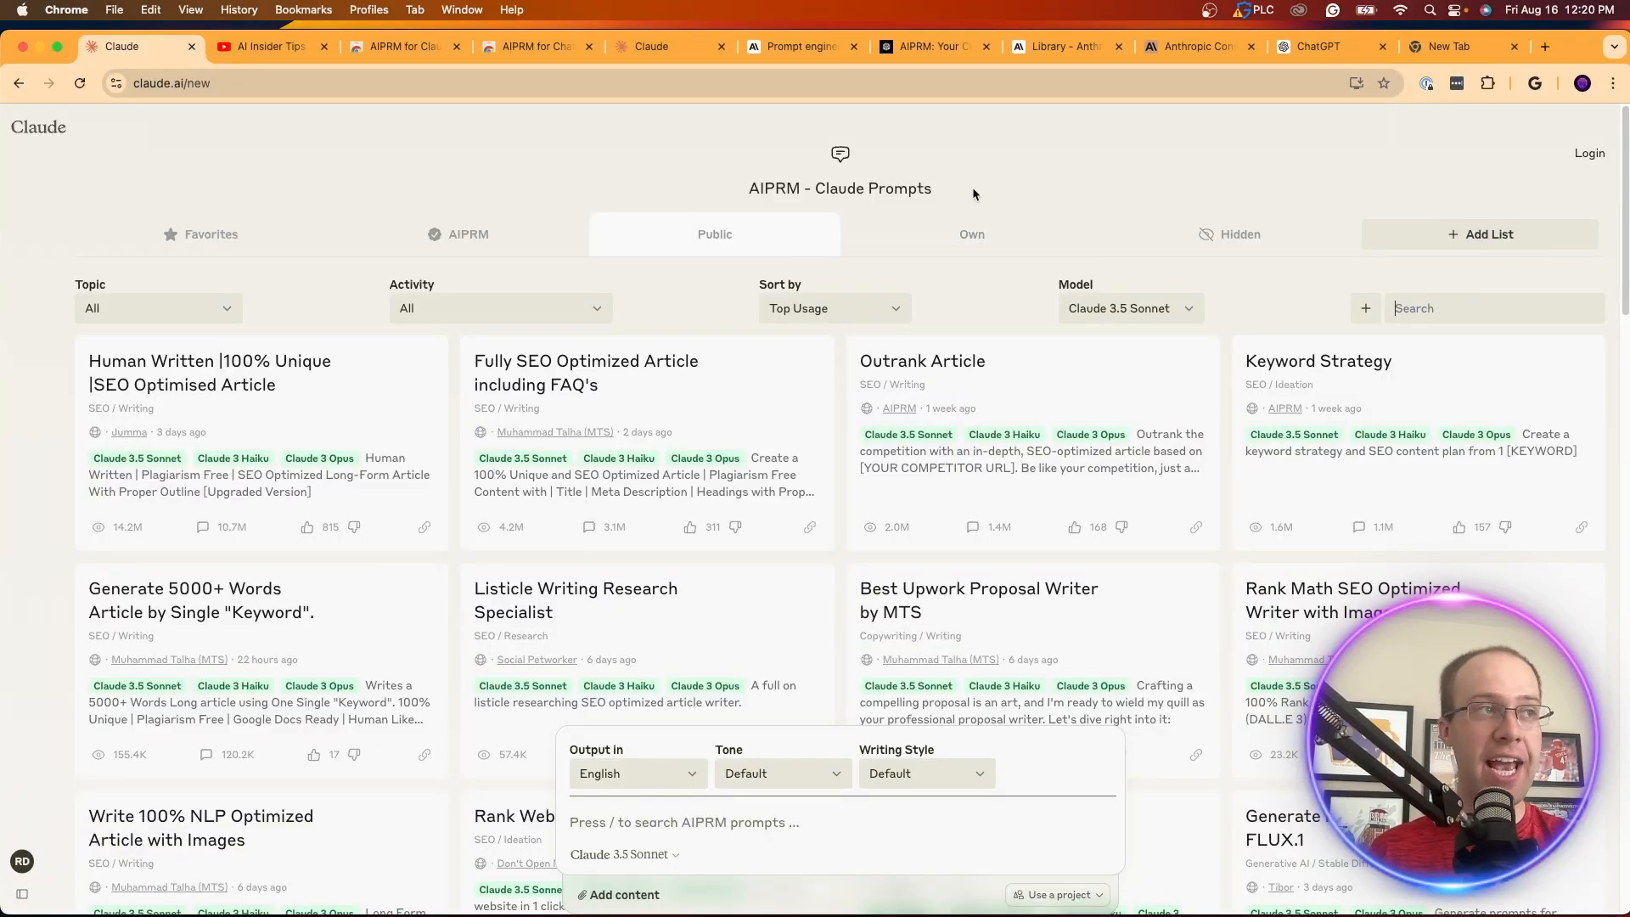
mouse_move(1040, 190)
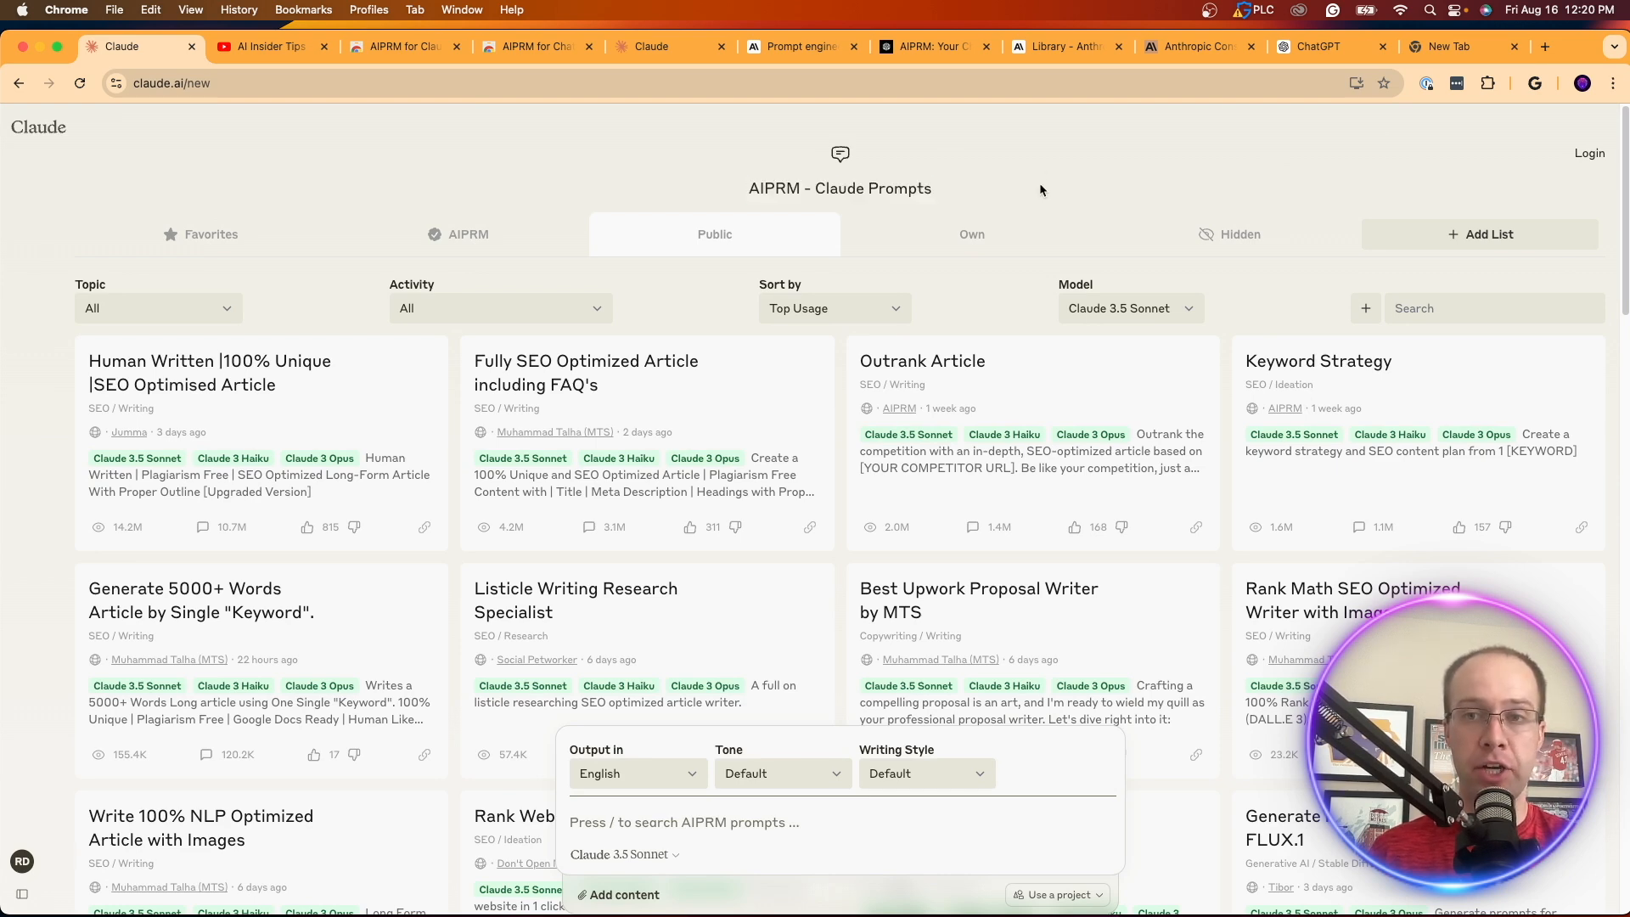
click(404, 47)
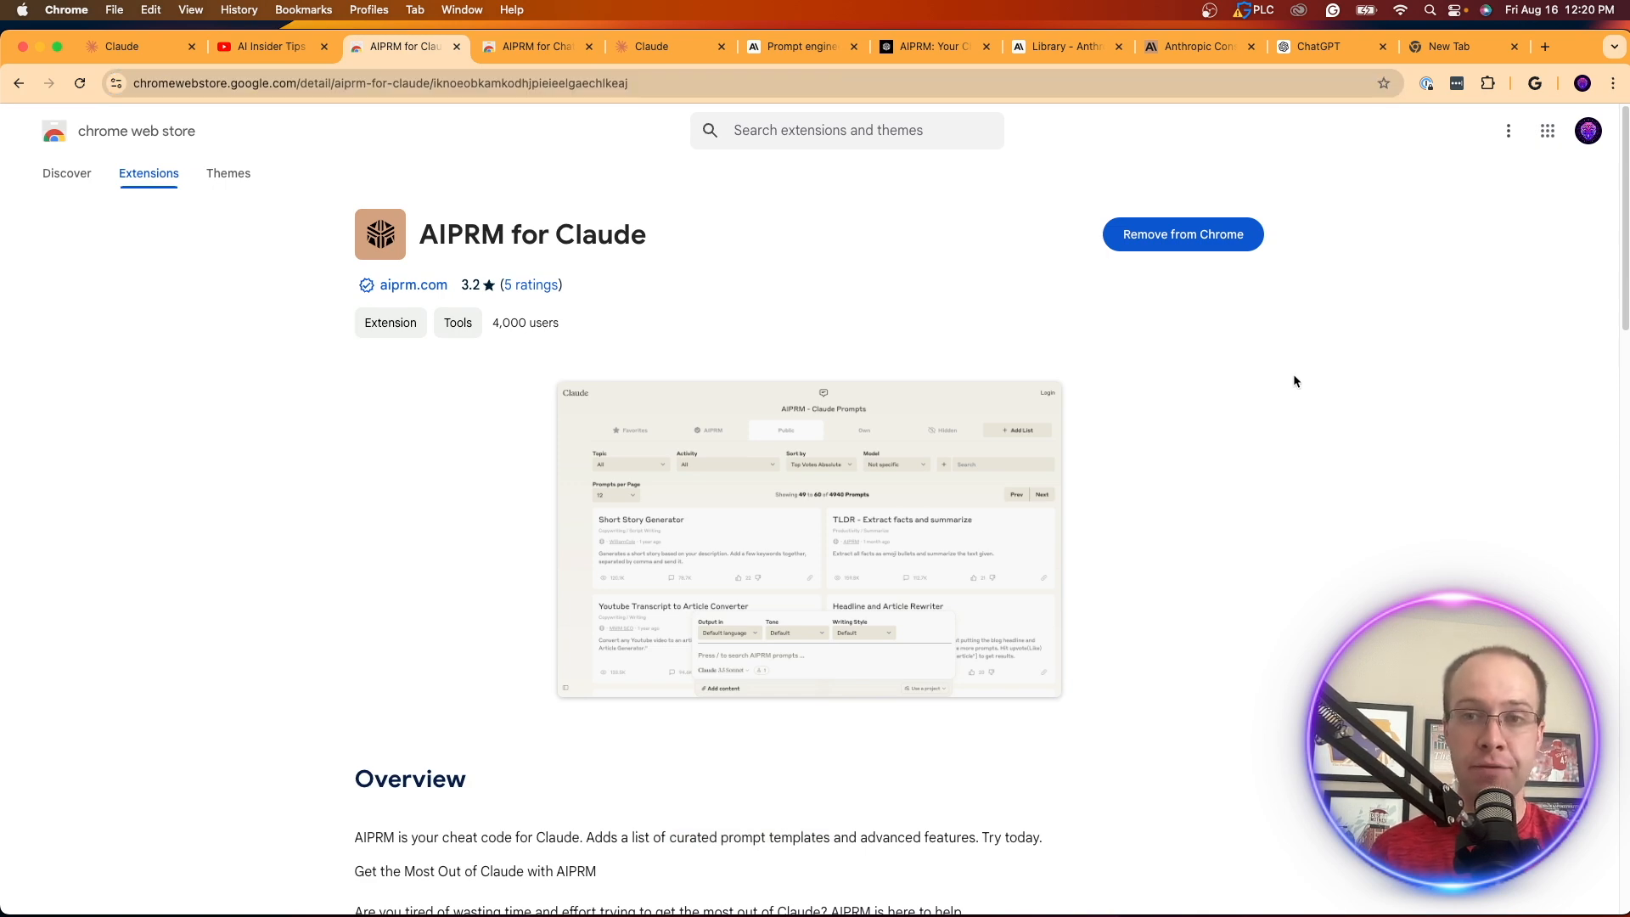
Step: Highlight 'curated prompt templates' in the AIPRM for Claude store overview and return to Claude
scroll(down, 3)
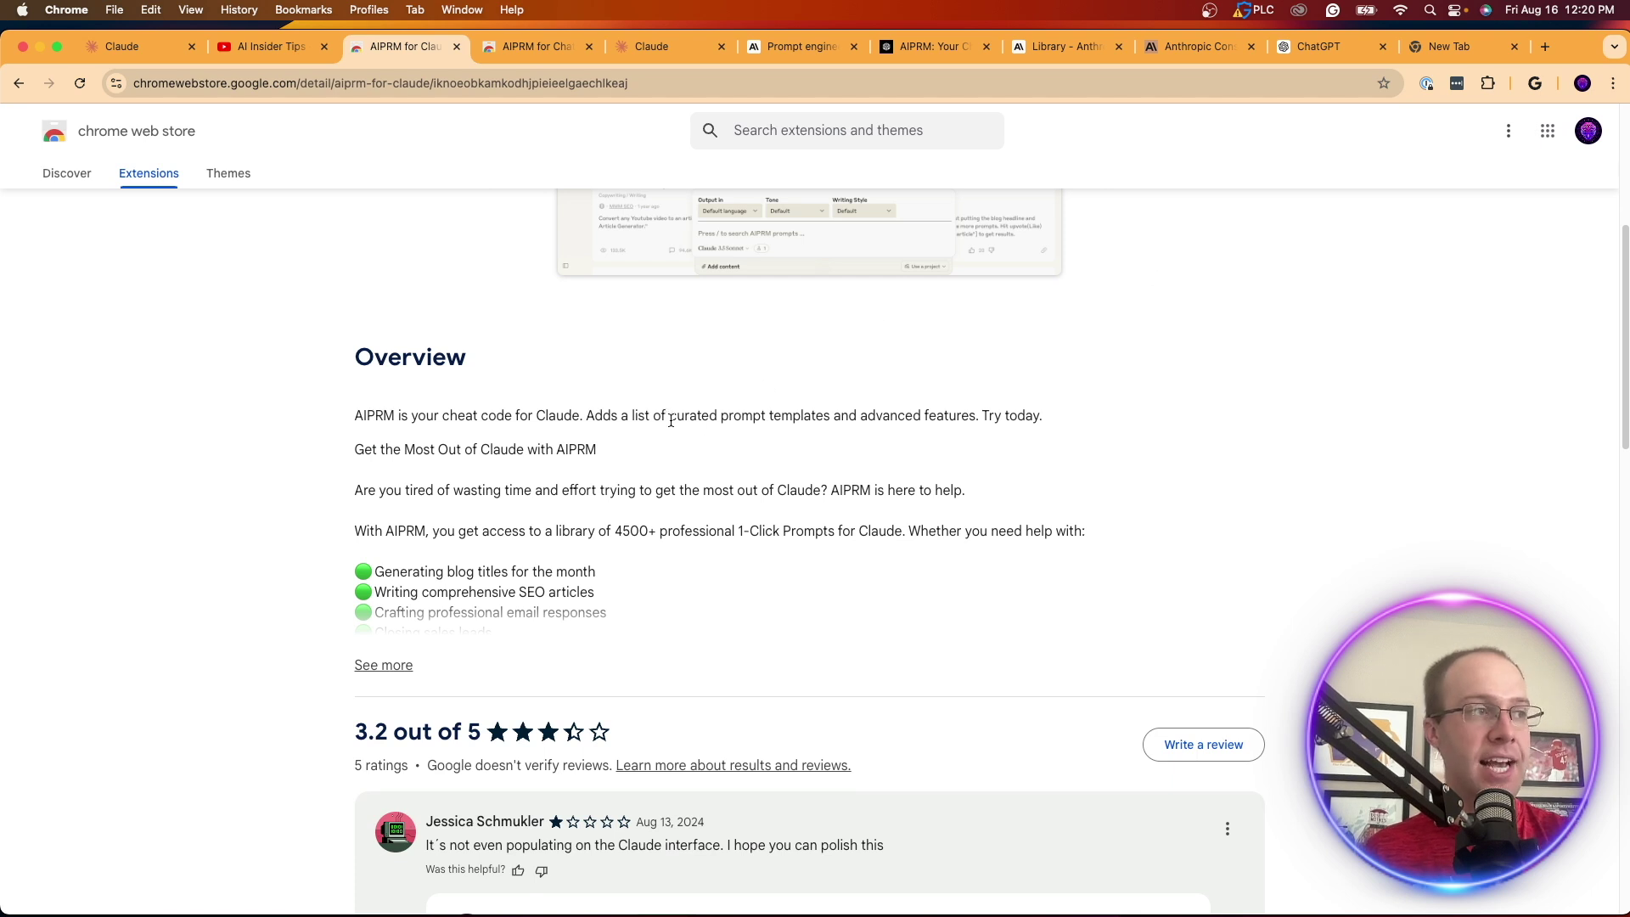
drag(670, 415, 827, 414)
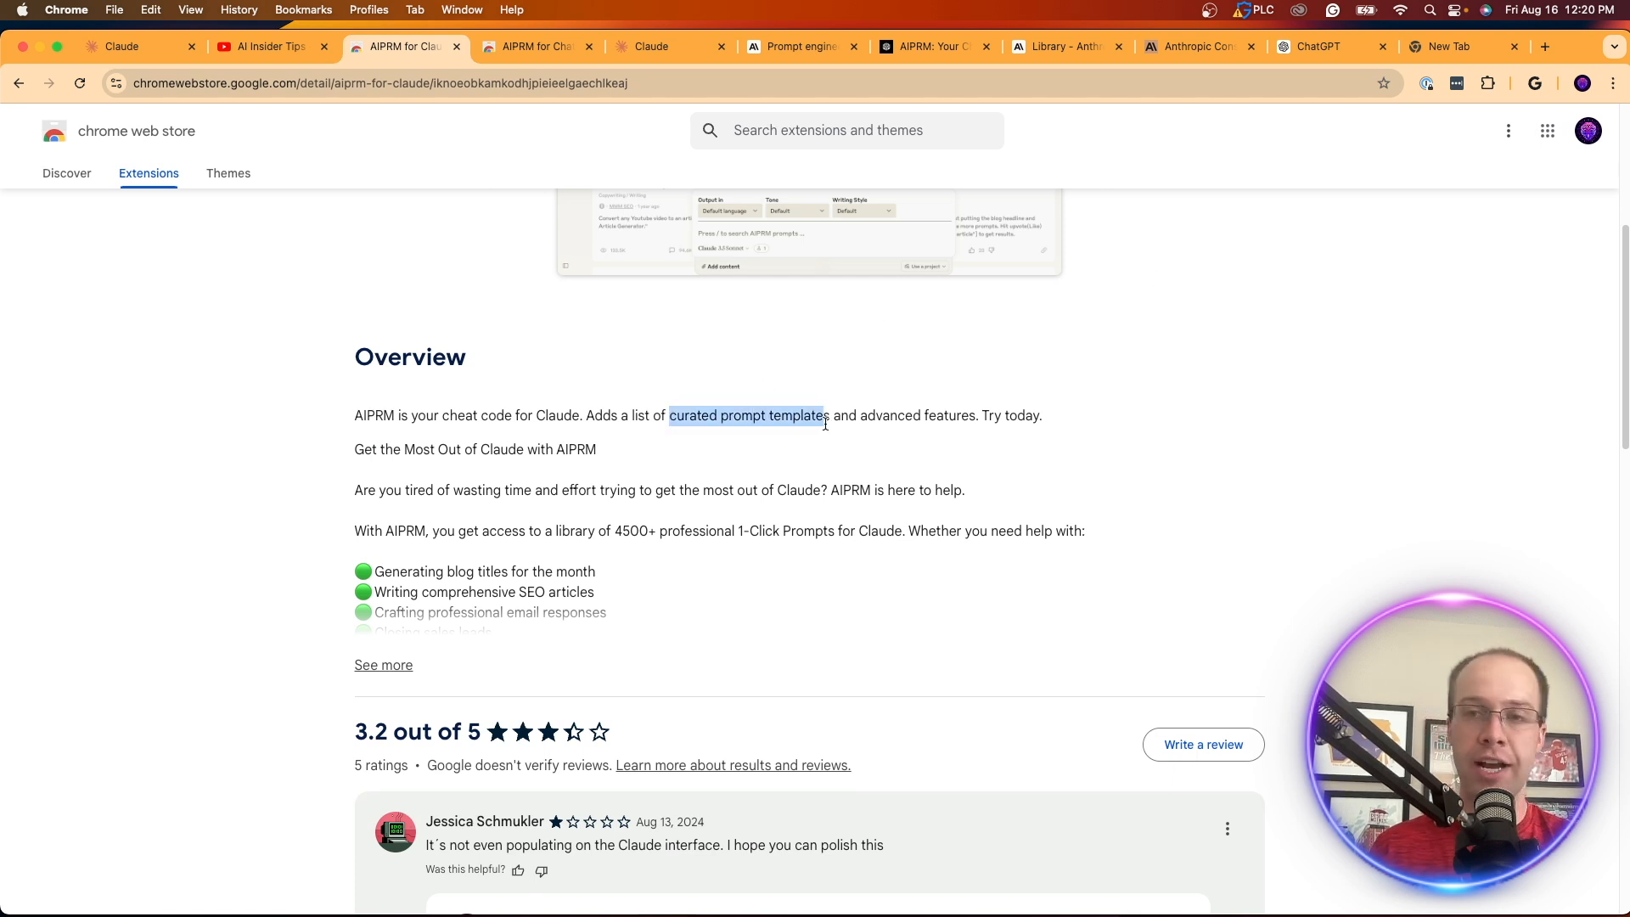
mouse_move(827, 431)
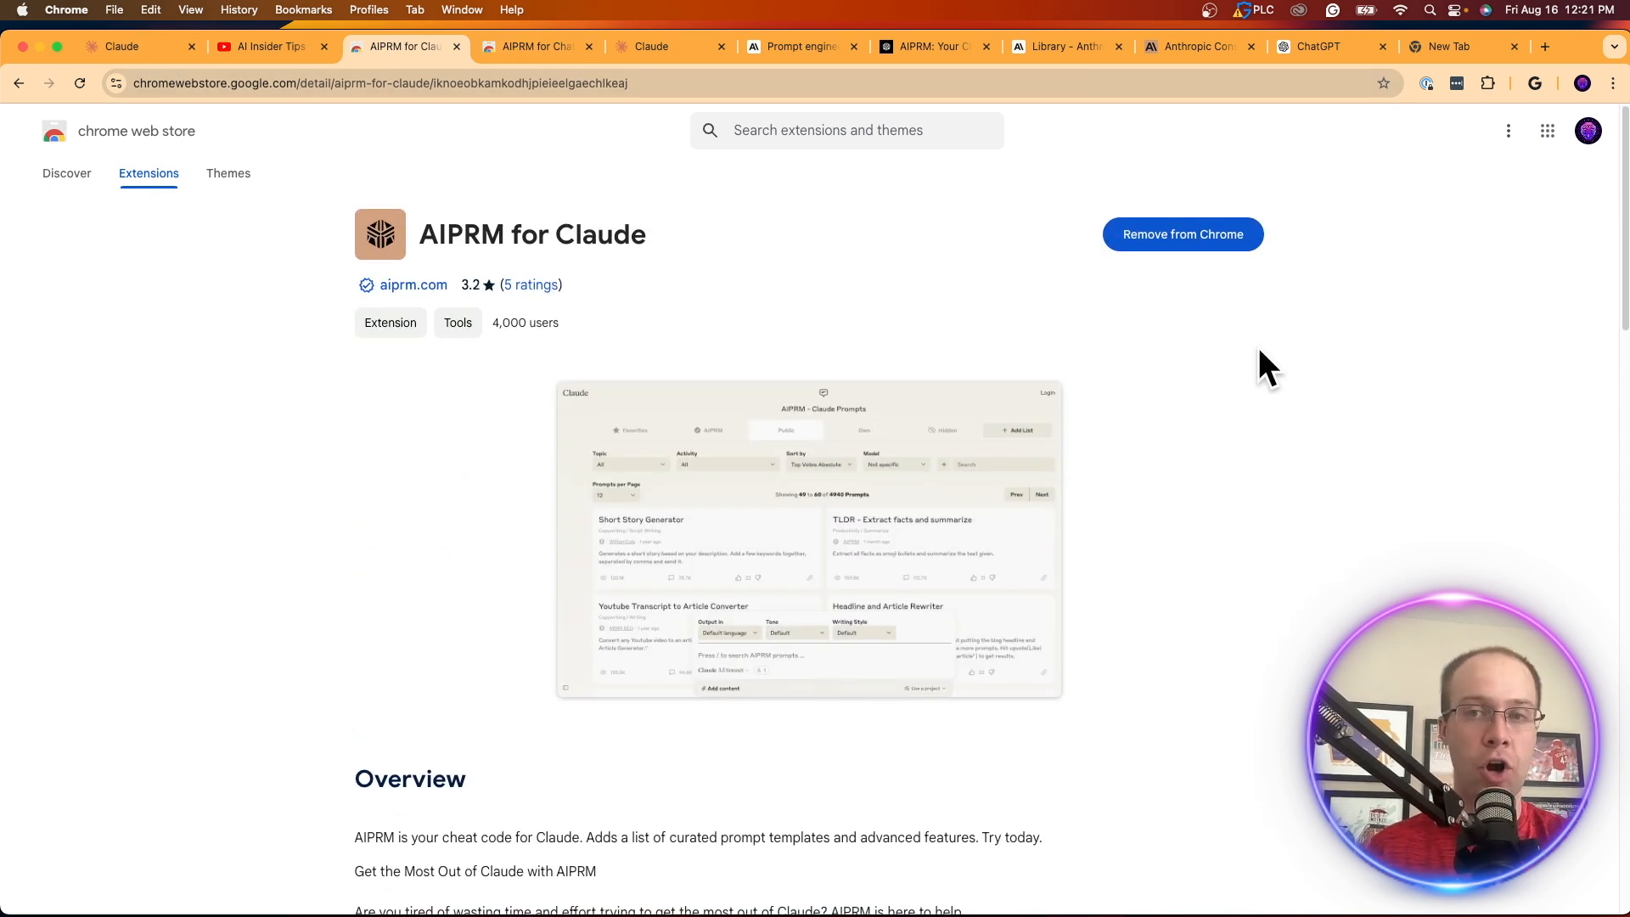
click(123, 47)
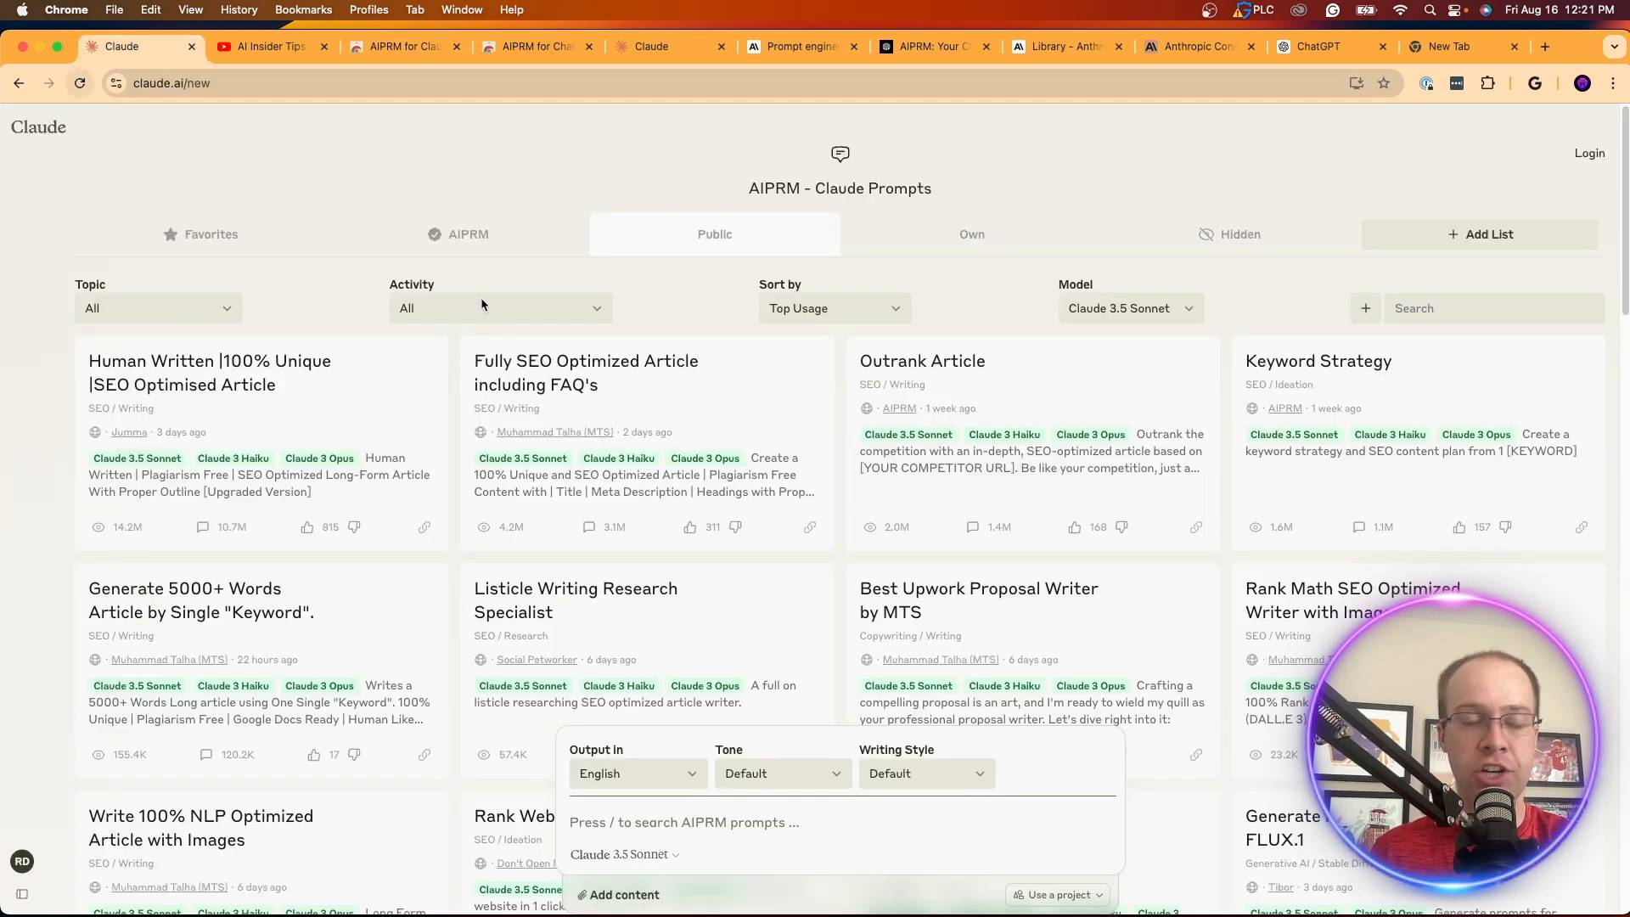
mouse_move(1399, 380)
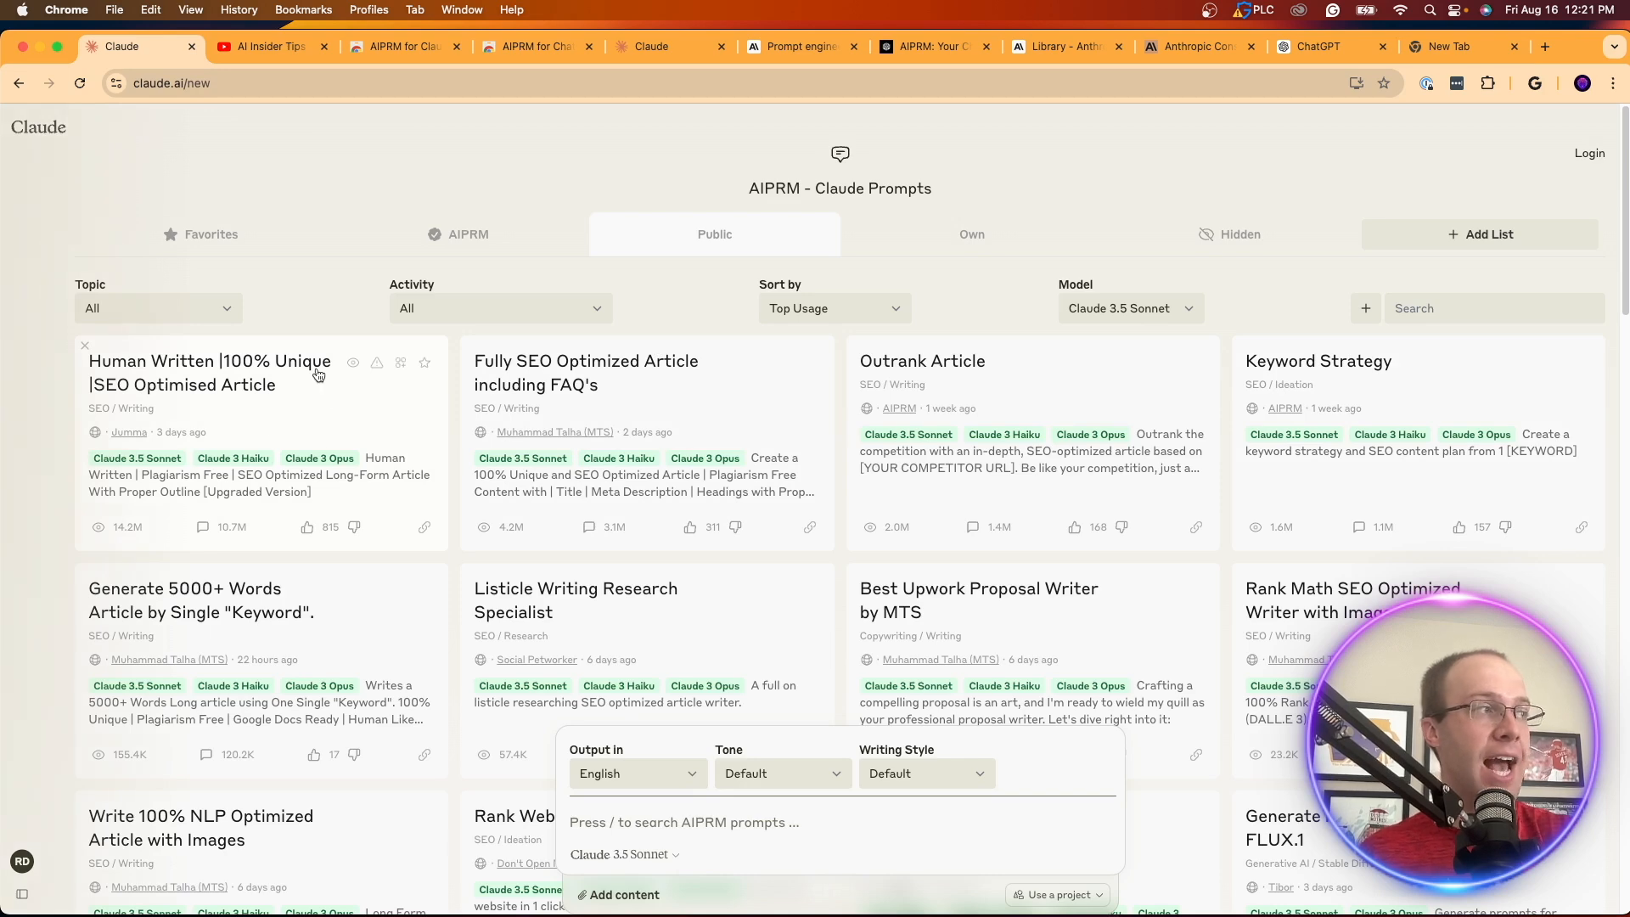
mouse_move(1035, 363)
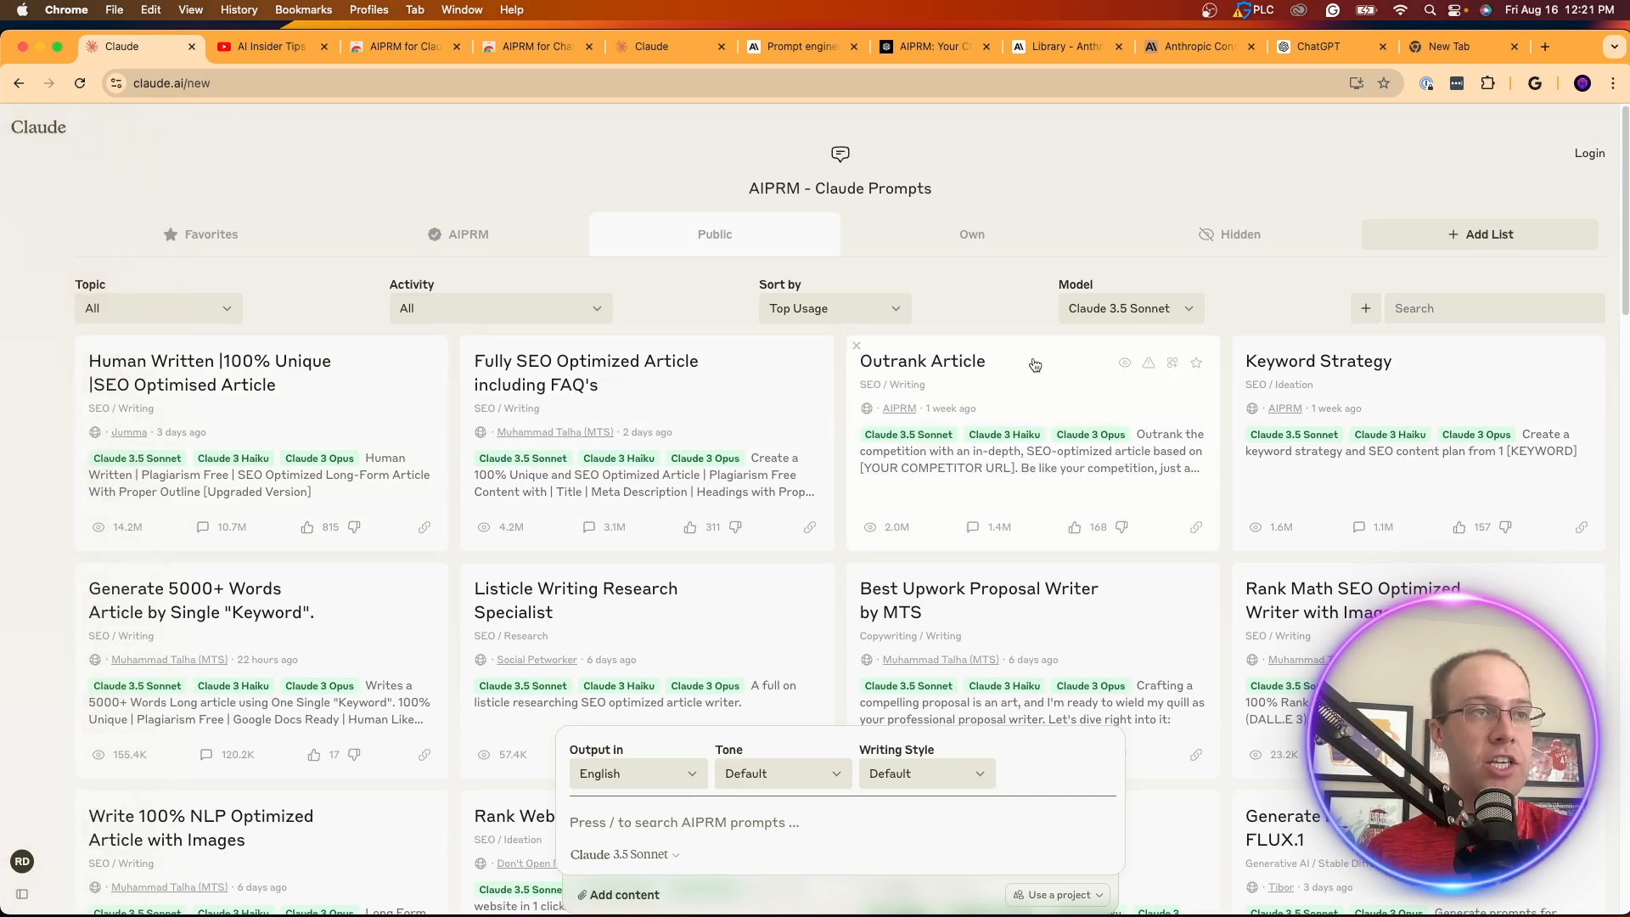
scroll(down, 3)
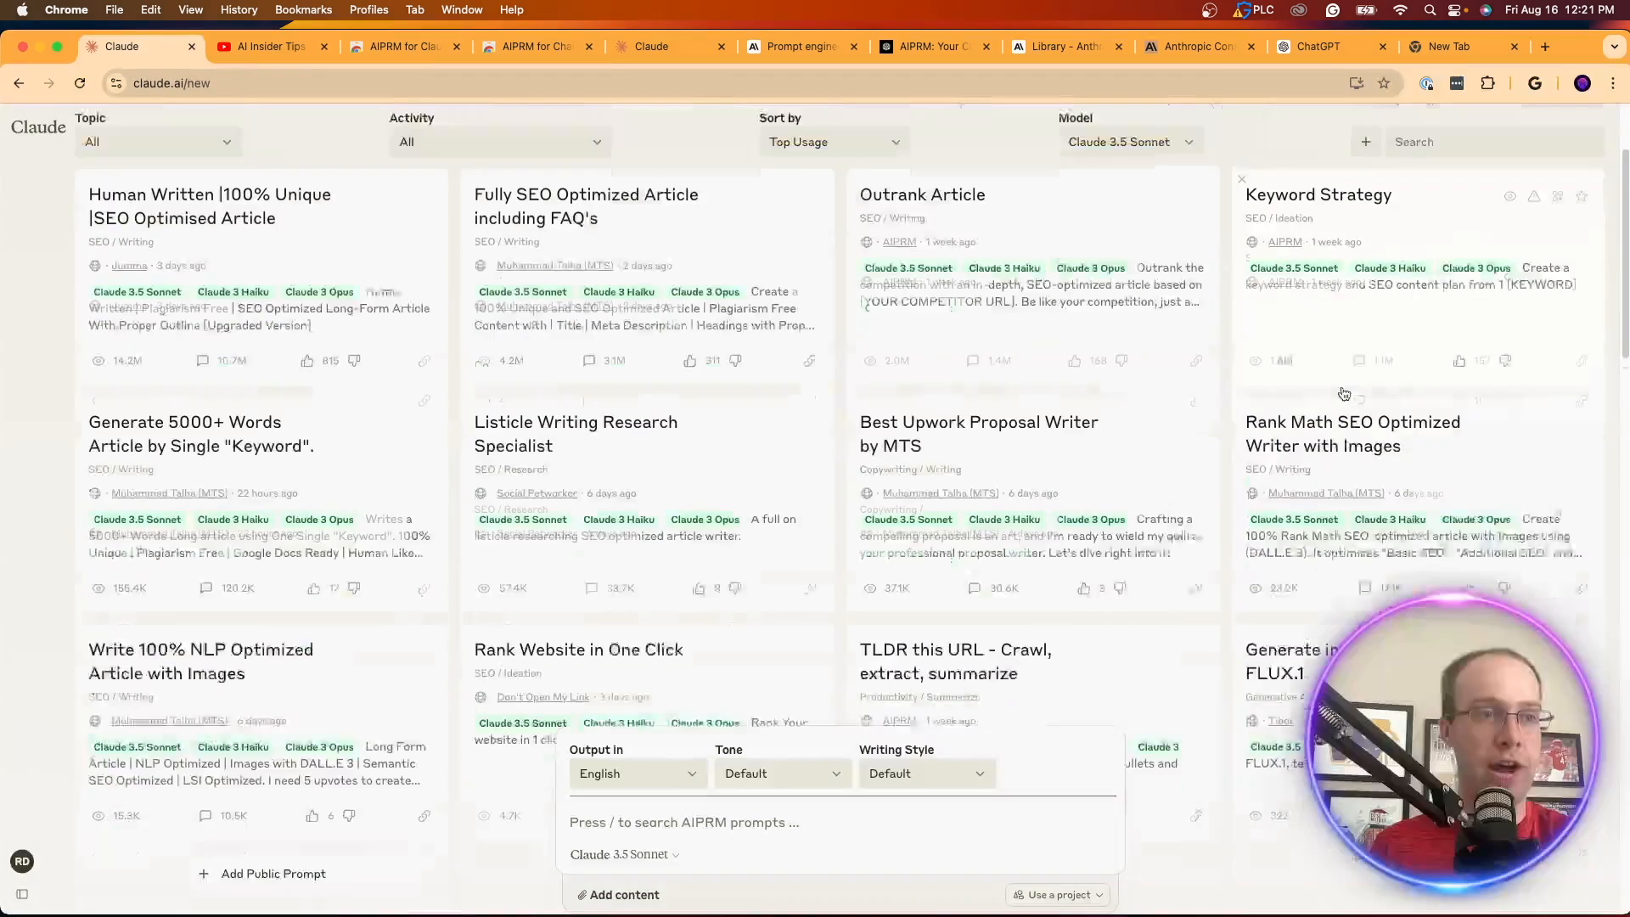
scroll(down, 3)
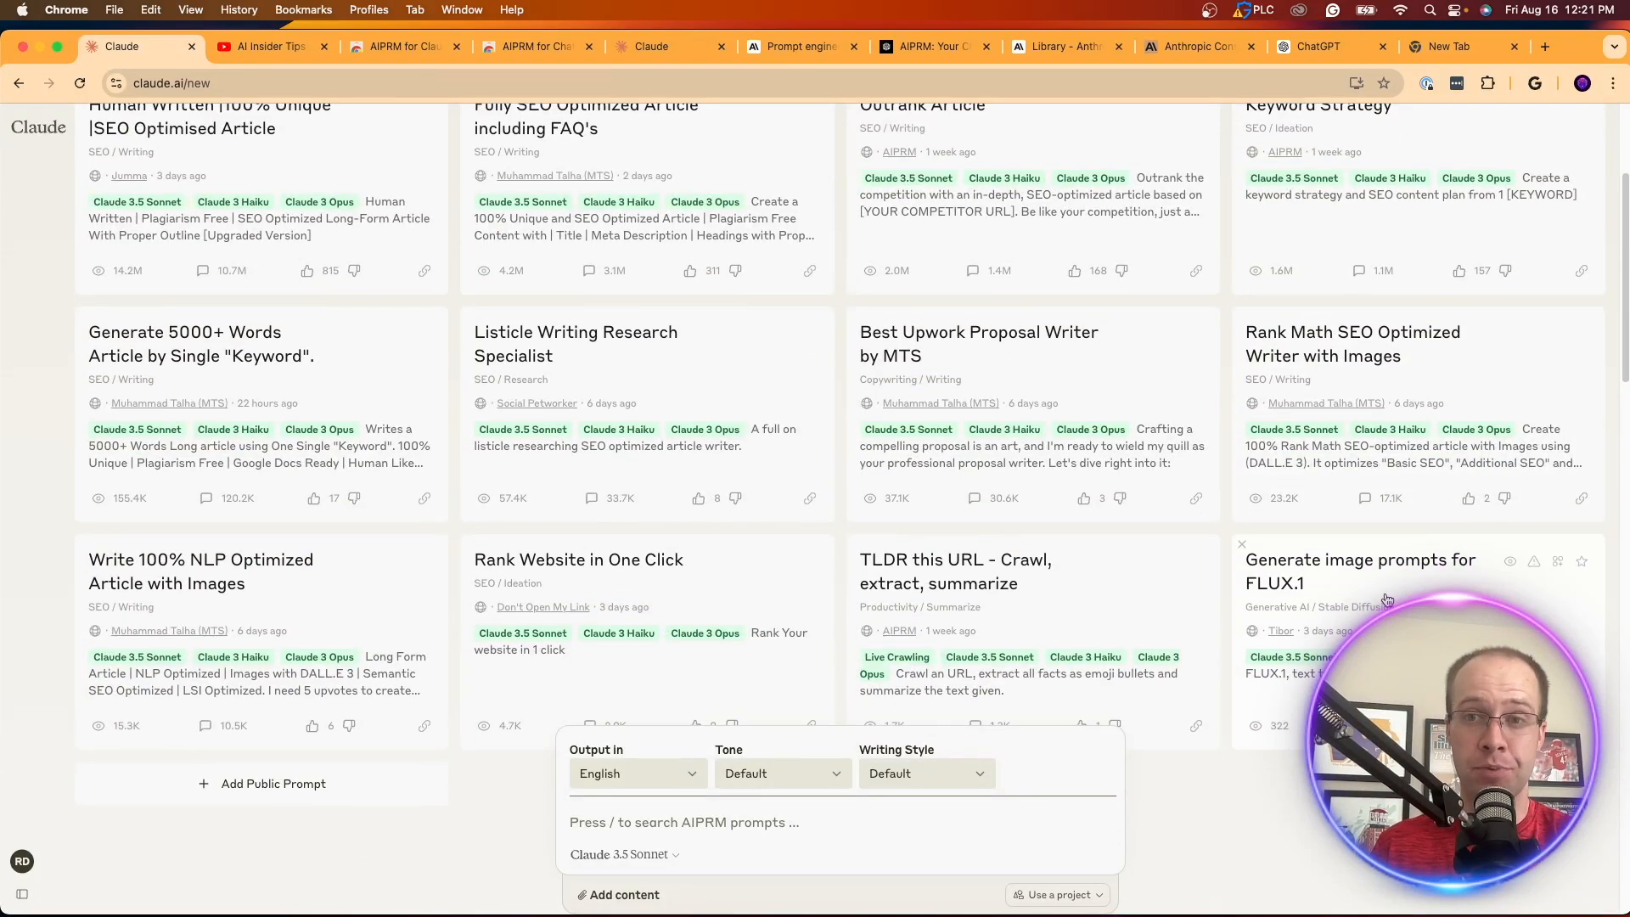
scroll(down, 3)
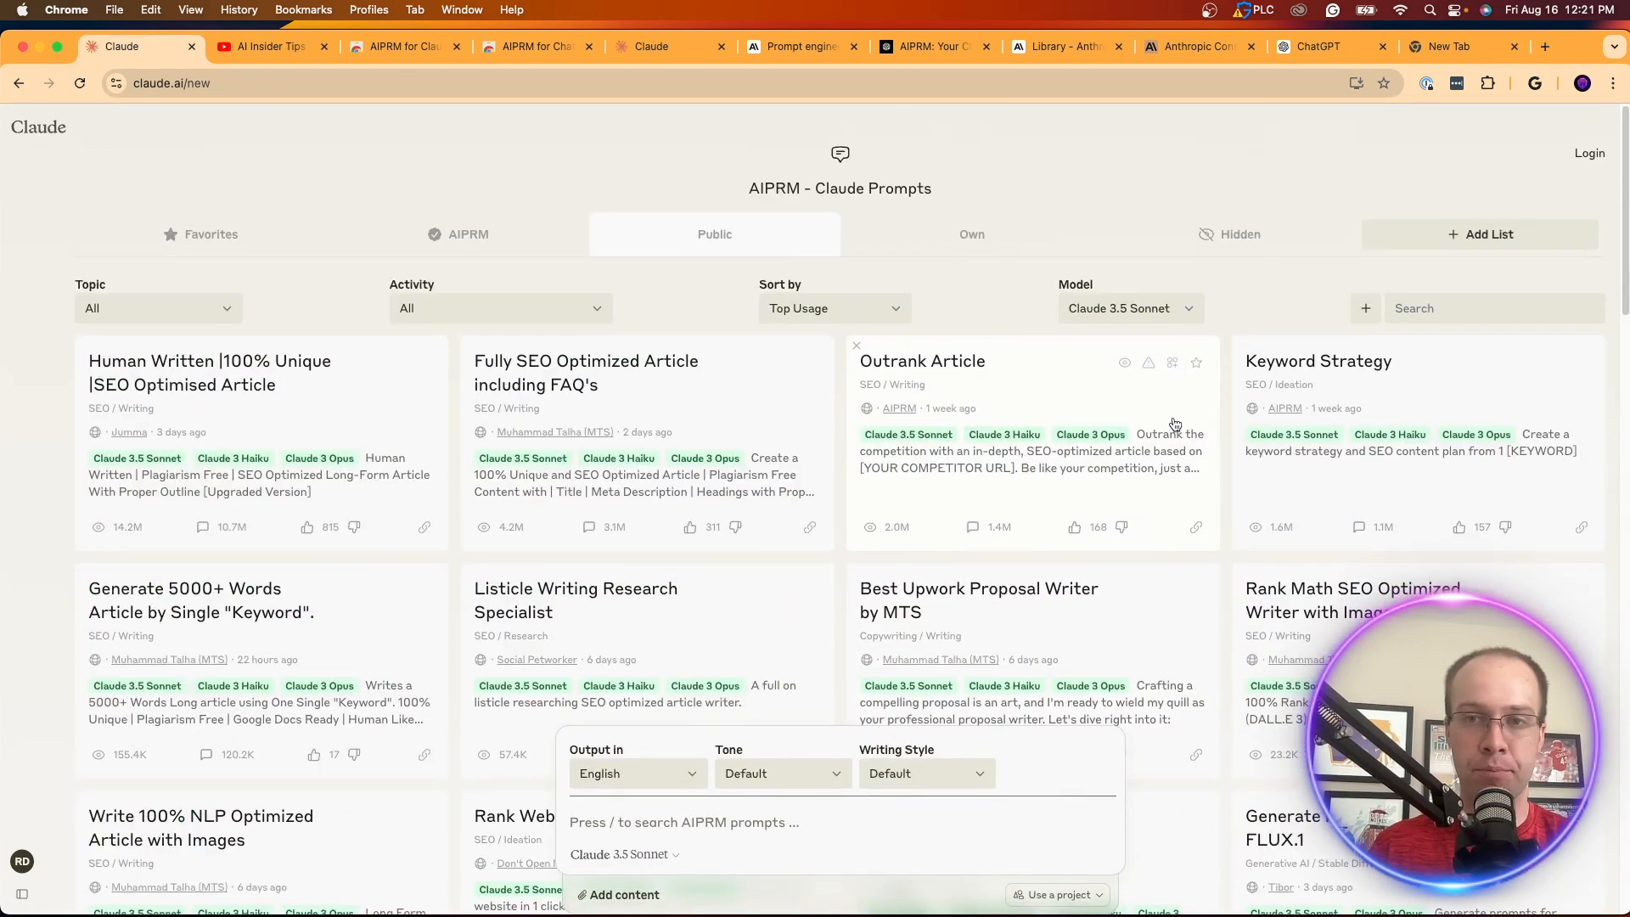
scroll(down, 3)
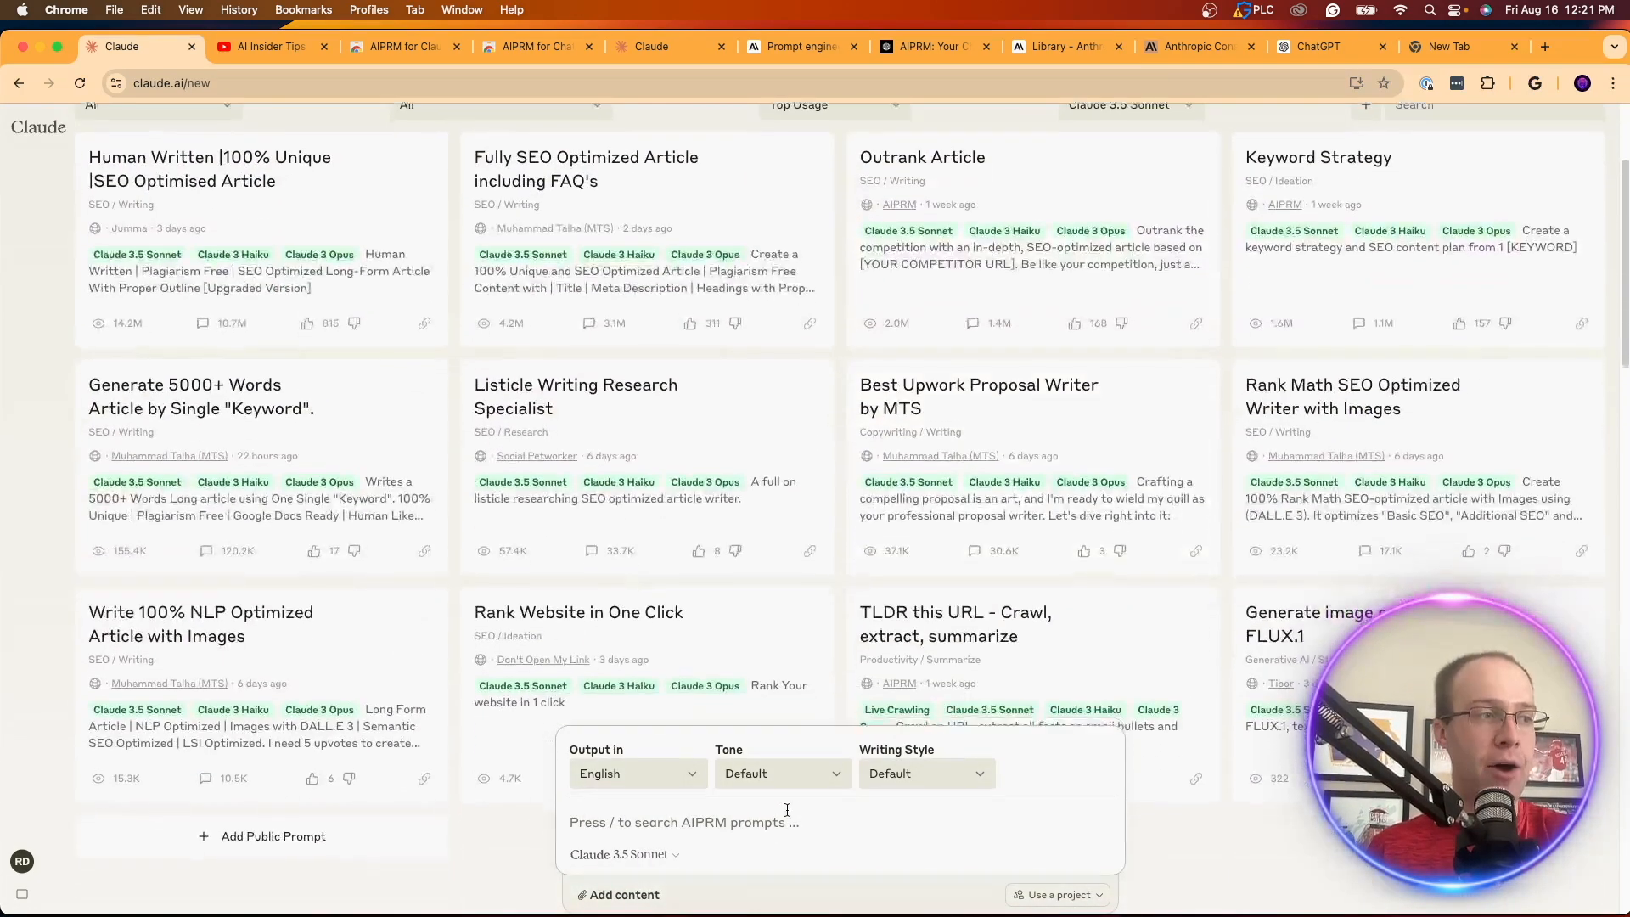
scroll(down, 3)
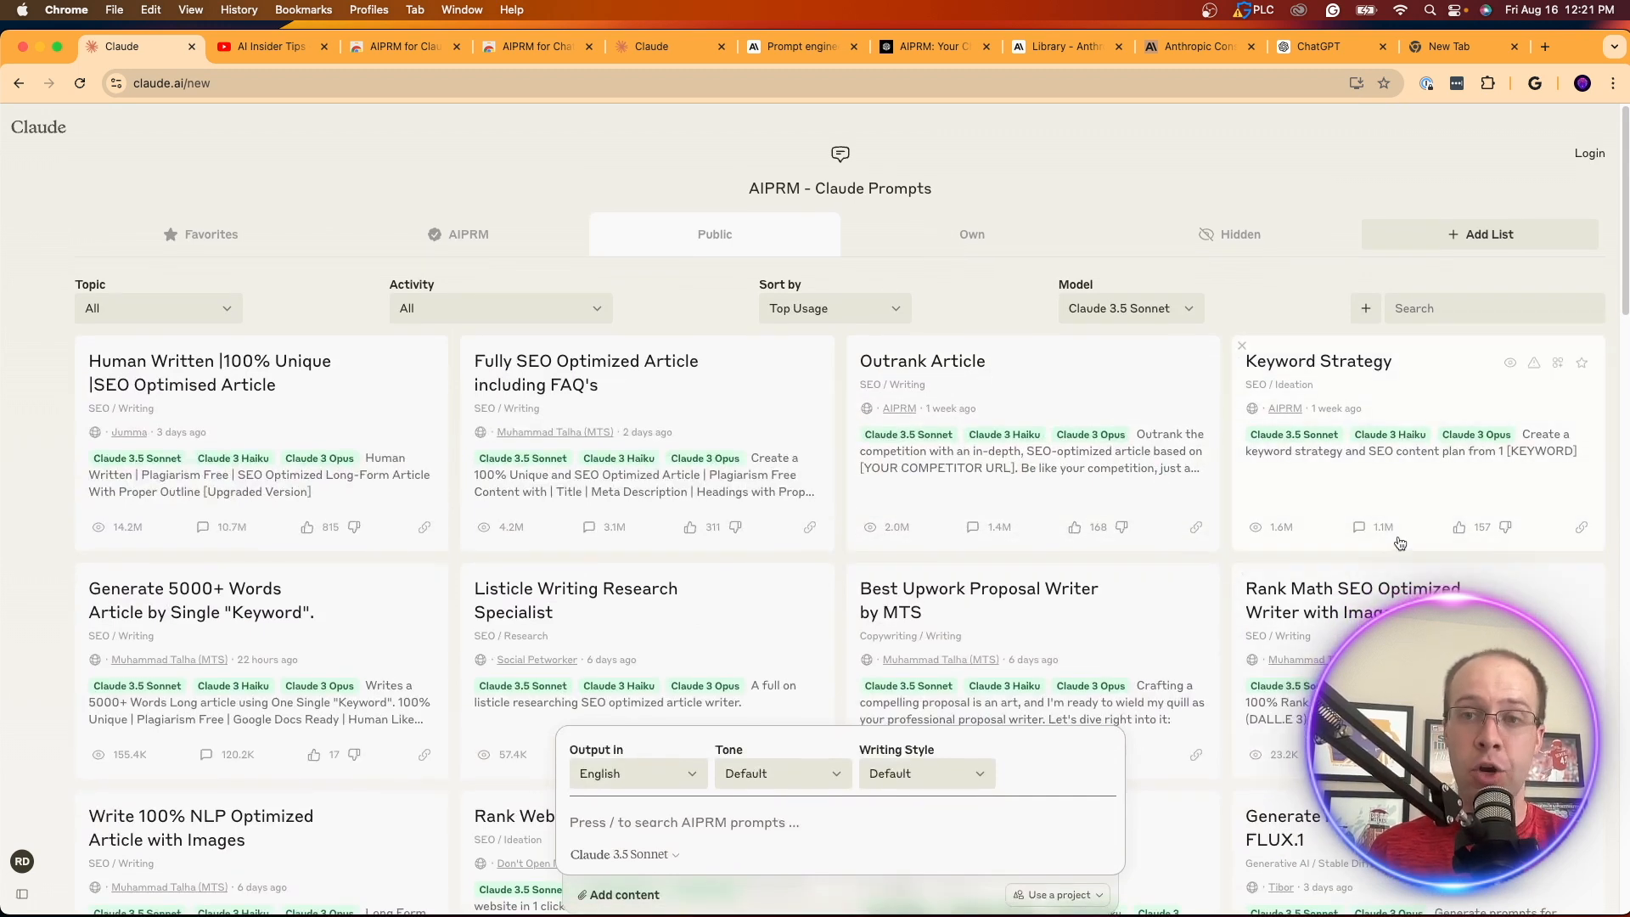
mouse_move(1293, 518)
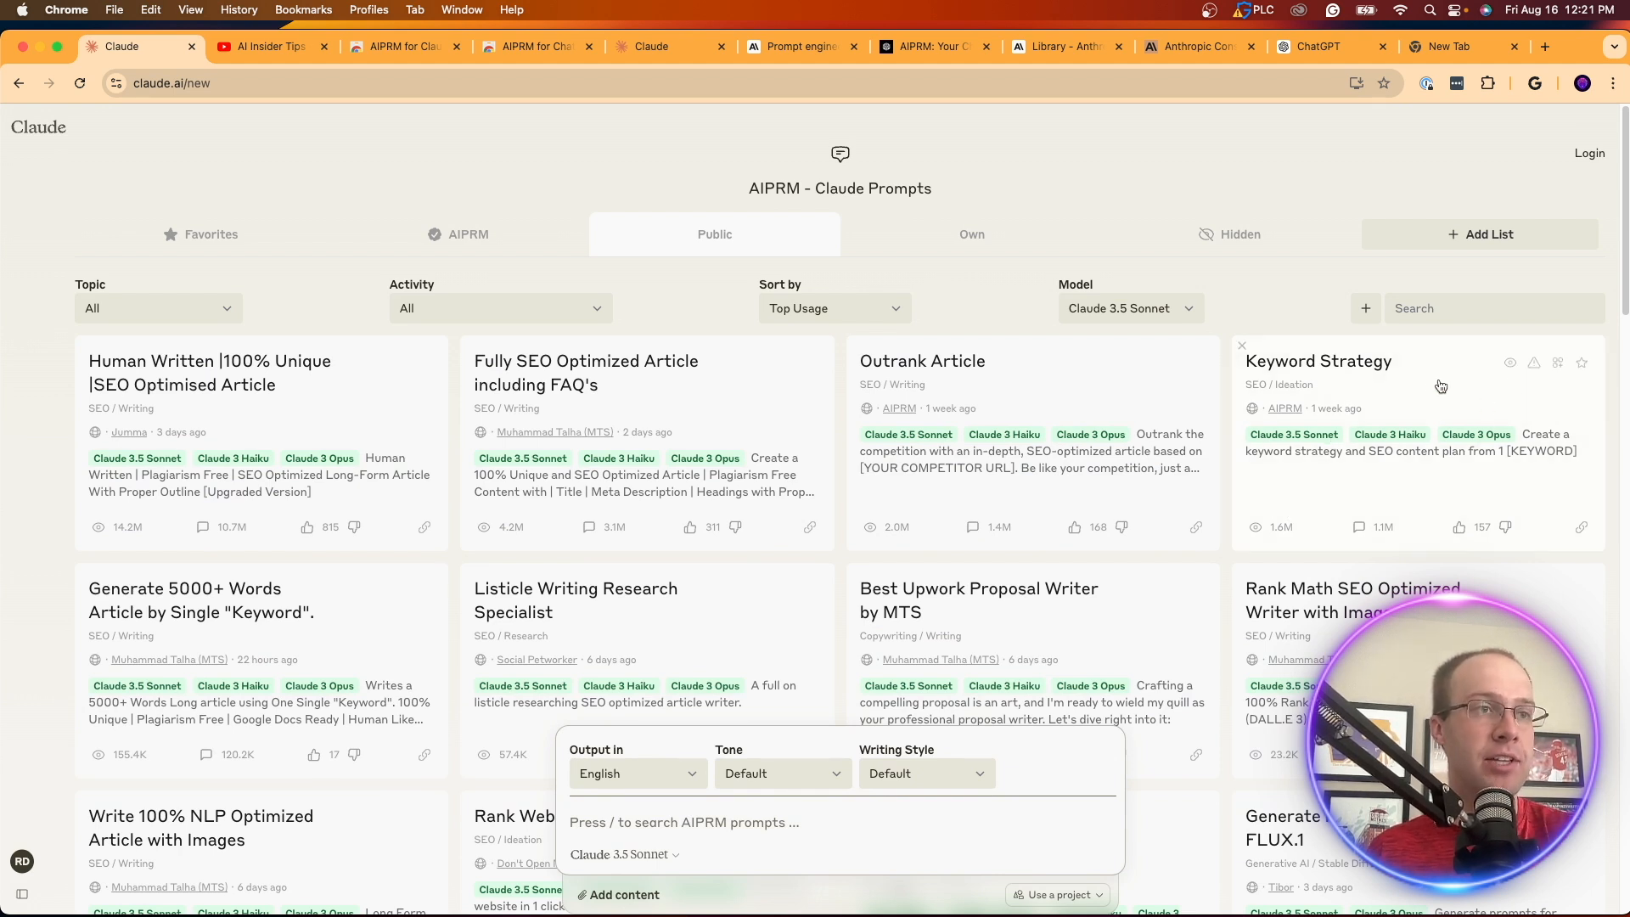
mouse_move(1429, 387)
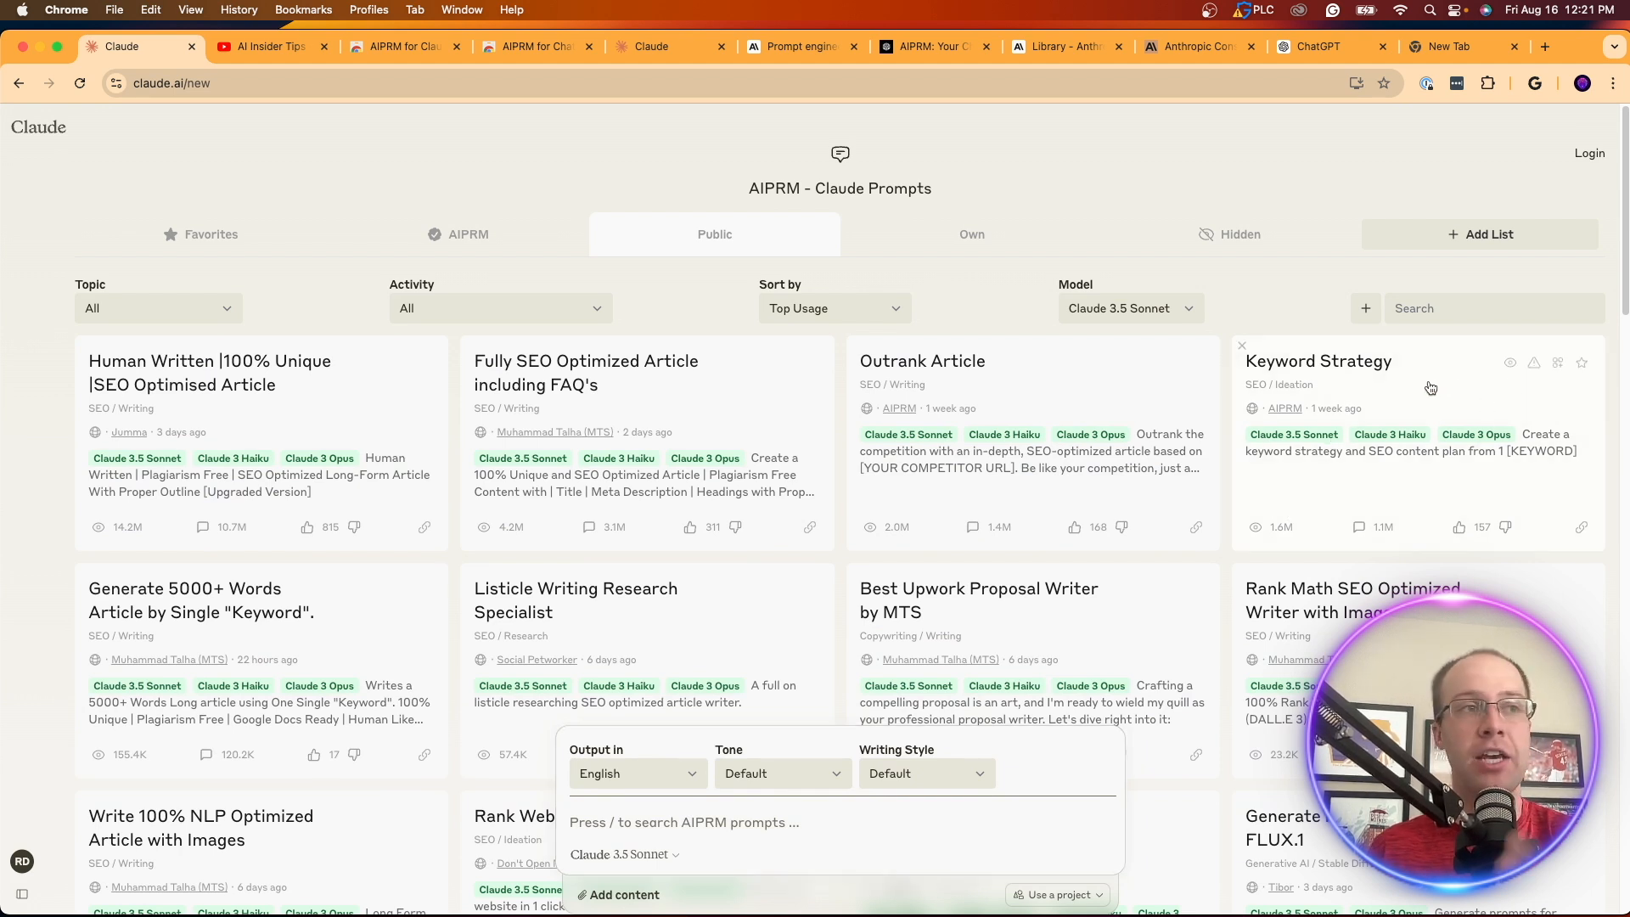
Step: Select the Keyword Strategy template and enter 'Best SEO tools' as the keyword
click(1317, 360)
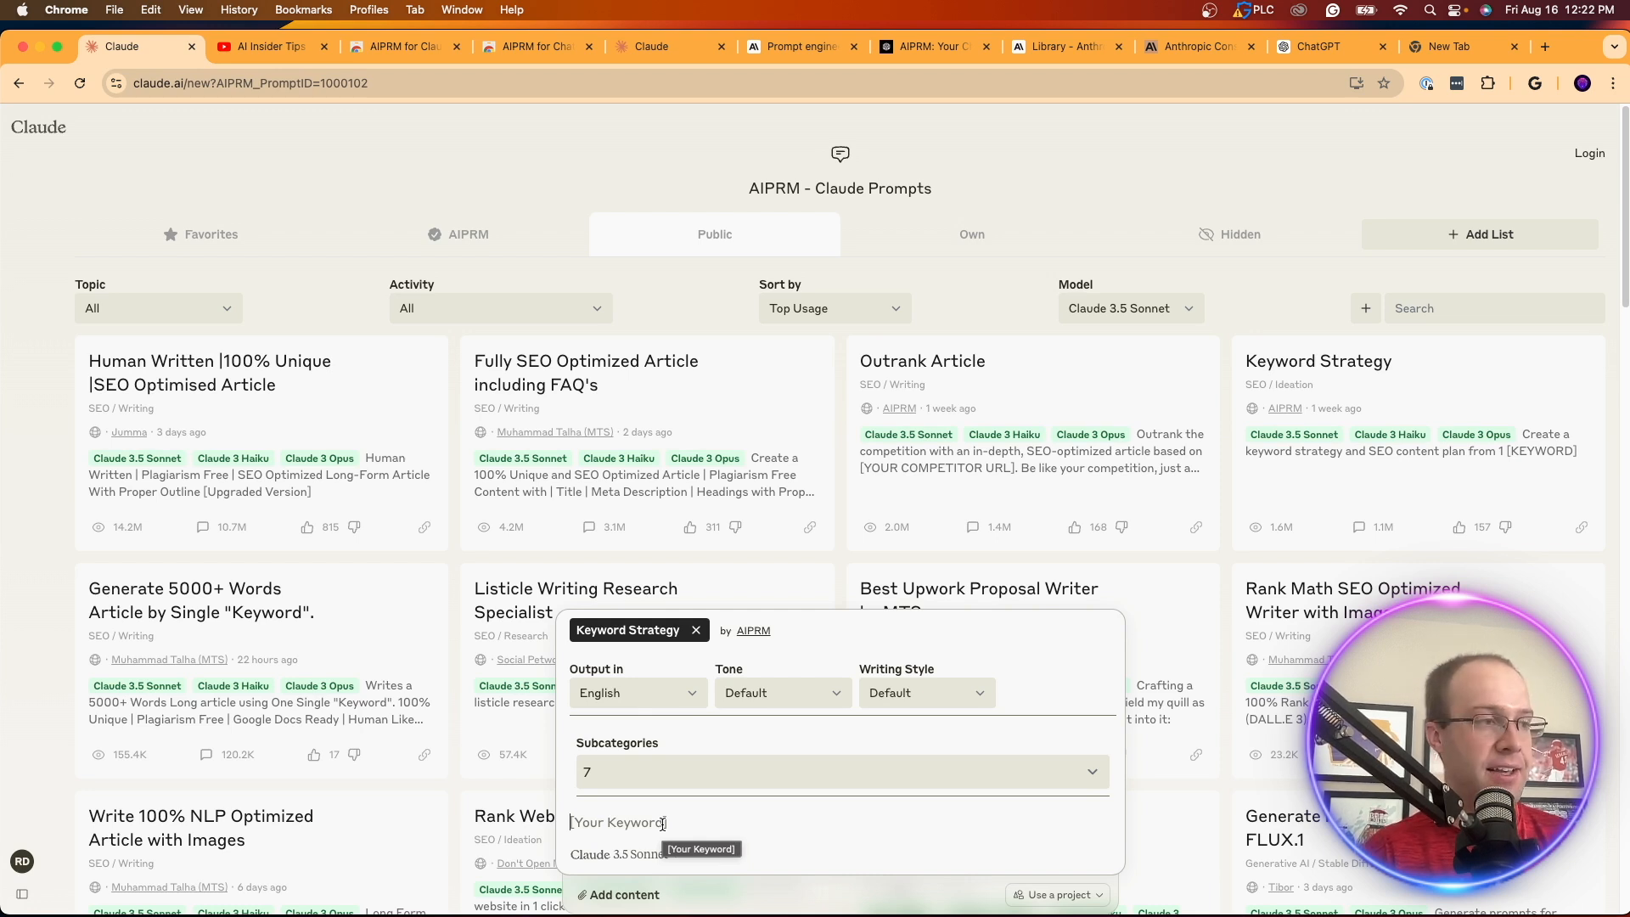
text(Best SEO tools)
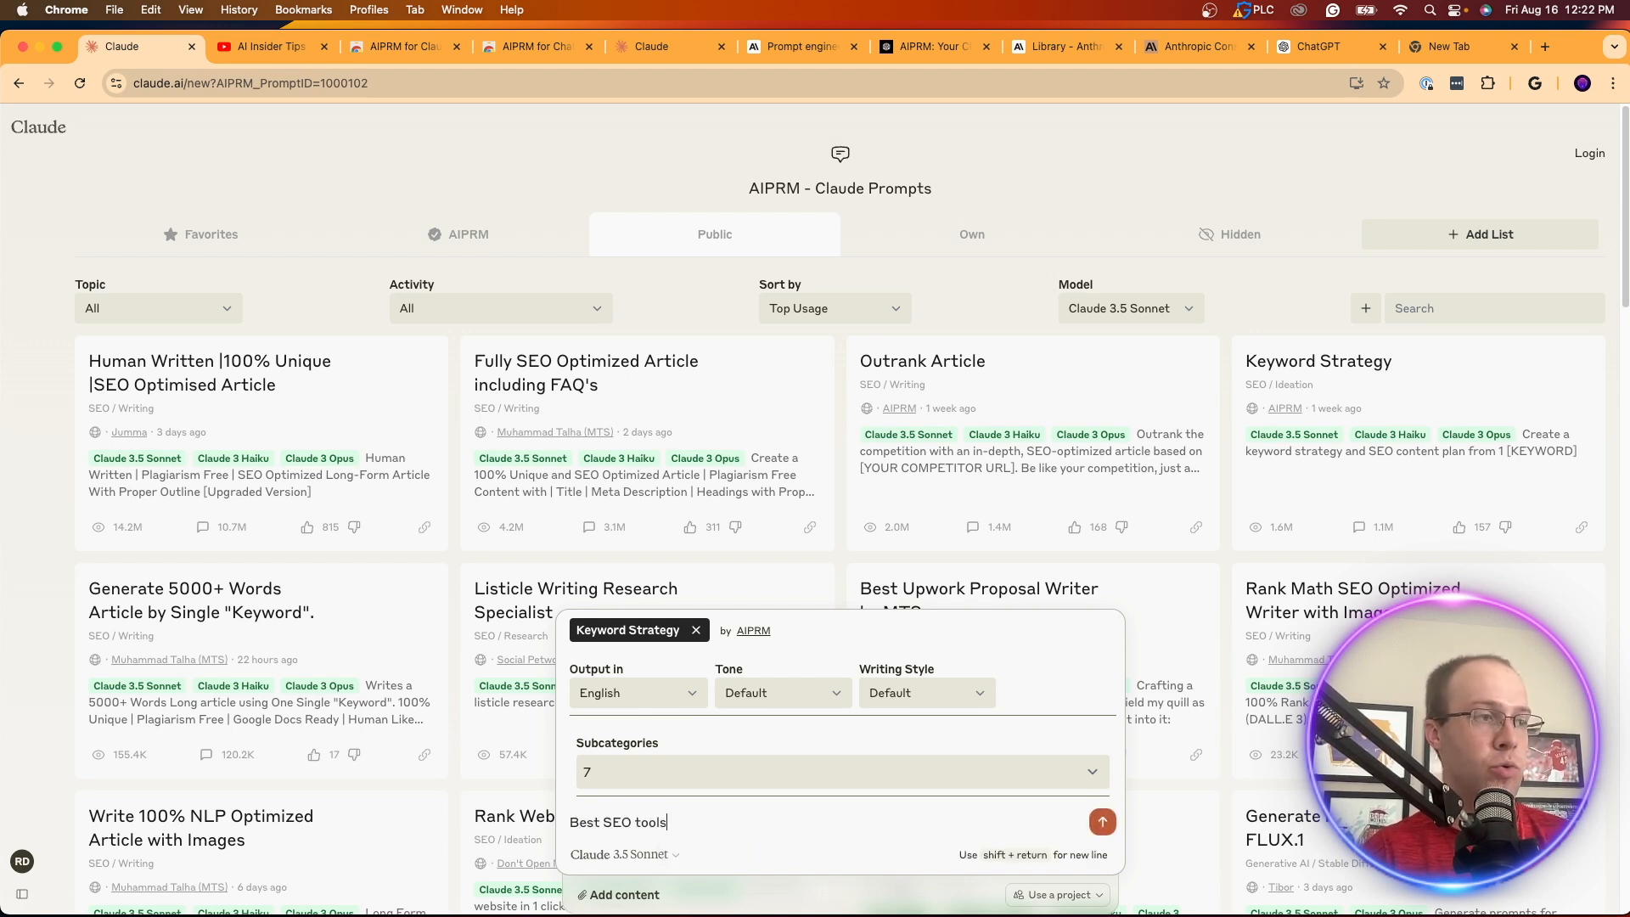
click(618, 854)
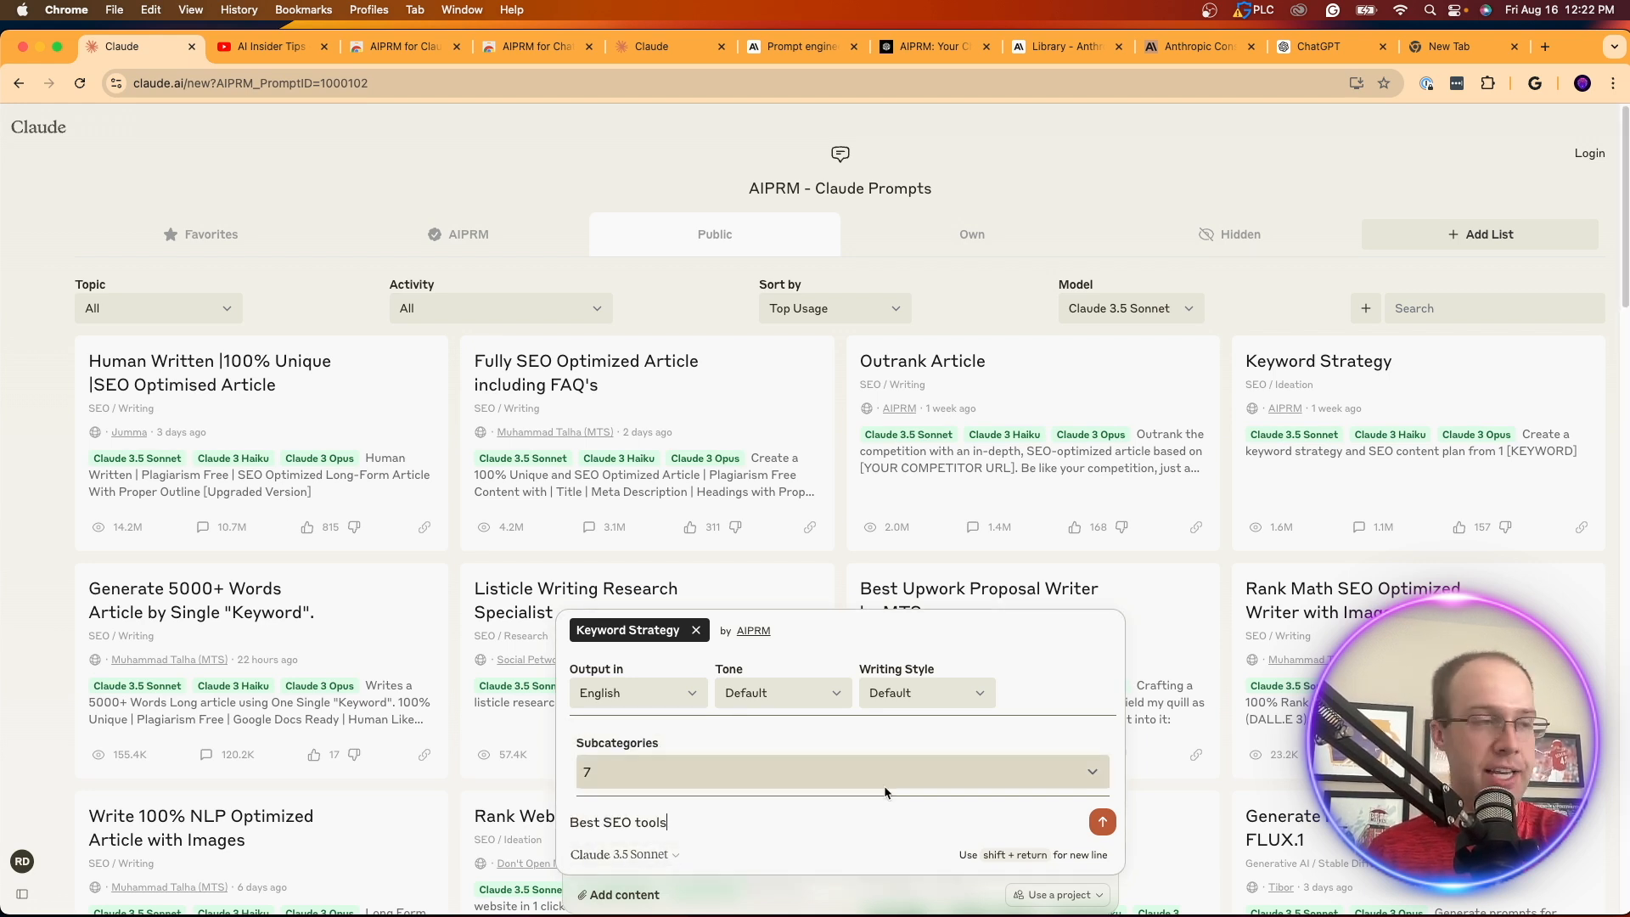
mouse_move(1063, 894)
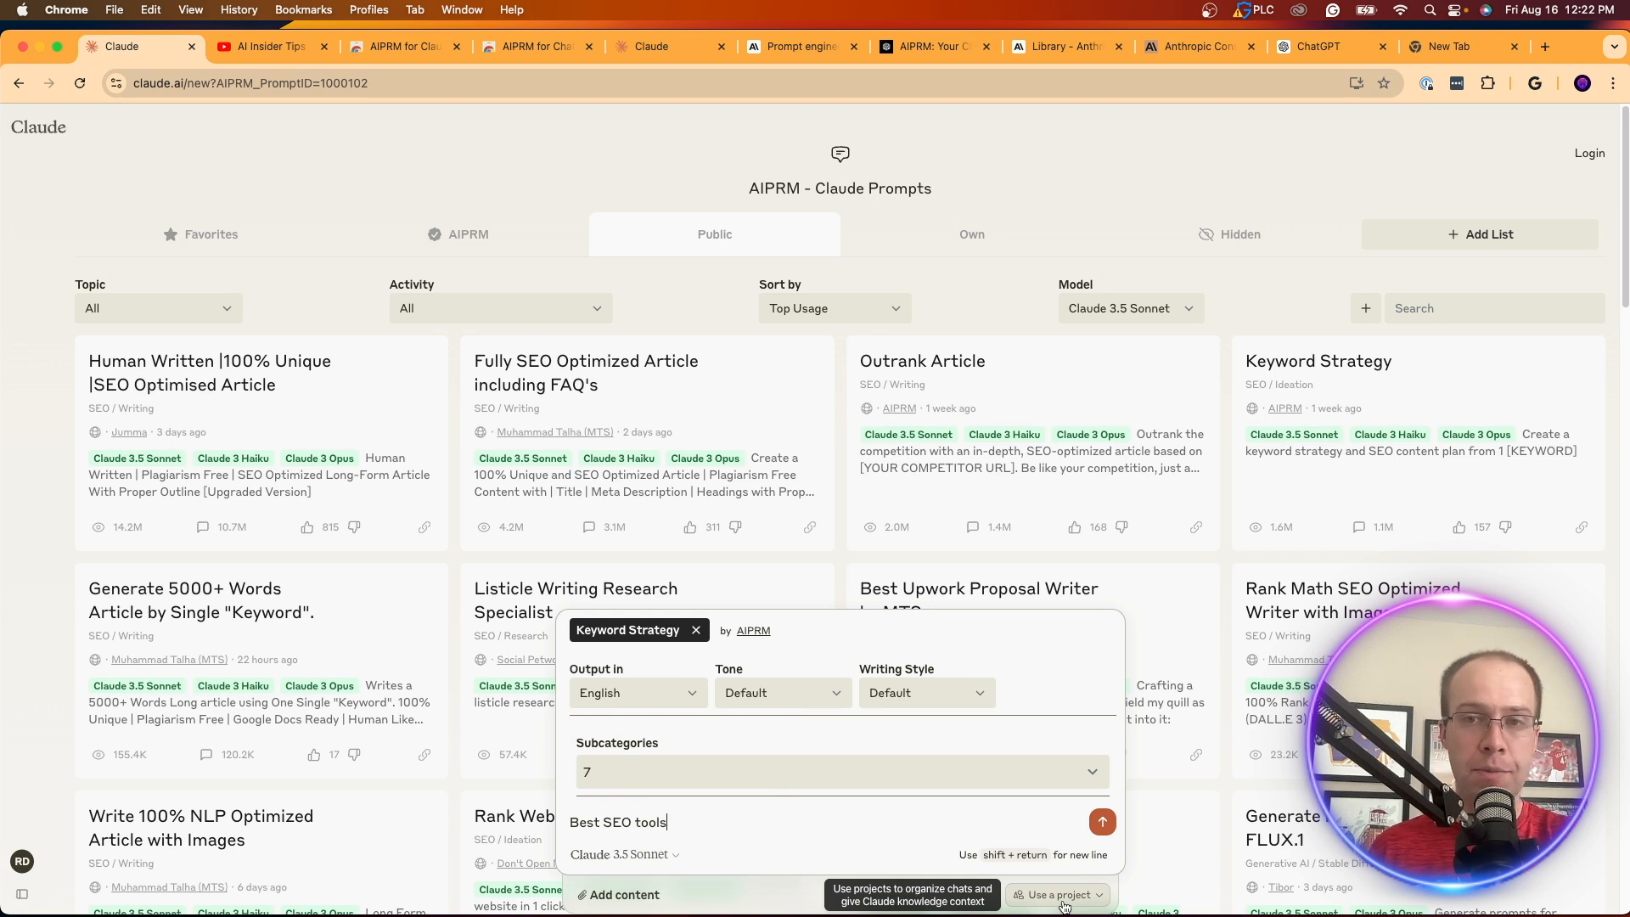
Step: Check the project attachment list and send the Best SEO tools keyword request
click(1057, 895)
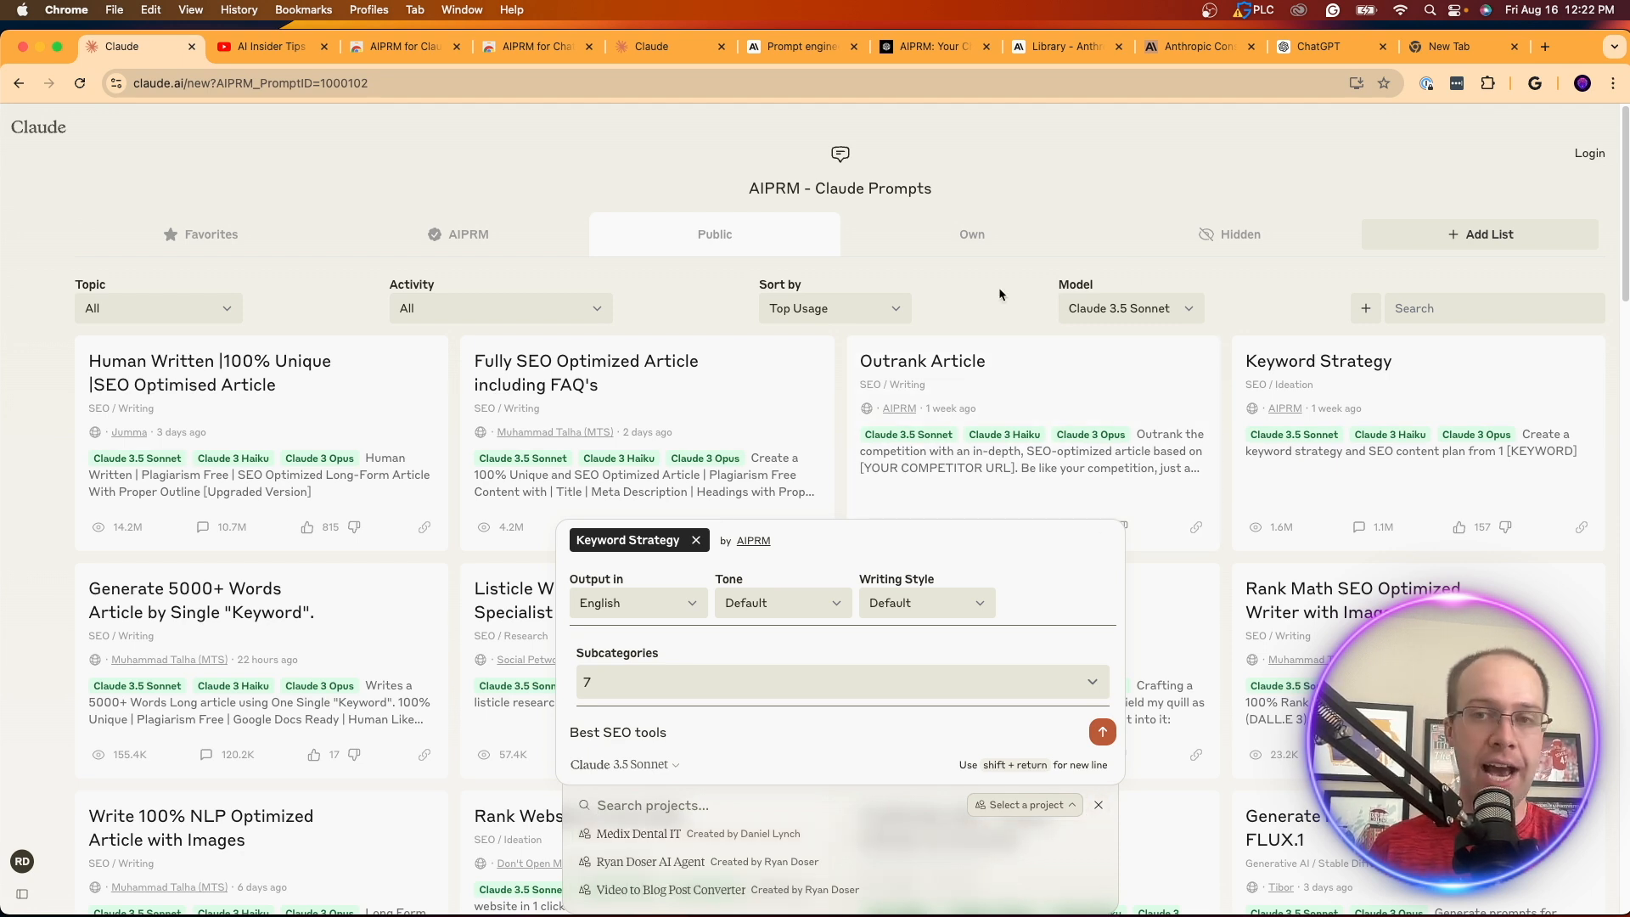
mouse_move(1141, 465)
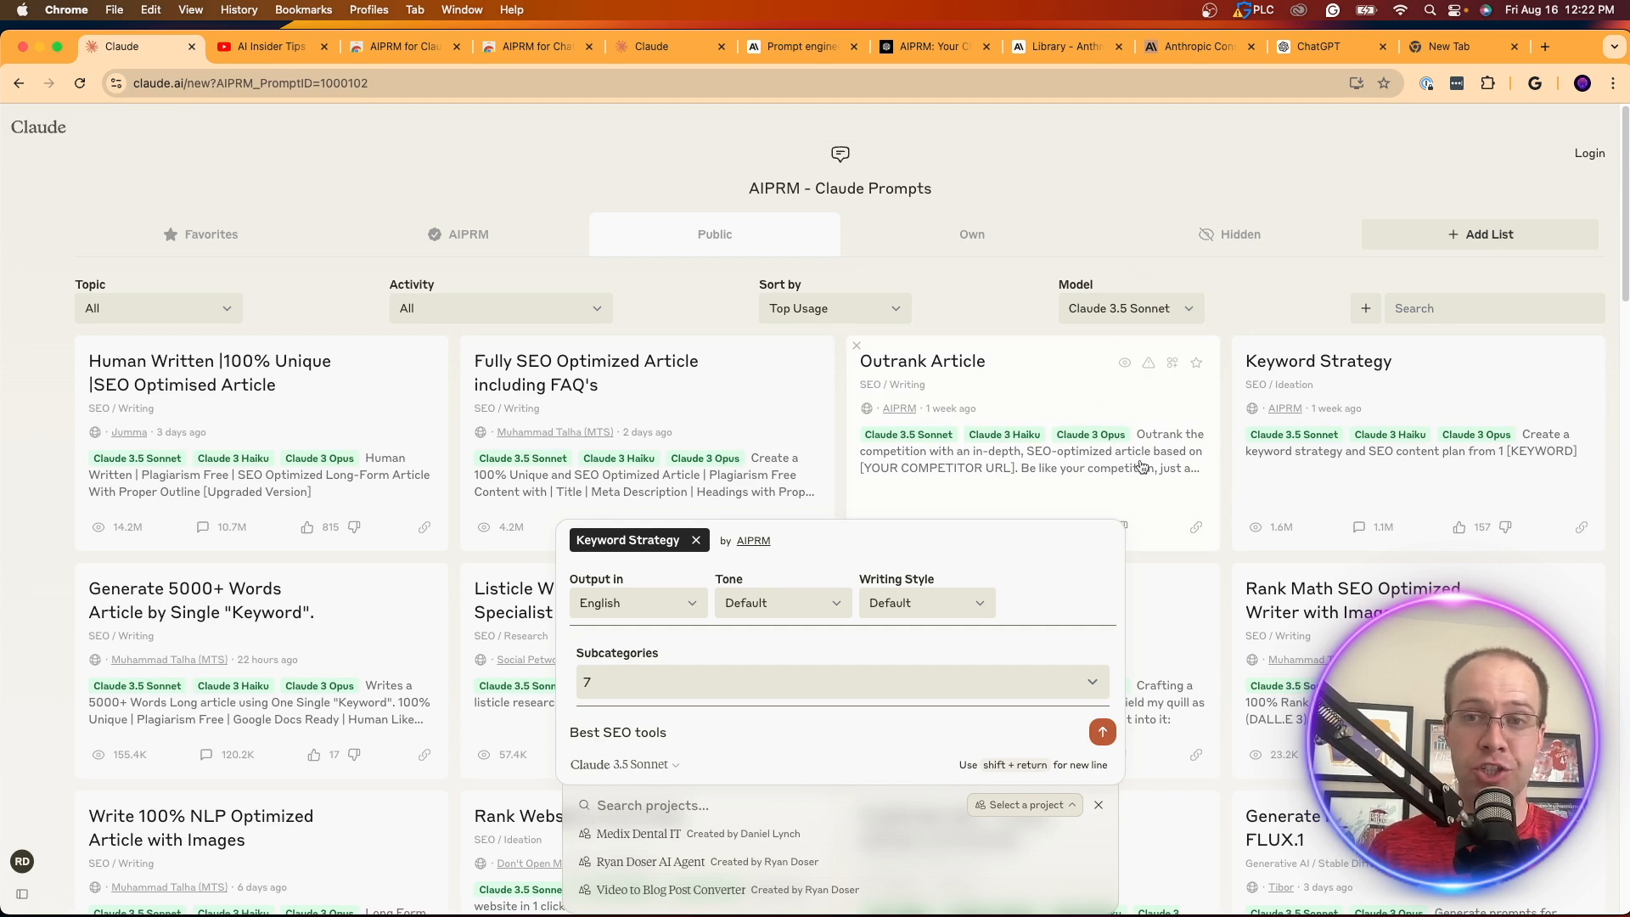
mouse_move(1139, 770)
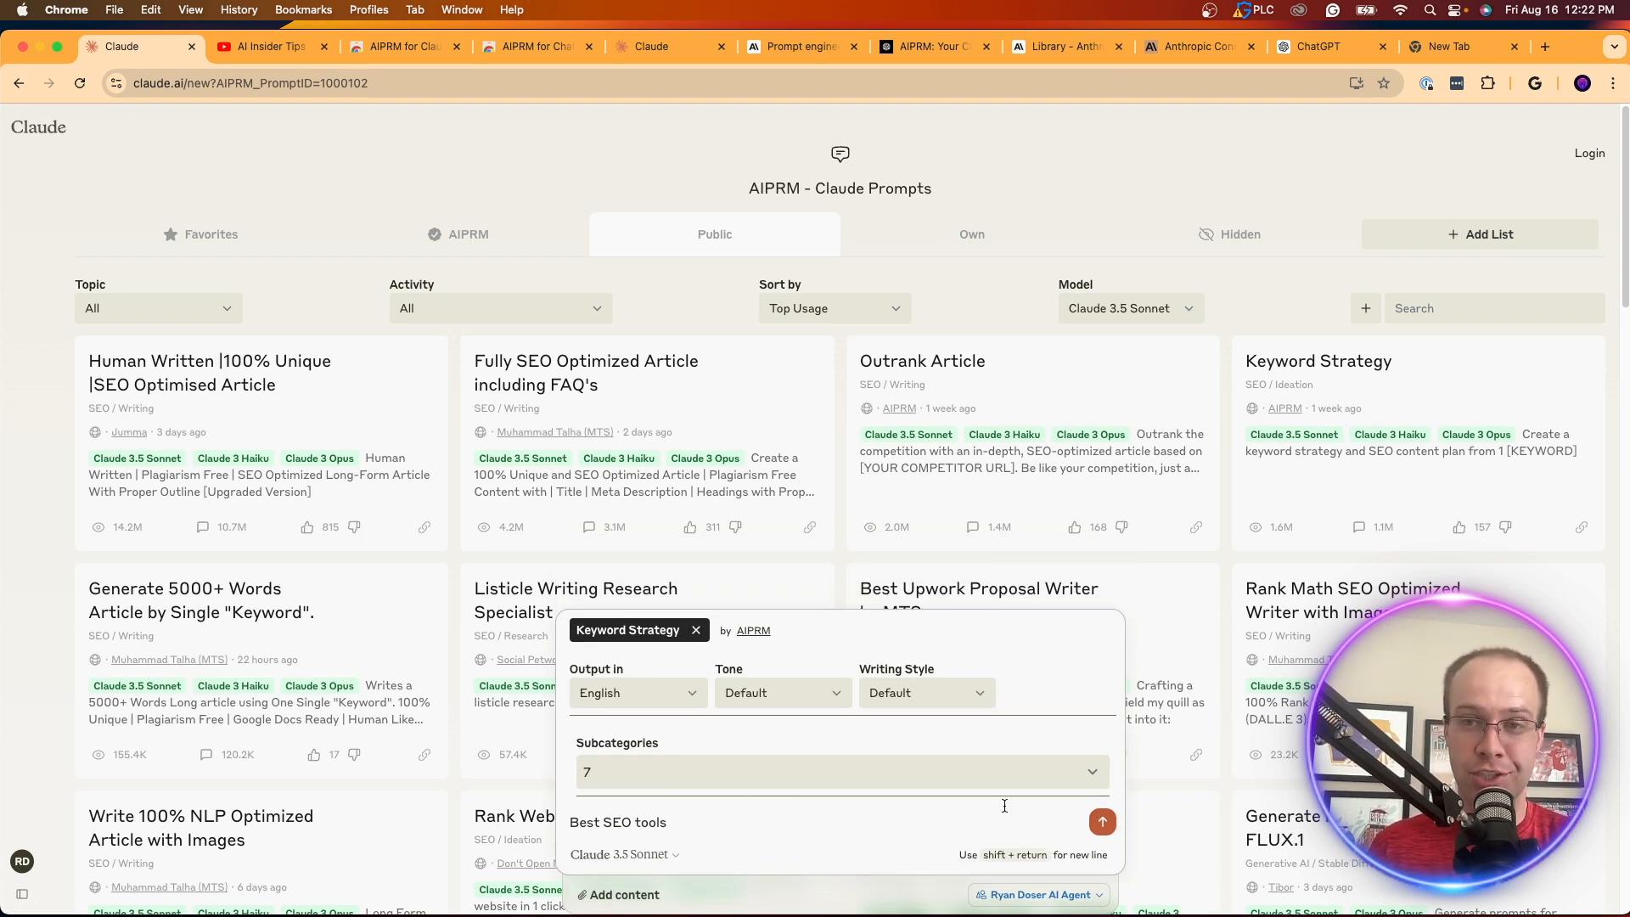
click(839, 771)
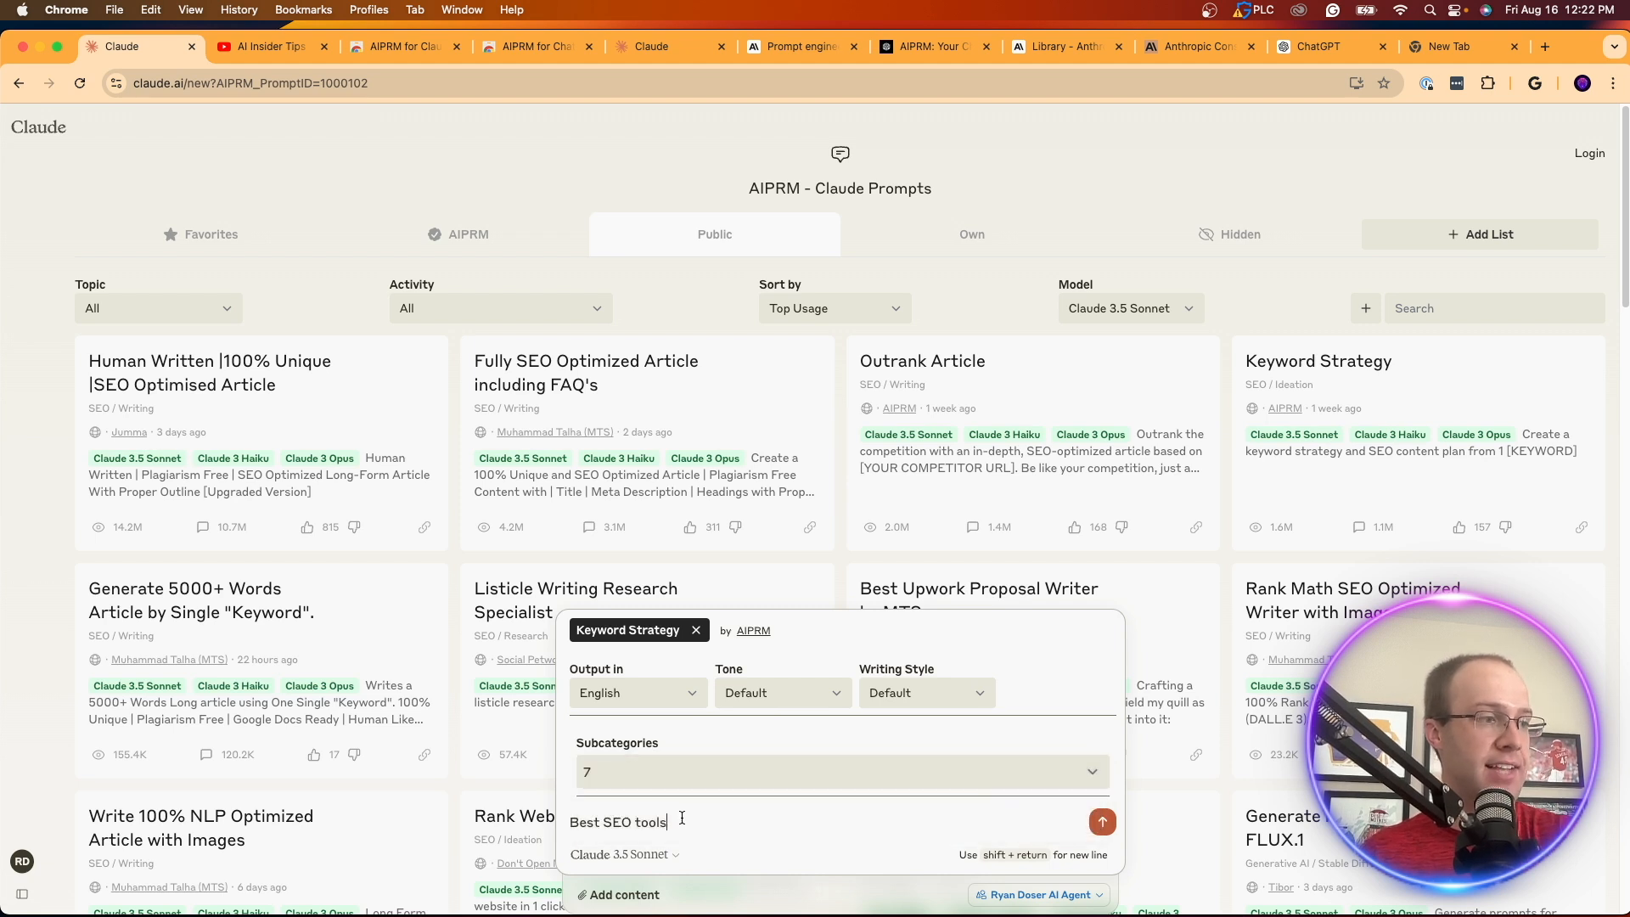
click(1102, 822)
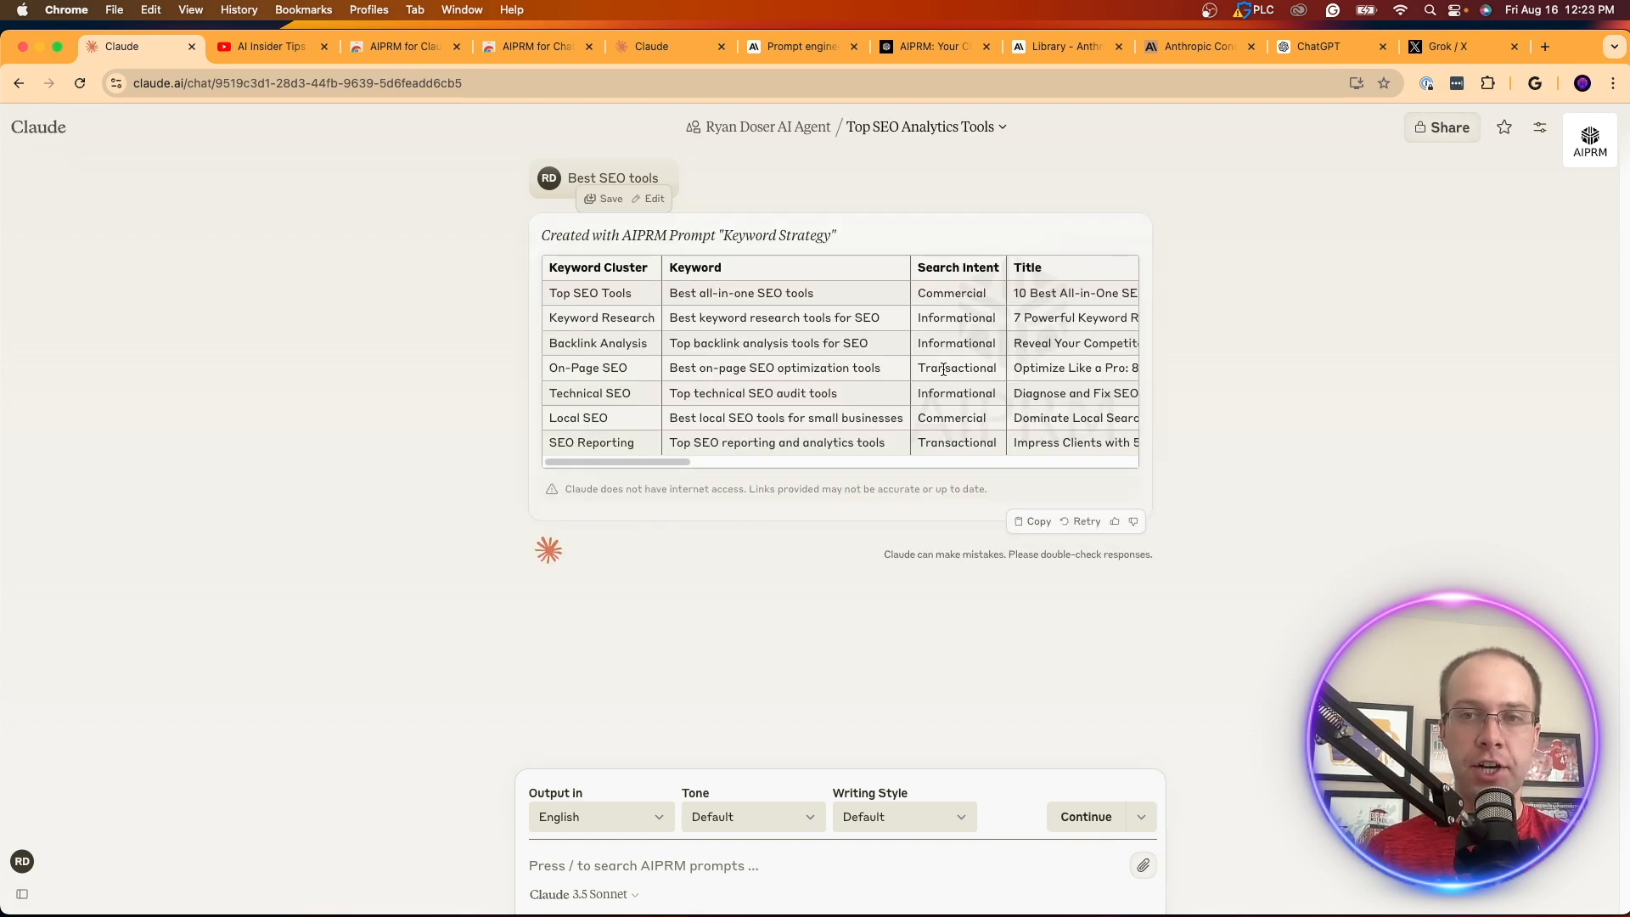
mouse_move(897, 333)
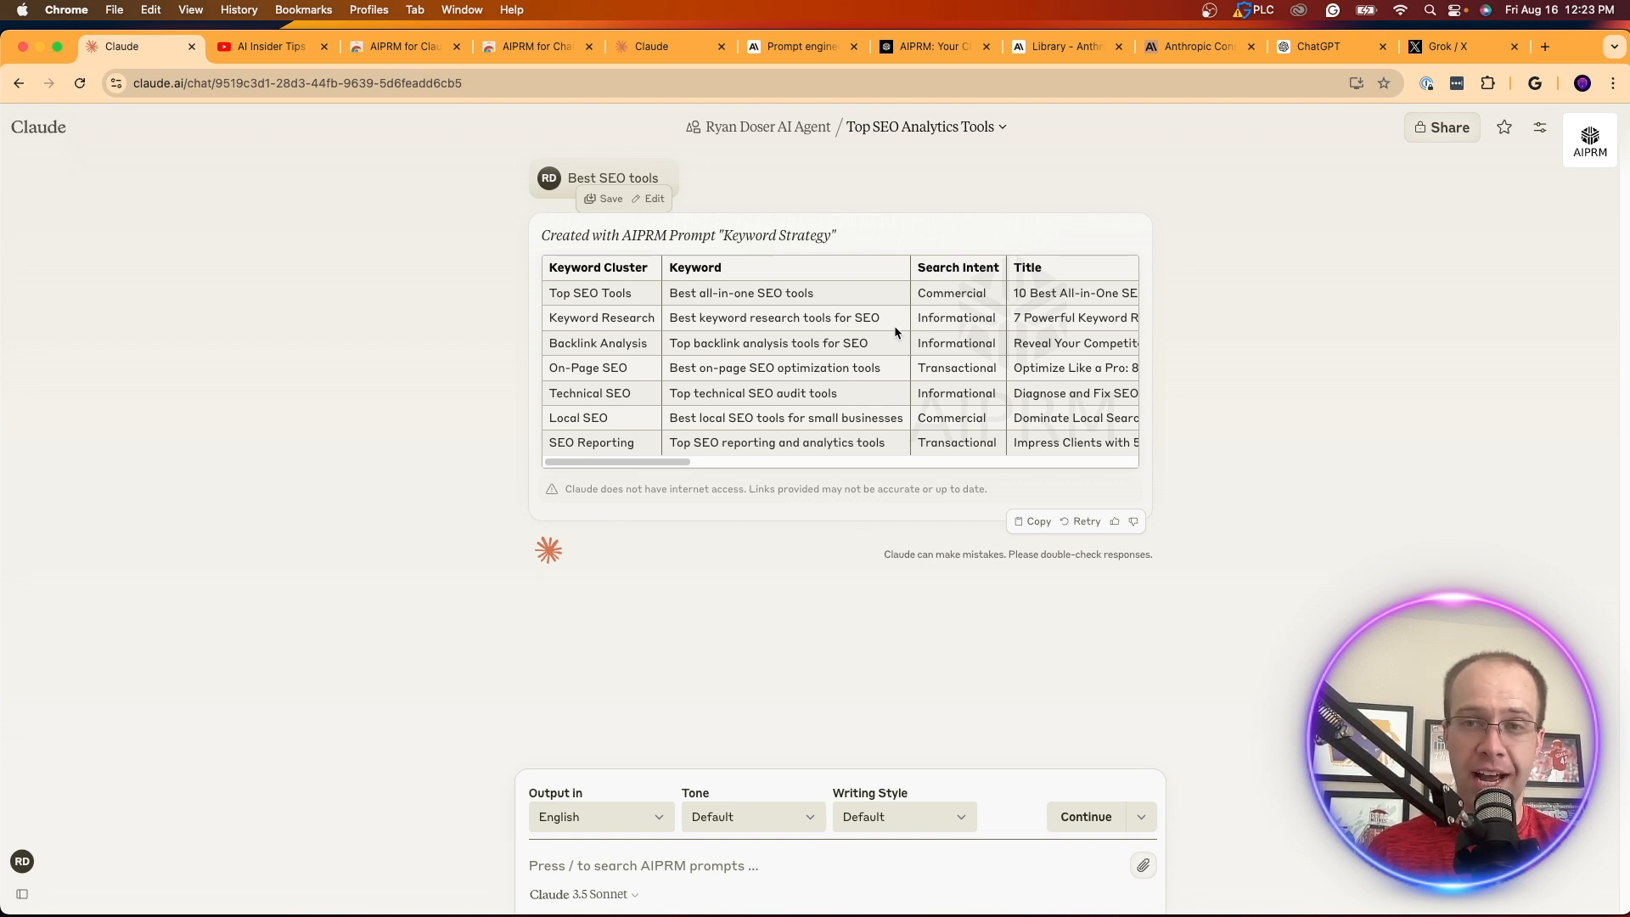
mouse_move(816, 326)
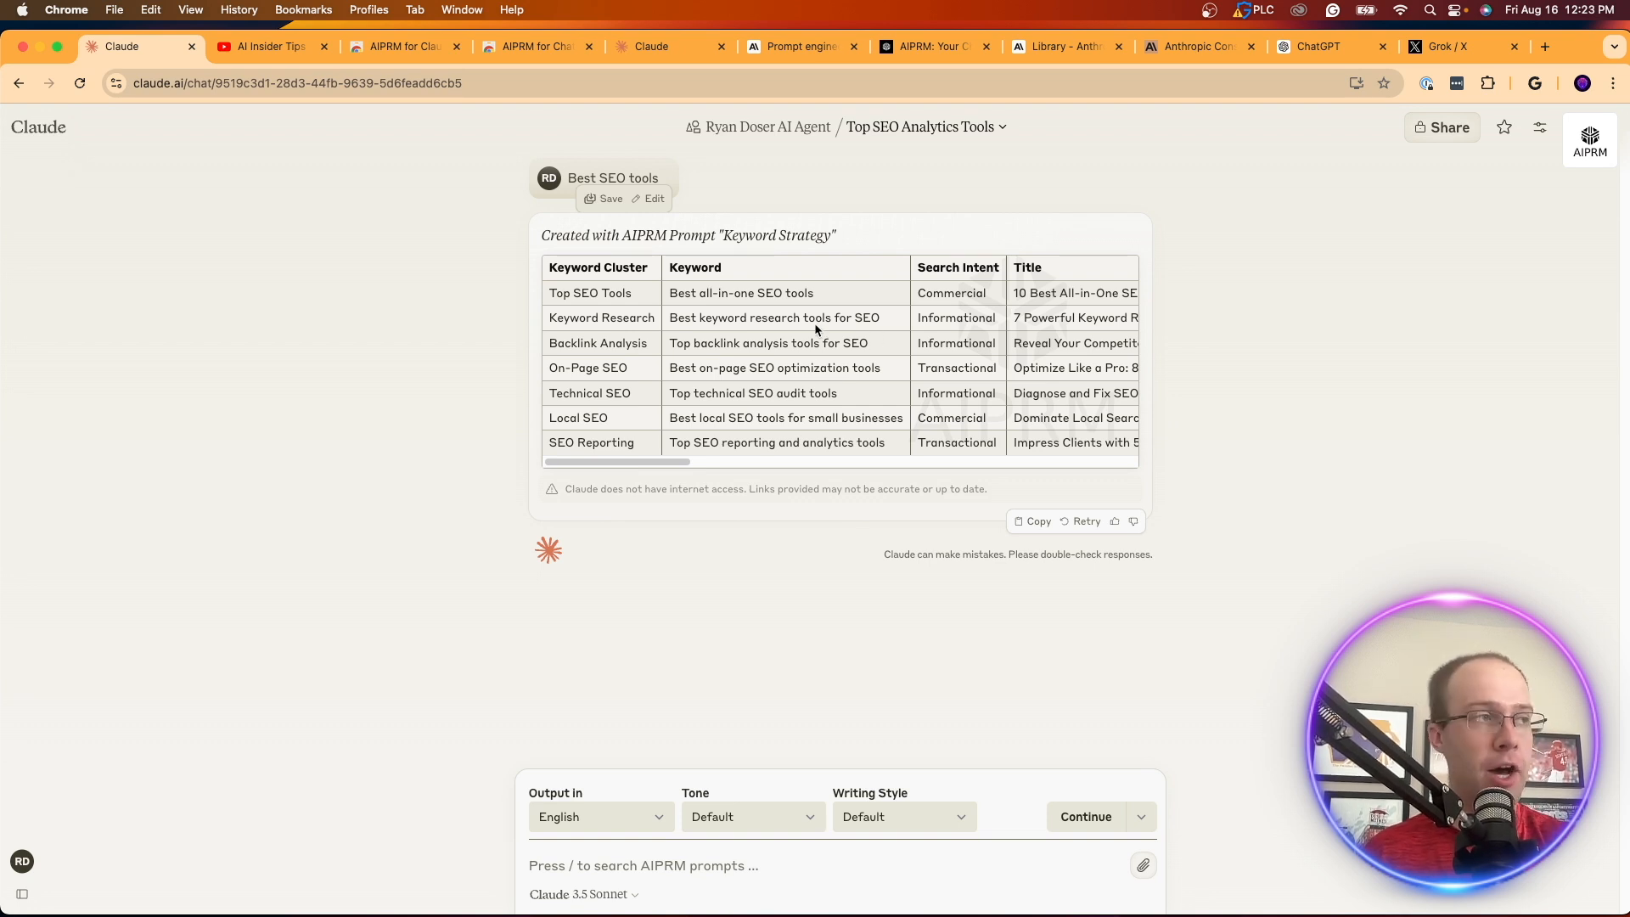
Step: Review Claude's keyword cluster table for Best SEO tools while it generates
double_click(598, 268)
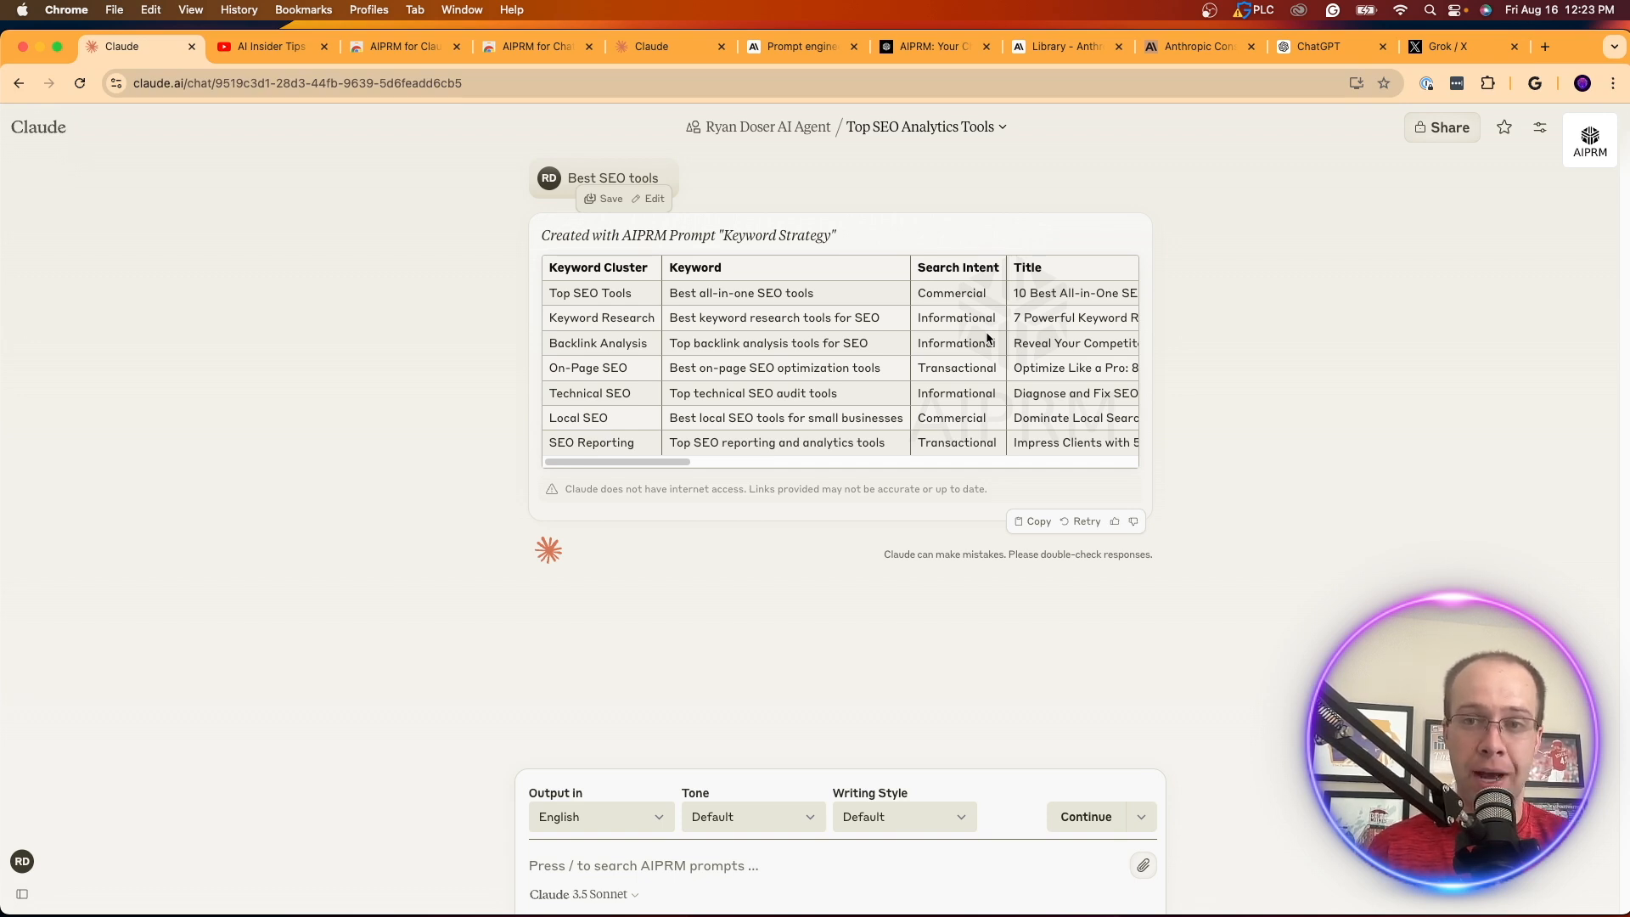
mouse_move(679, 368)
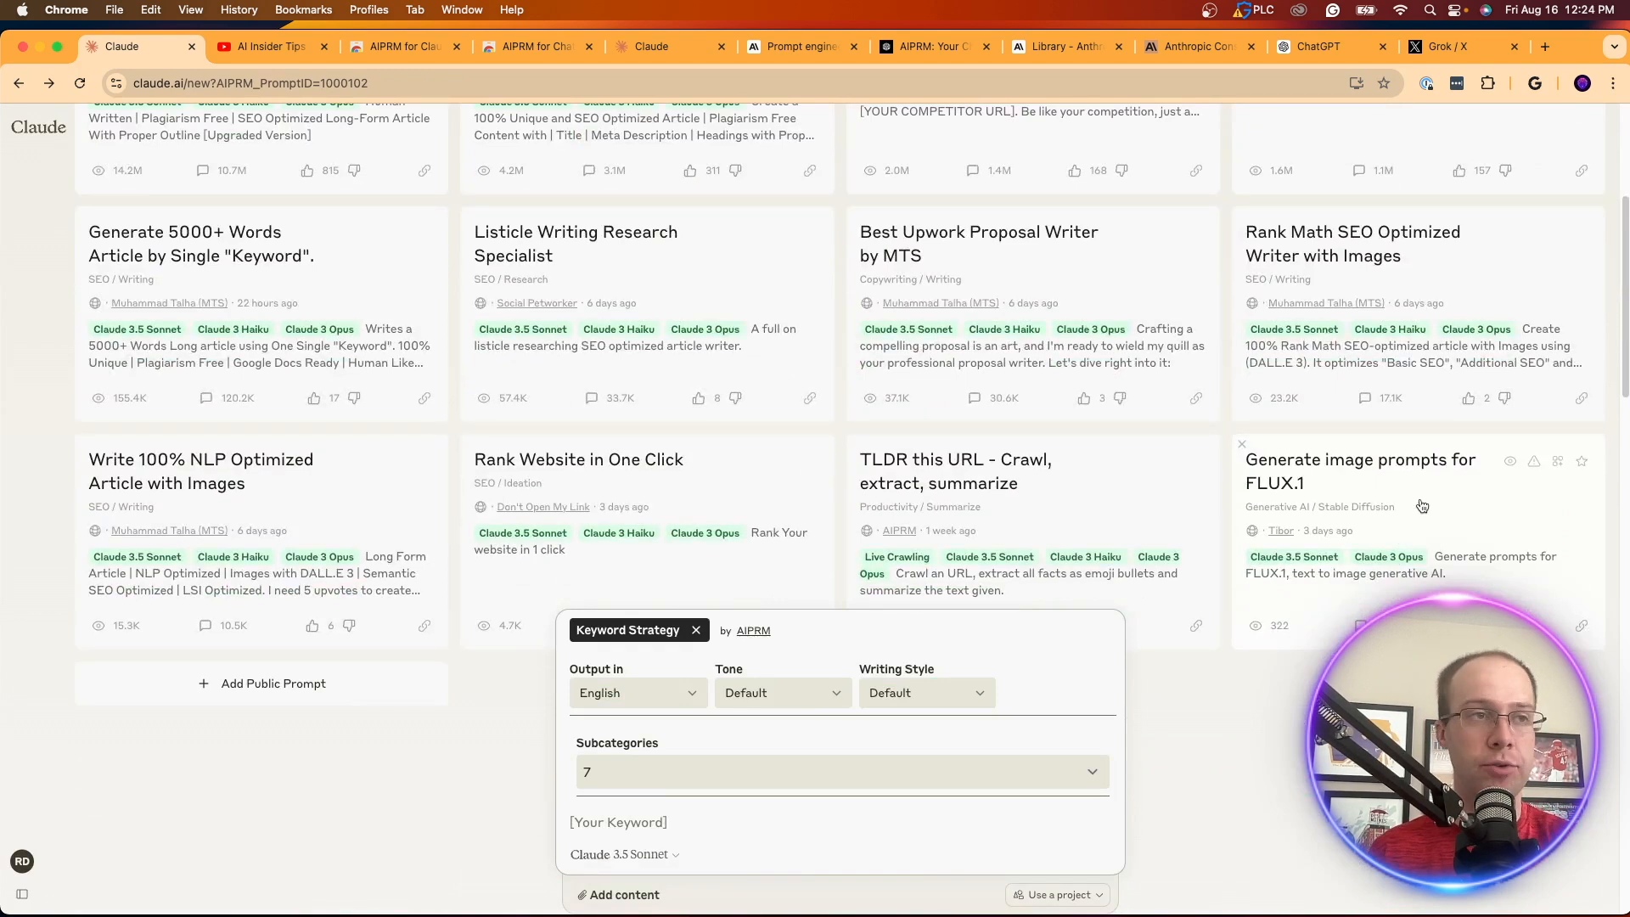
Step: Run the FLUX.1 image prompt template on 'dogs playing in the snow'
click(1359, 472)
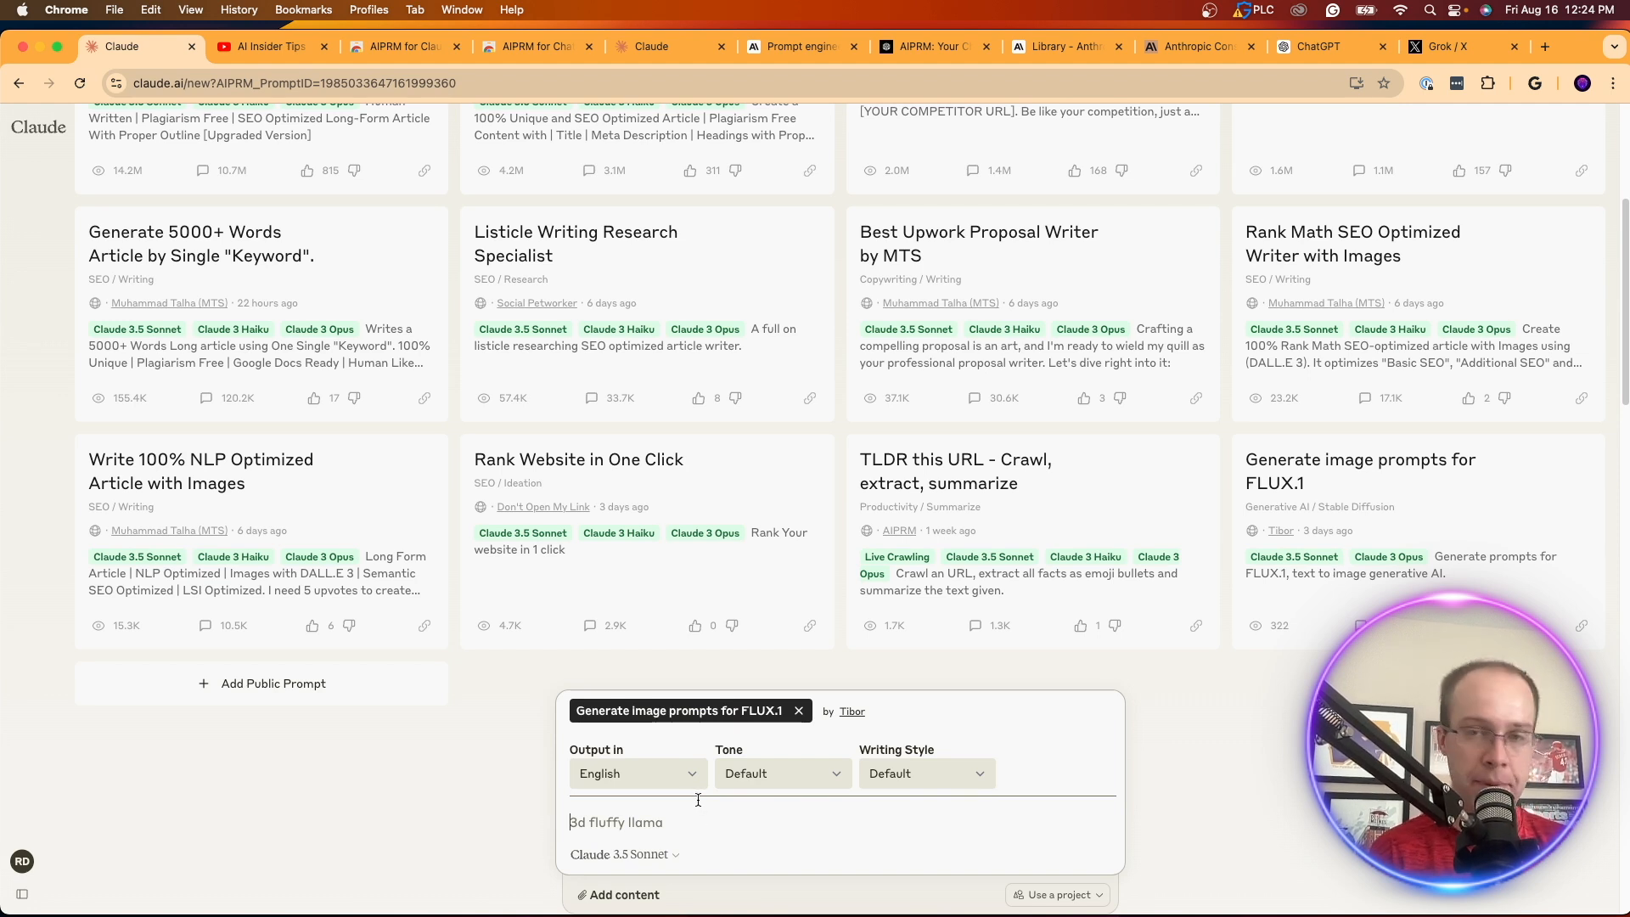
text(dogs playing in)
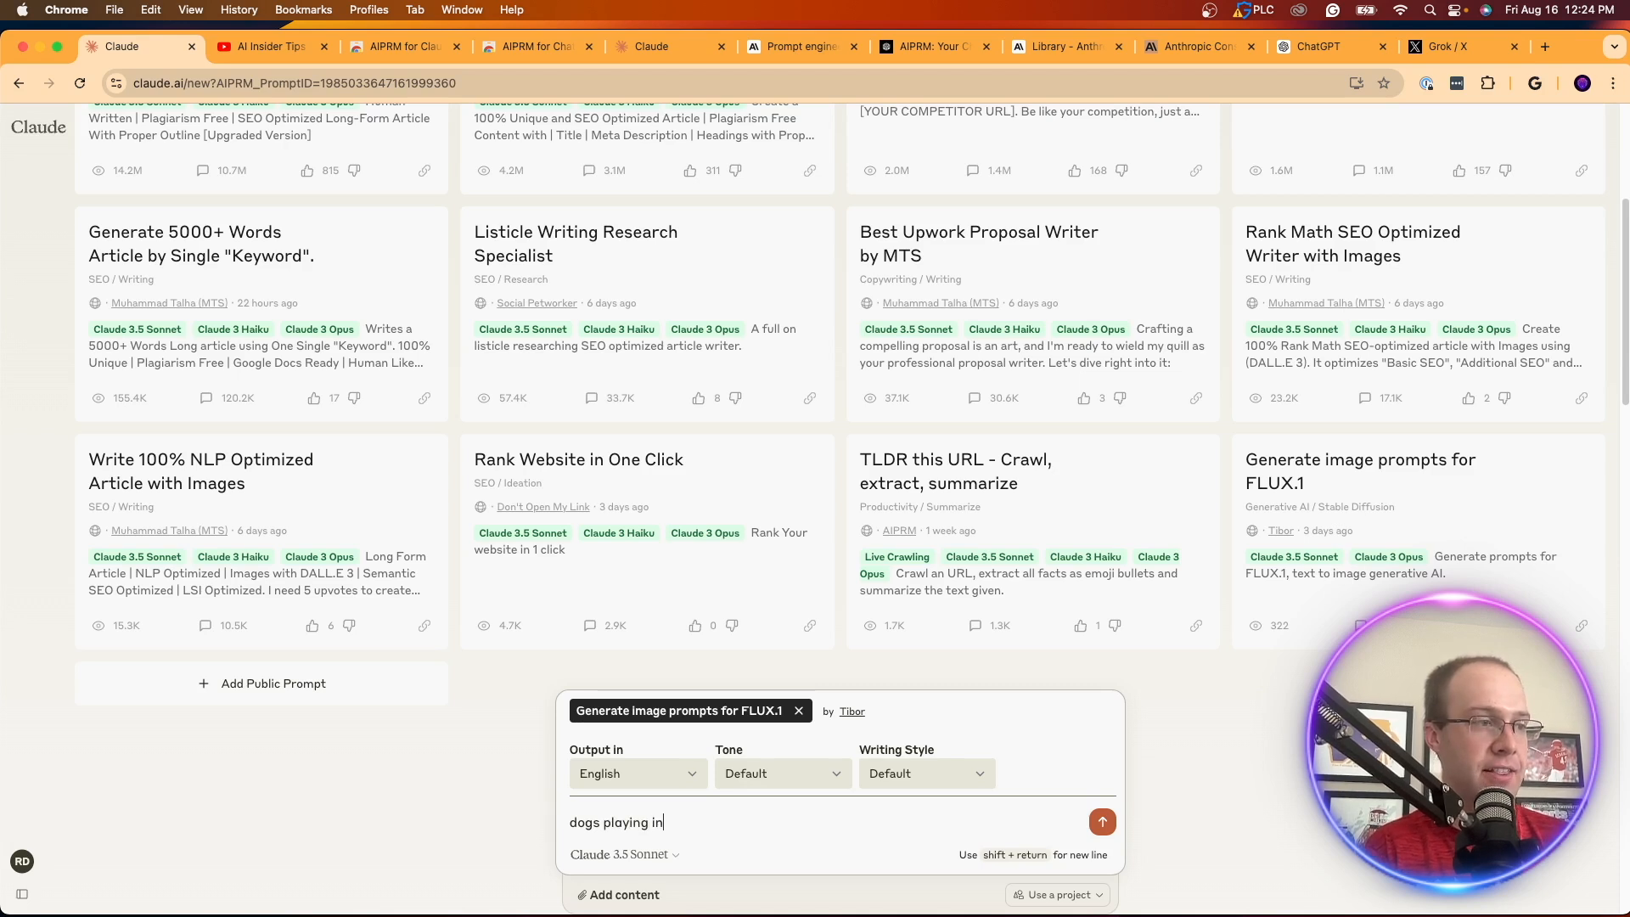
text(the)
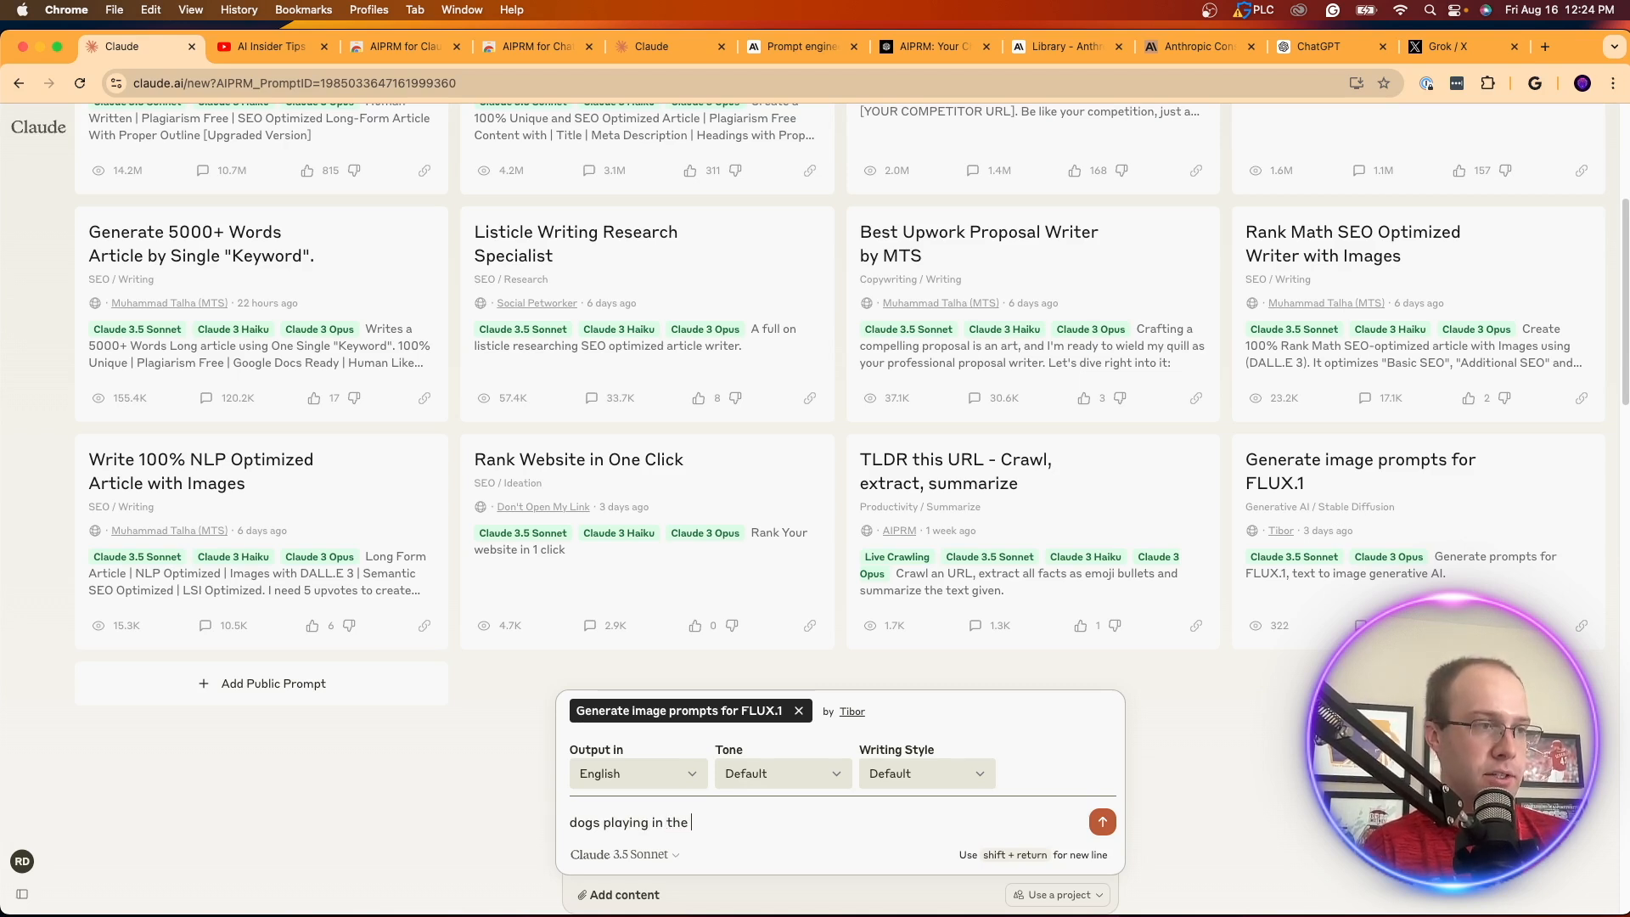
text(snow)
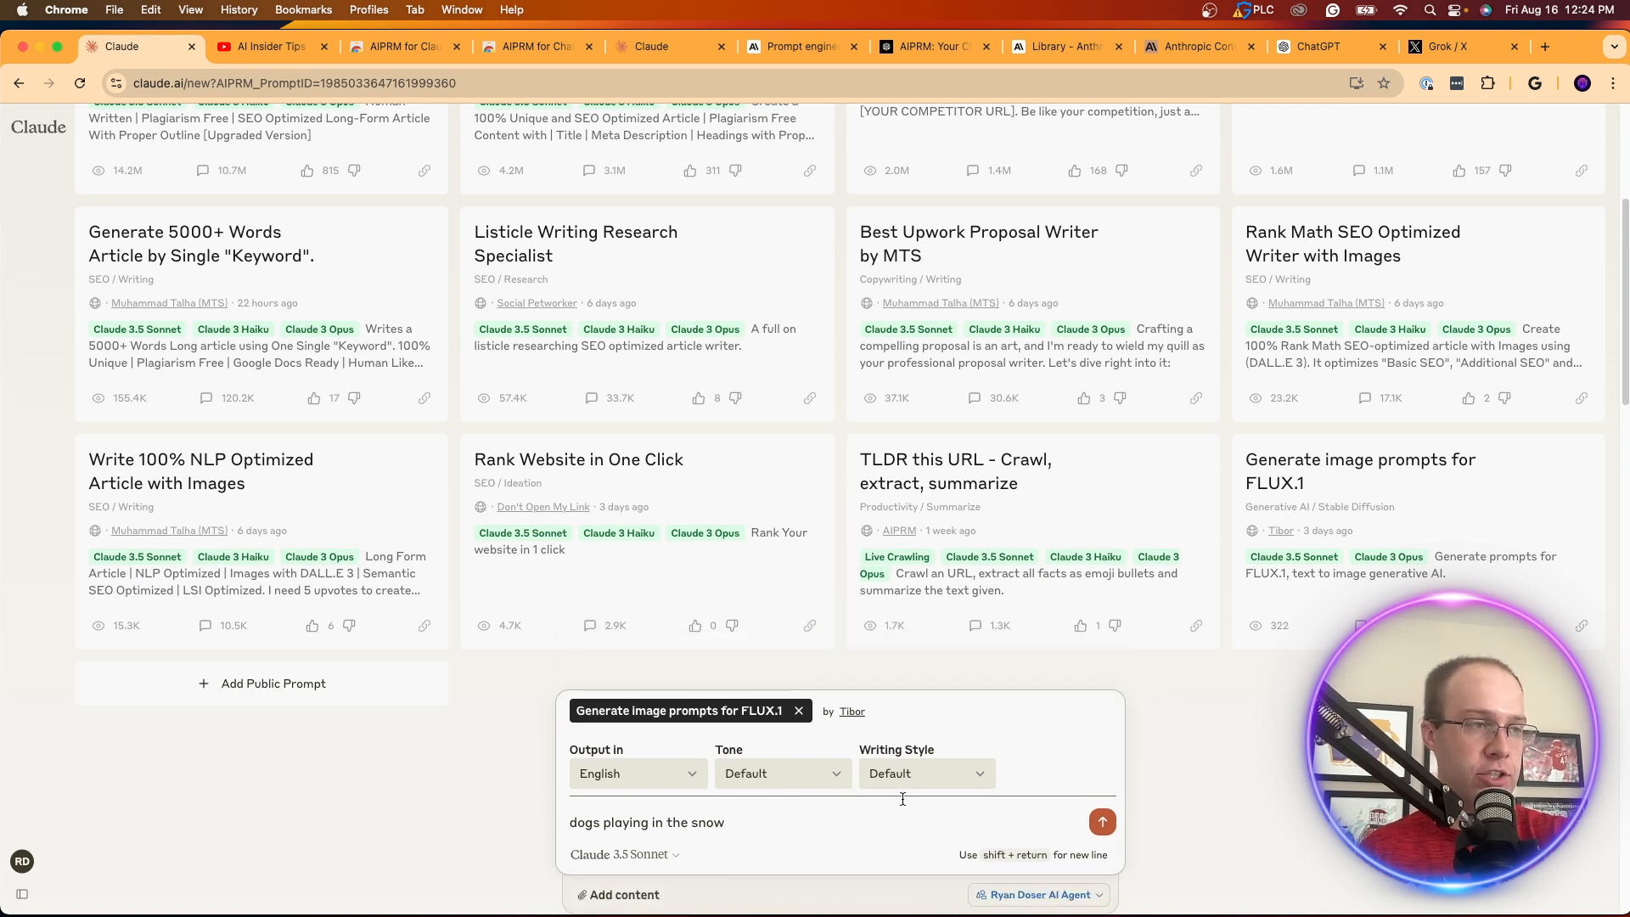
mouse_move(778, 790)
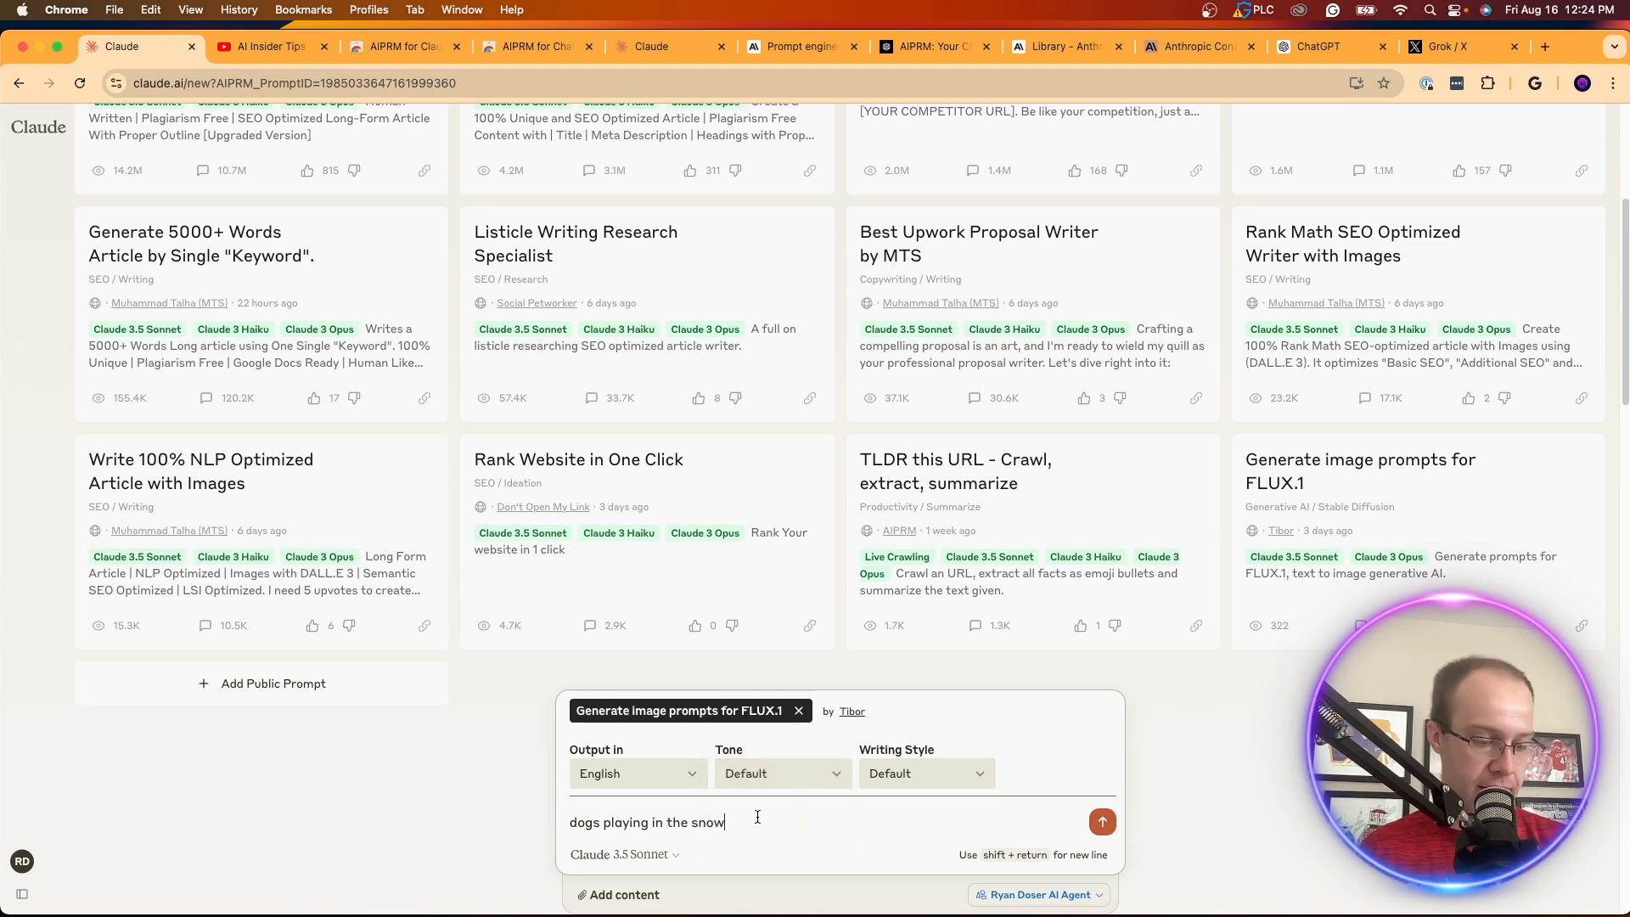
click(1102, 822)
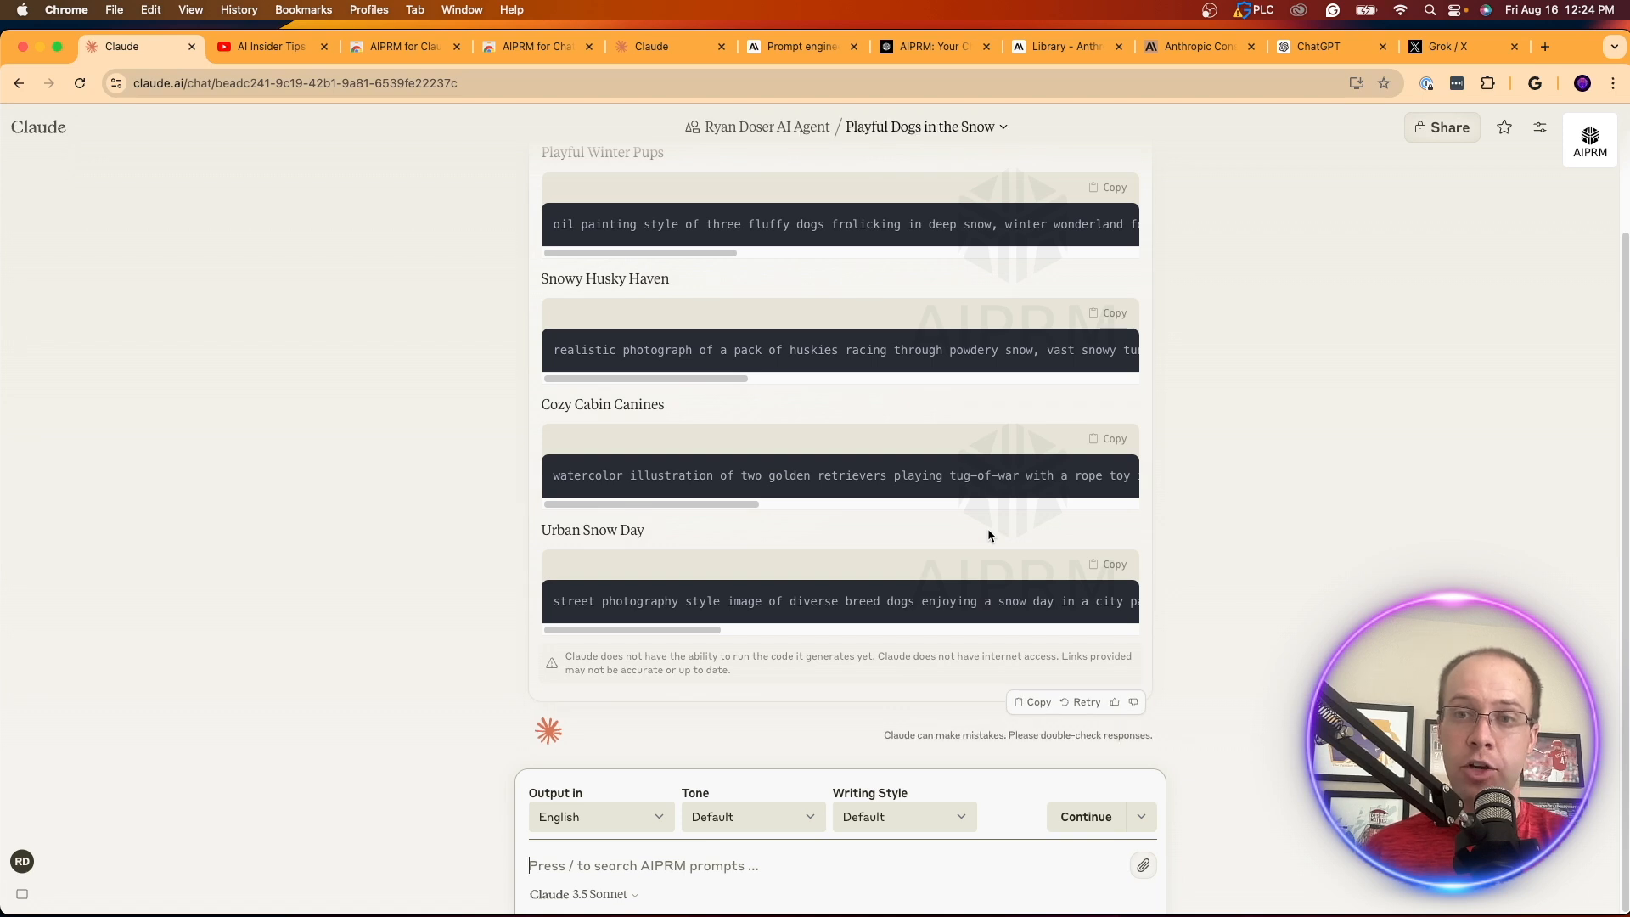
mouse_move(913, 523)
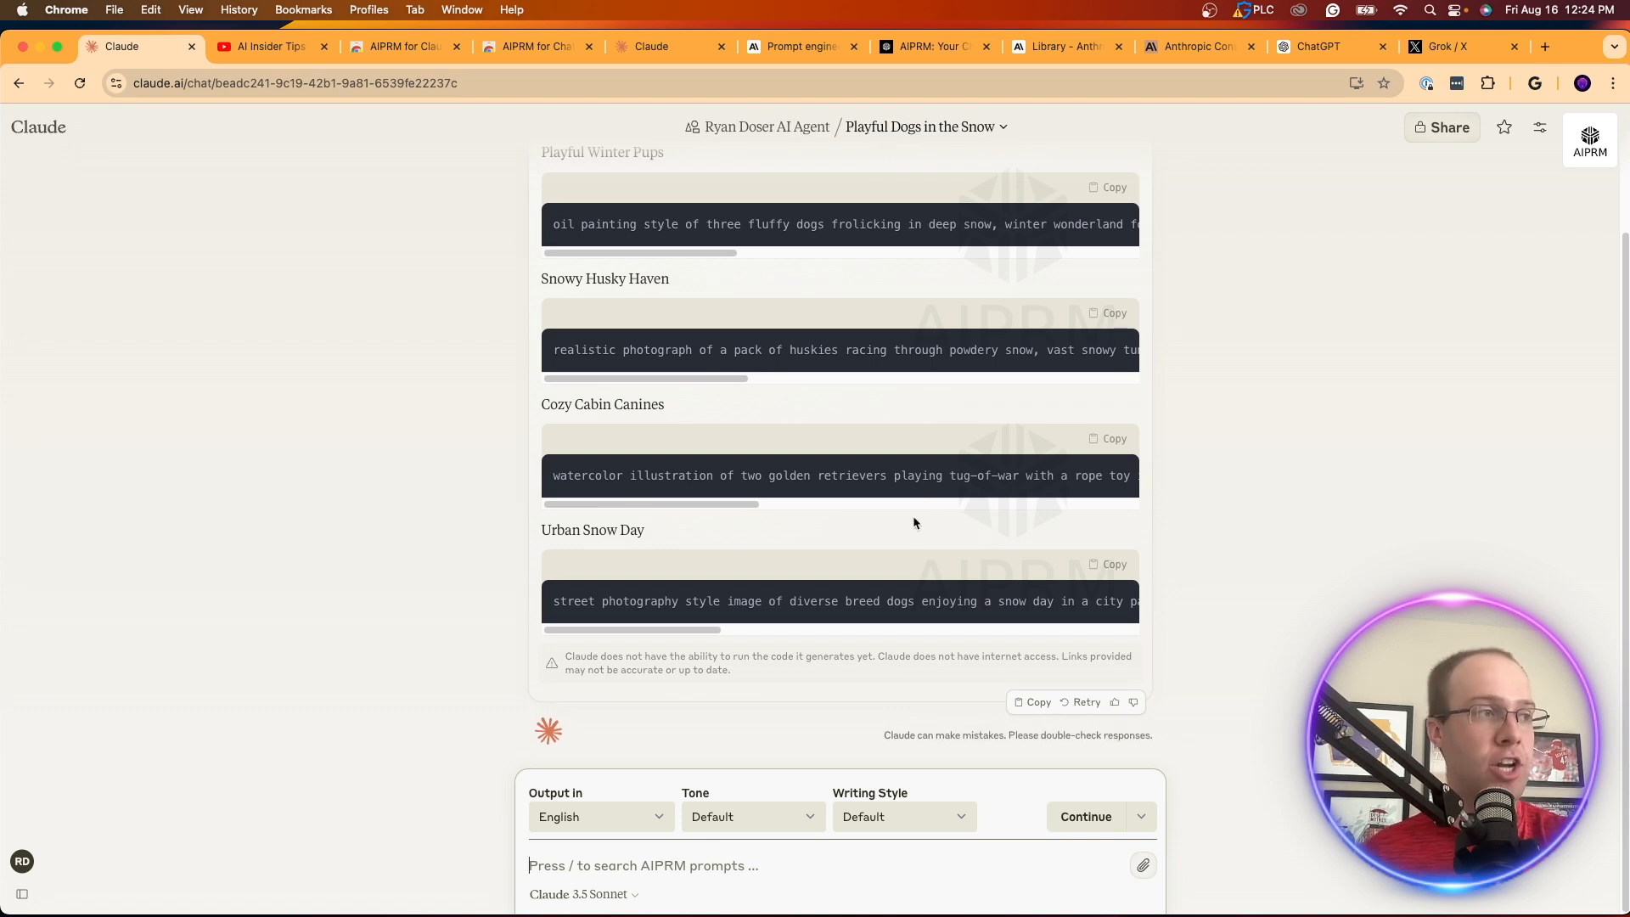
Step: Scroll through the four generated dog-in-snow prompts to the Snowy Husky Haven one
scroll(up, 3)
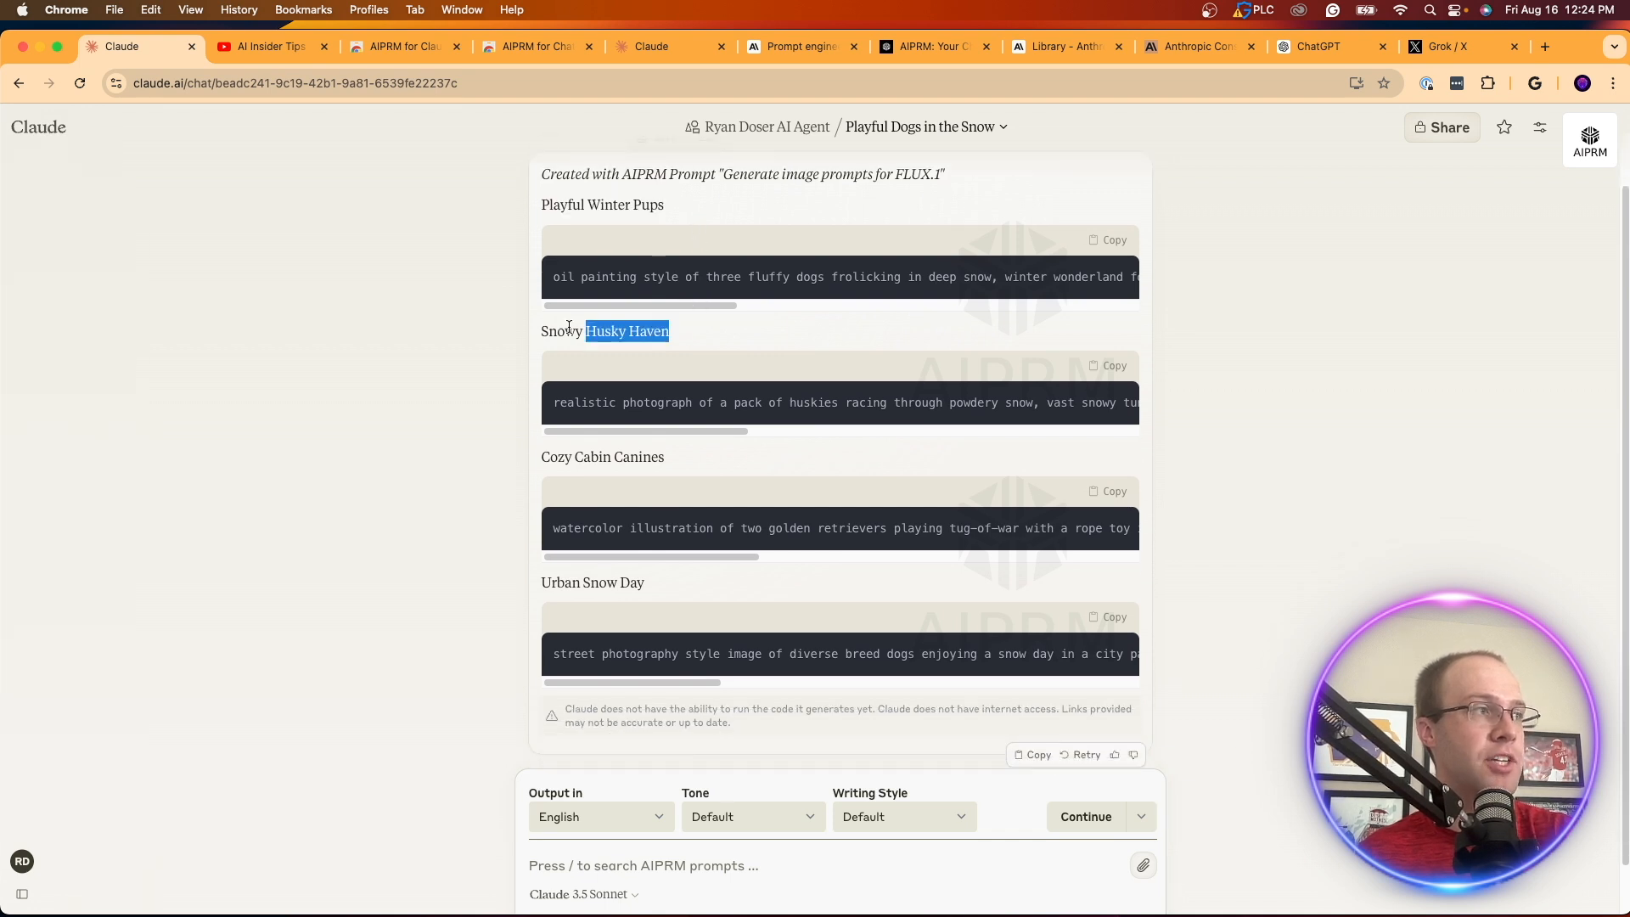
scroll(down, 3)
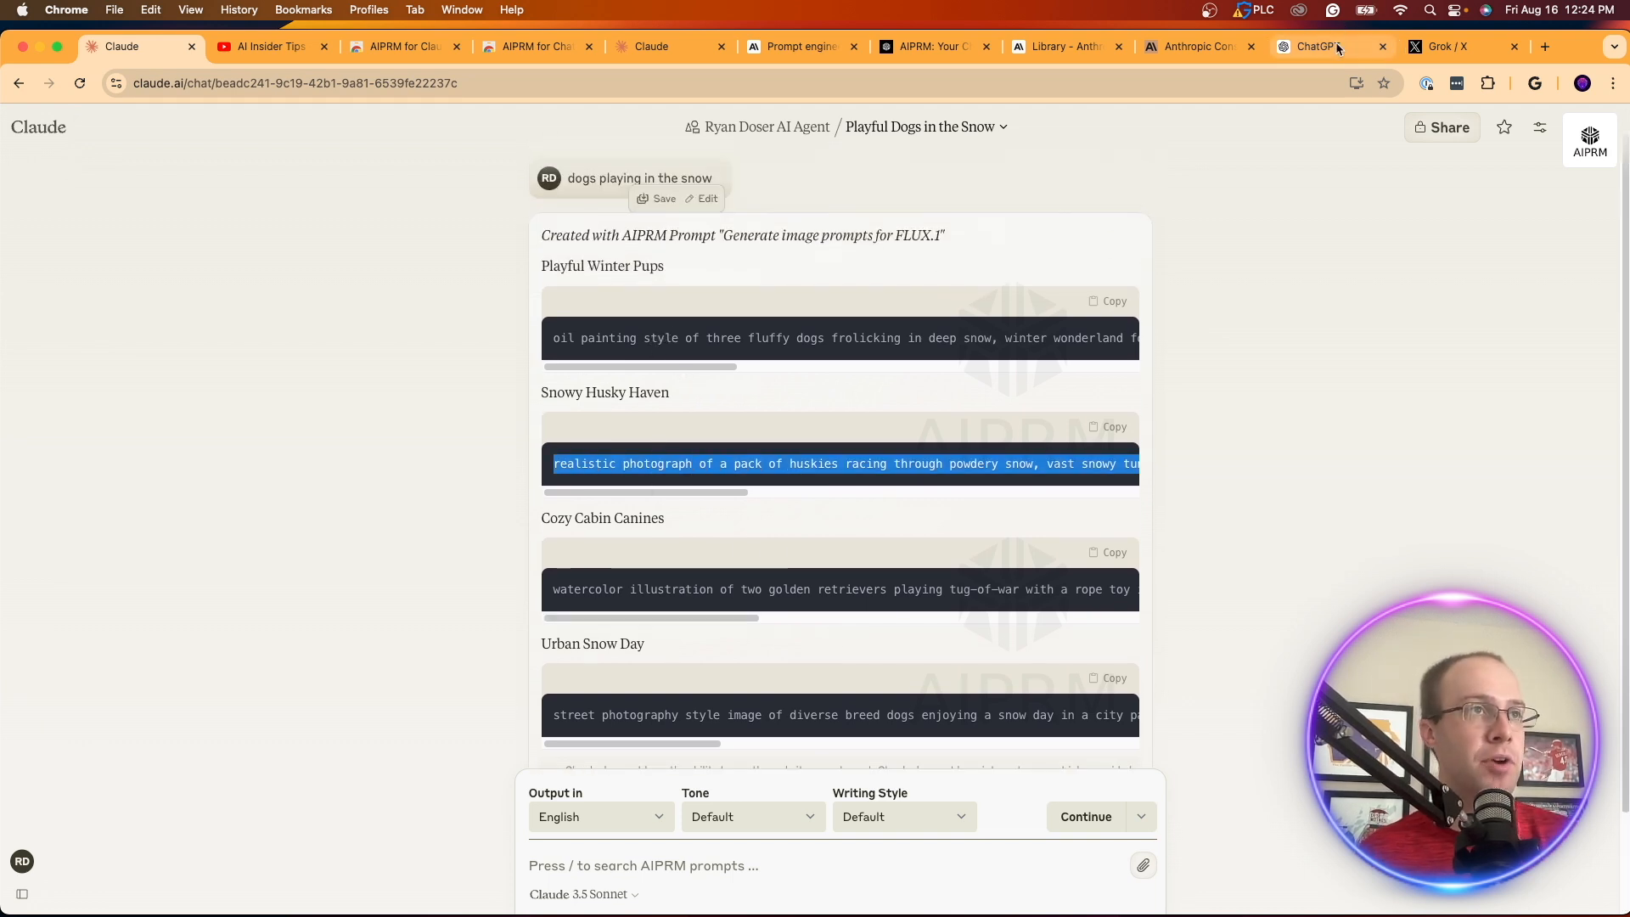
Step: Paste the realistic husky-pack photograph prompt into ChatGPT and submit it for an image
click(1315, 46)
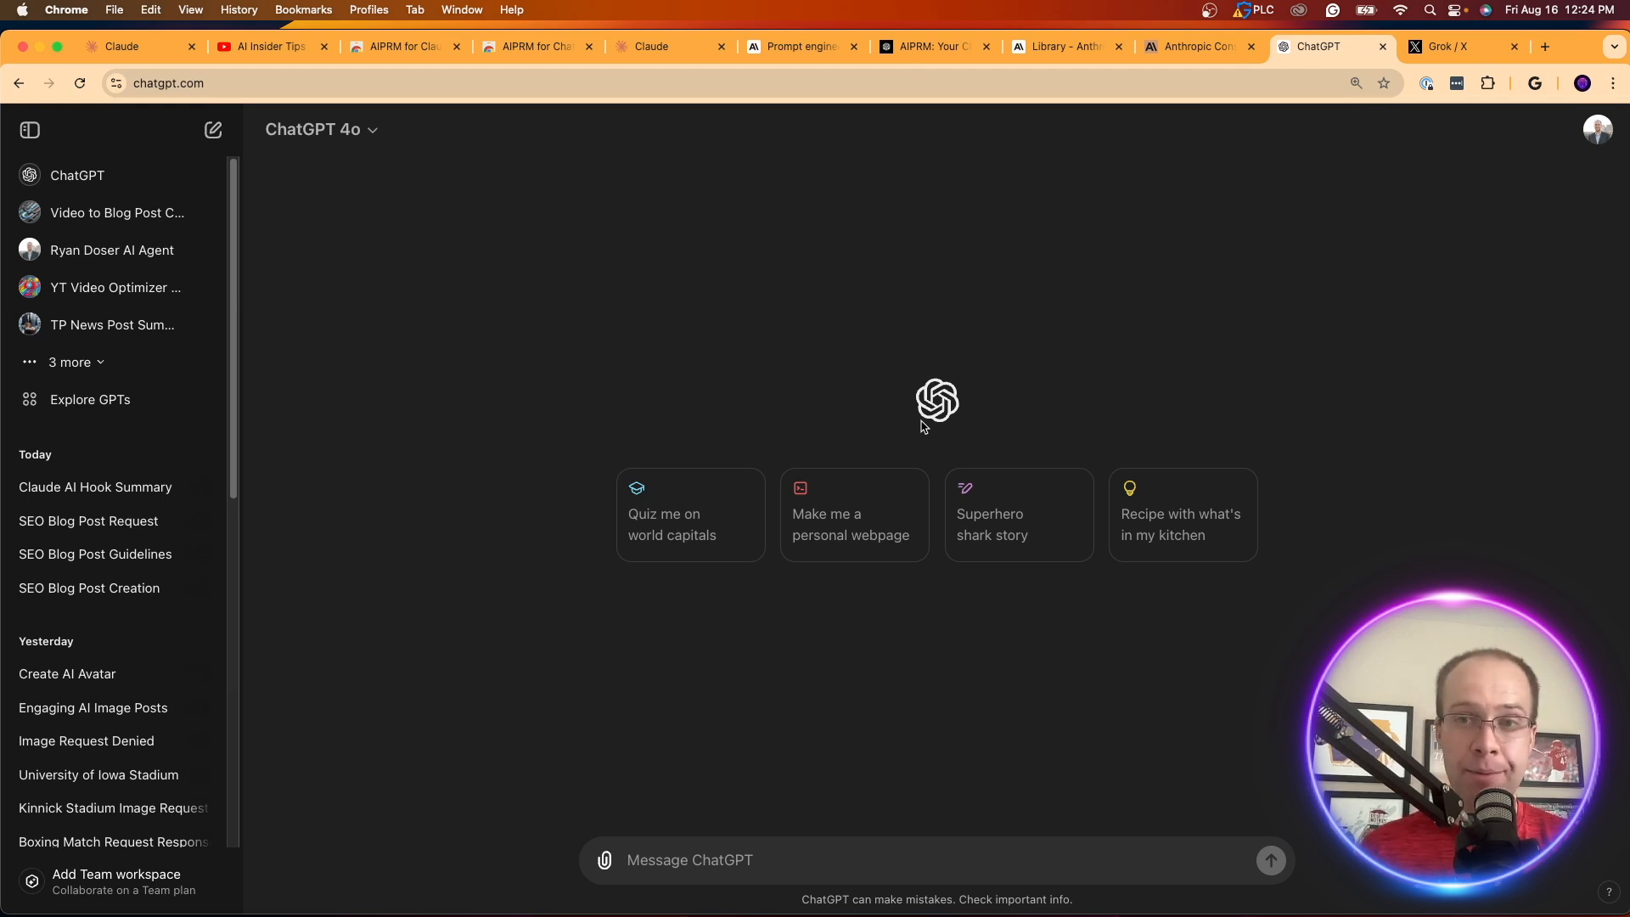
mouse_move(1066, 581)
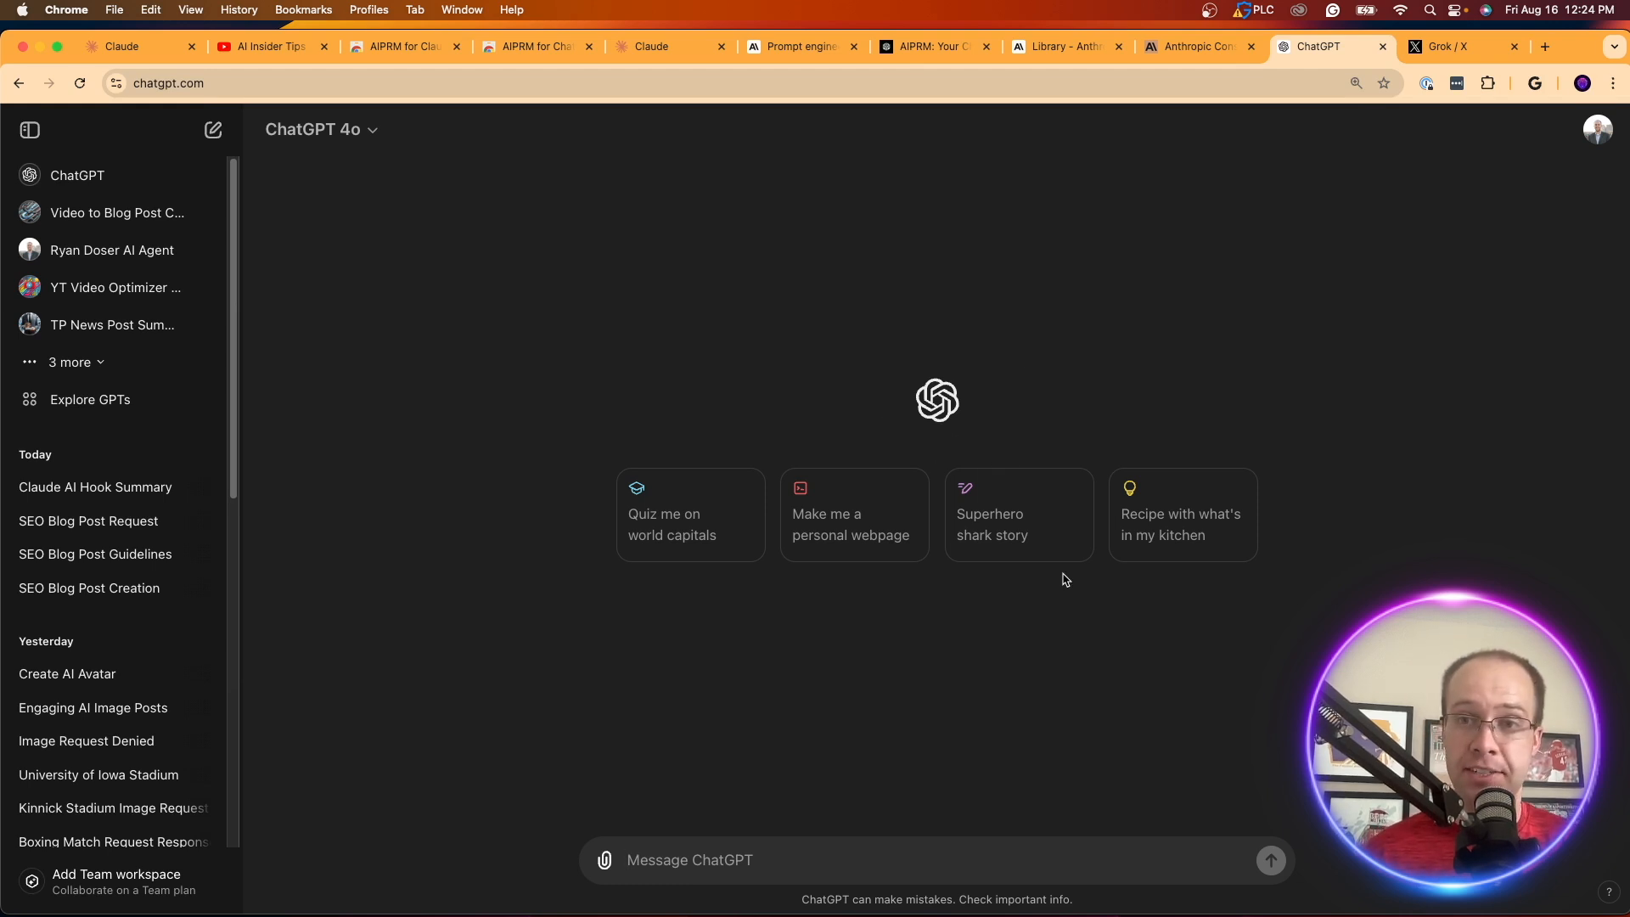
text(realistic photograph of a pack of huskies racing through powdery snow, vast snowy tundra landscape, low angle shot emphasizing dogs' strength and speed, dramatic overcast sky, swirling snow particles in the air illuminated by golden hour light)
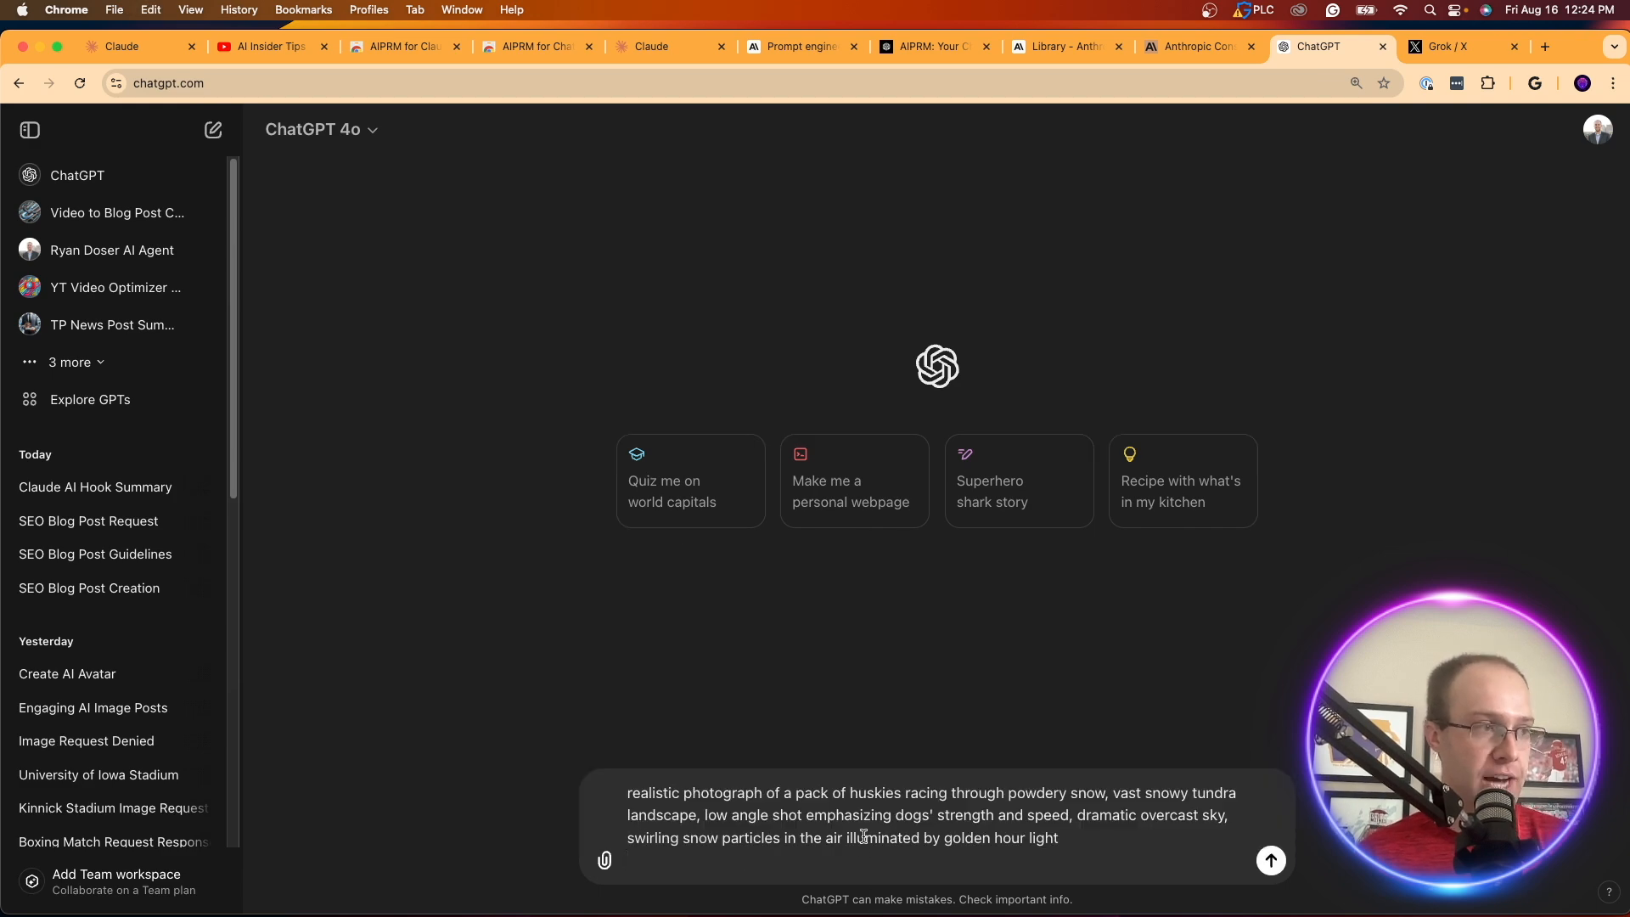
click(1448, 45)
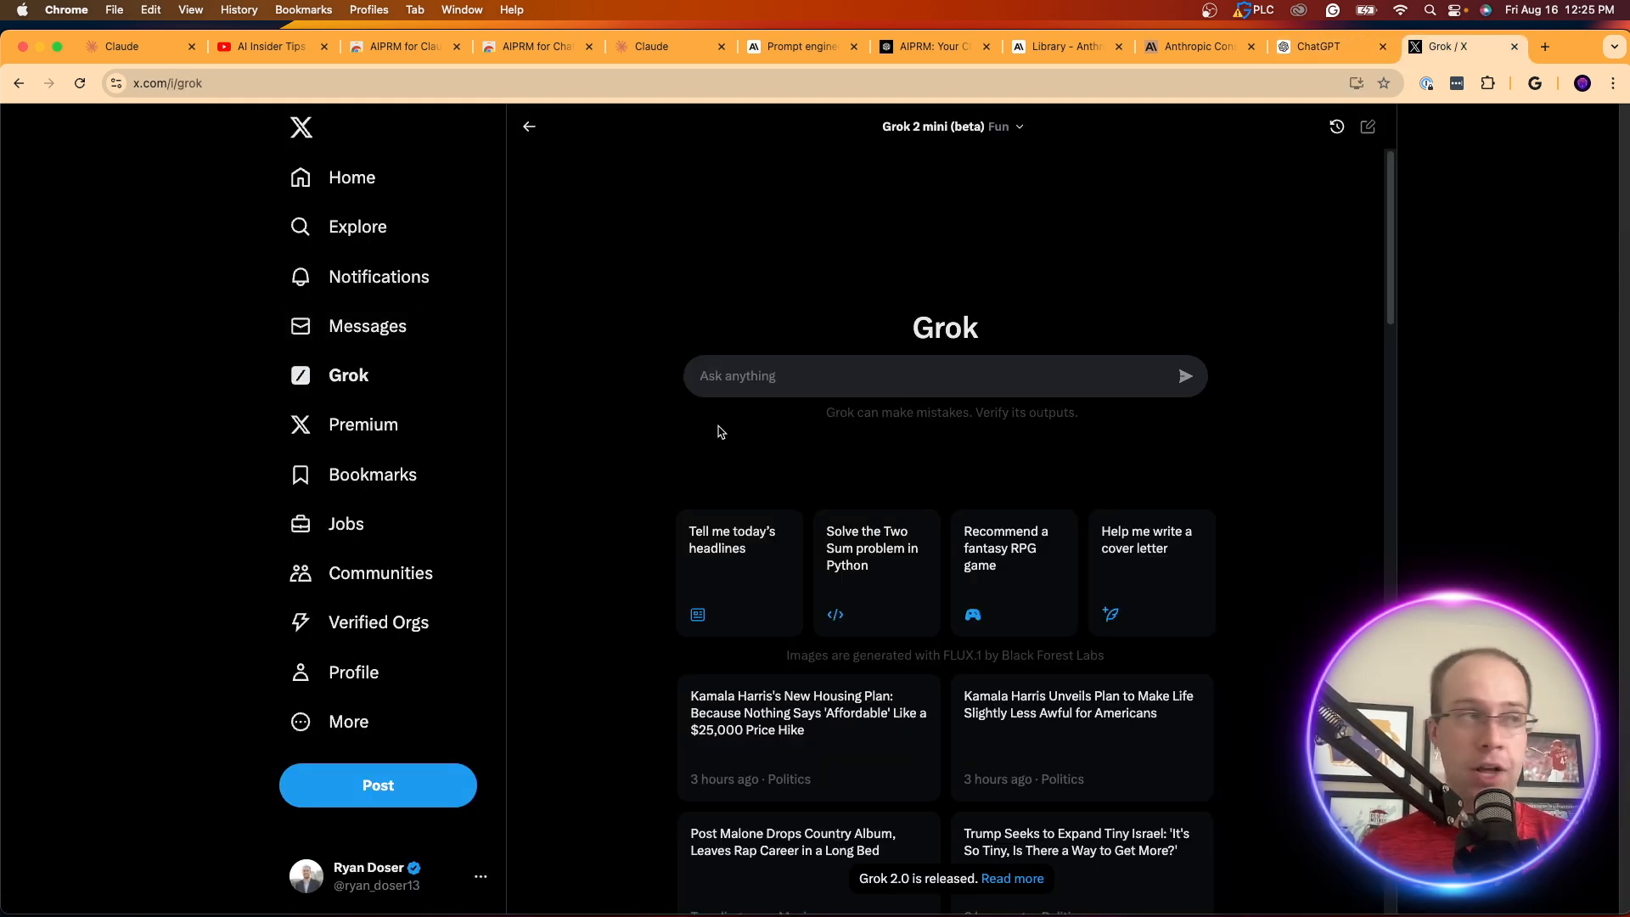
Step: Send the husky prompt to Grok, compare its image with ChatGPT's, and return to Claude
click(1185, 376)
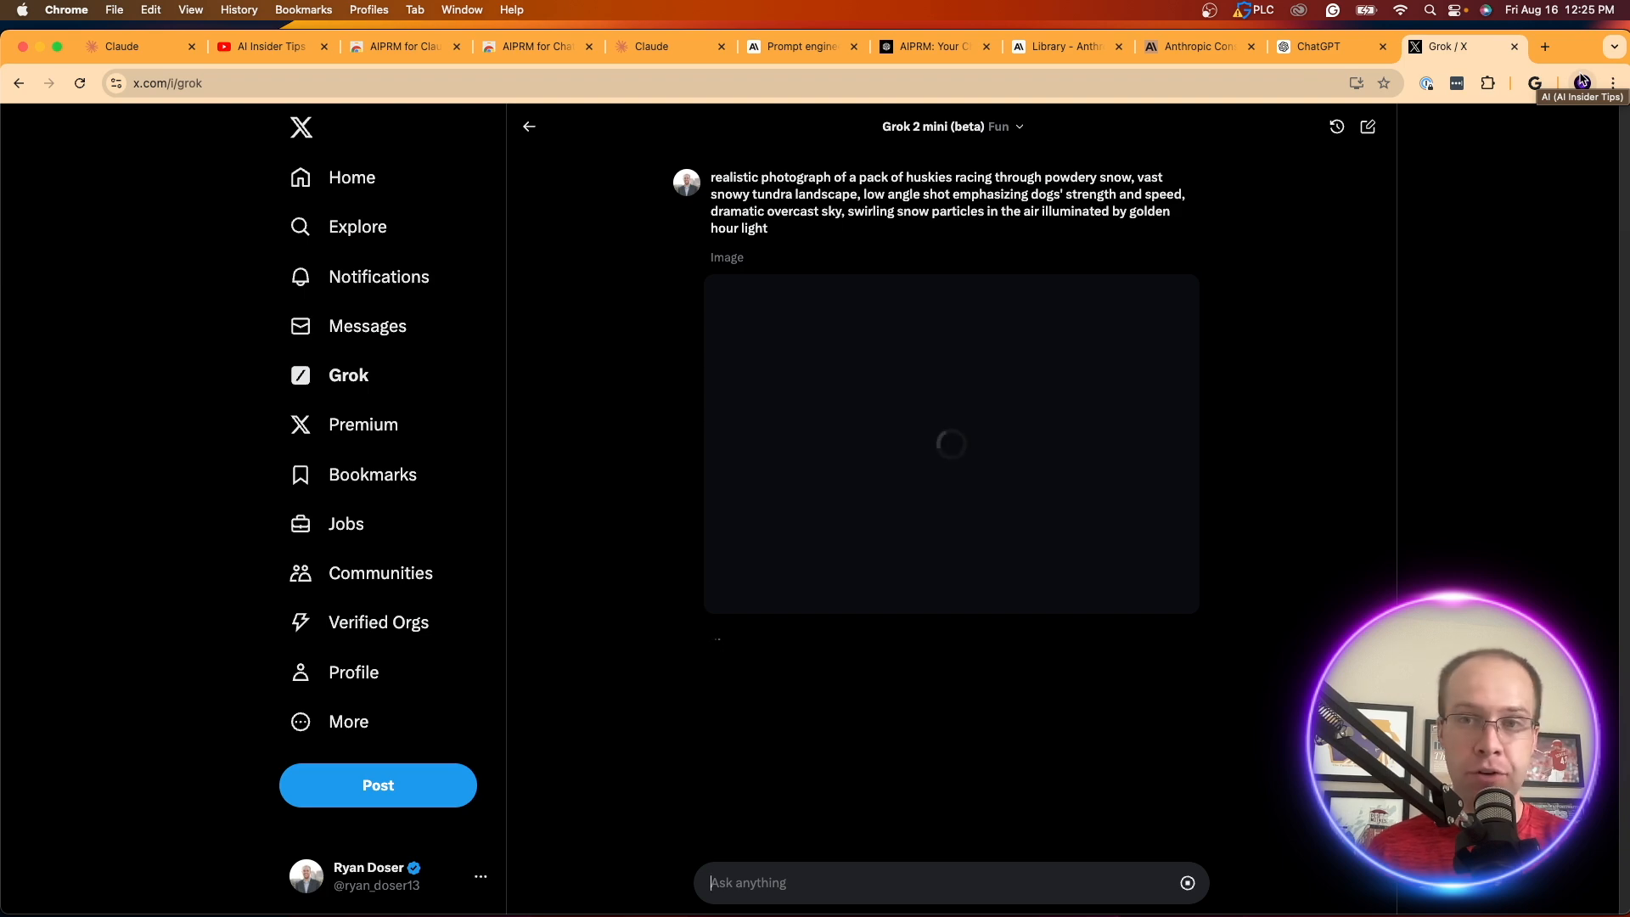
click(1317, 45)
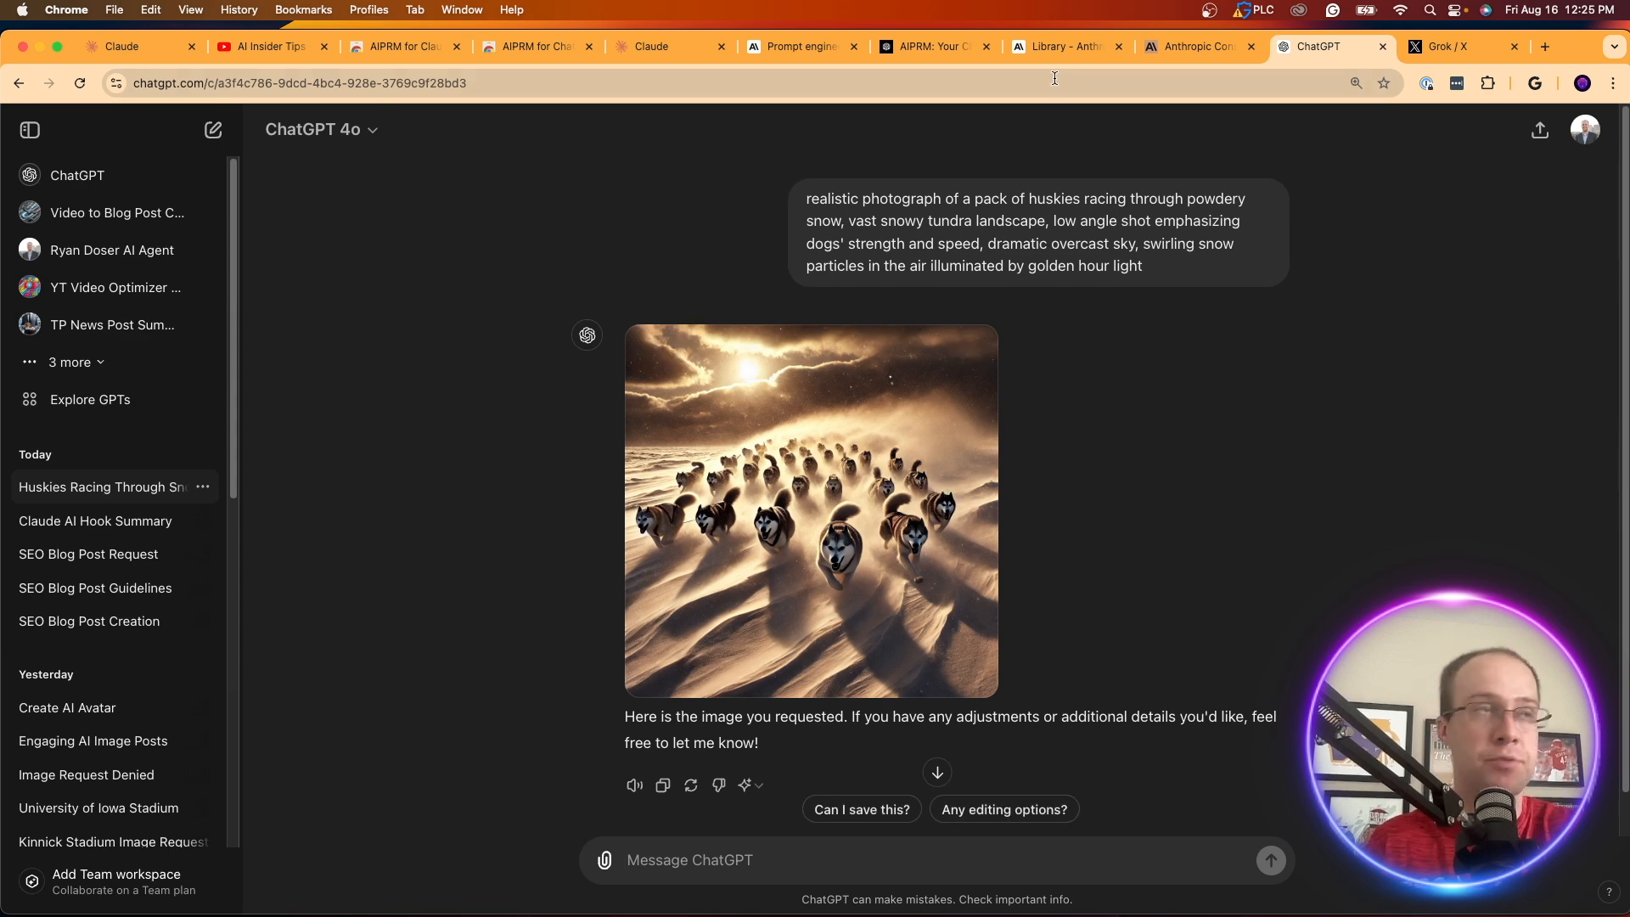
click(1455, 48)
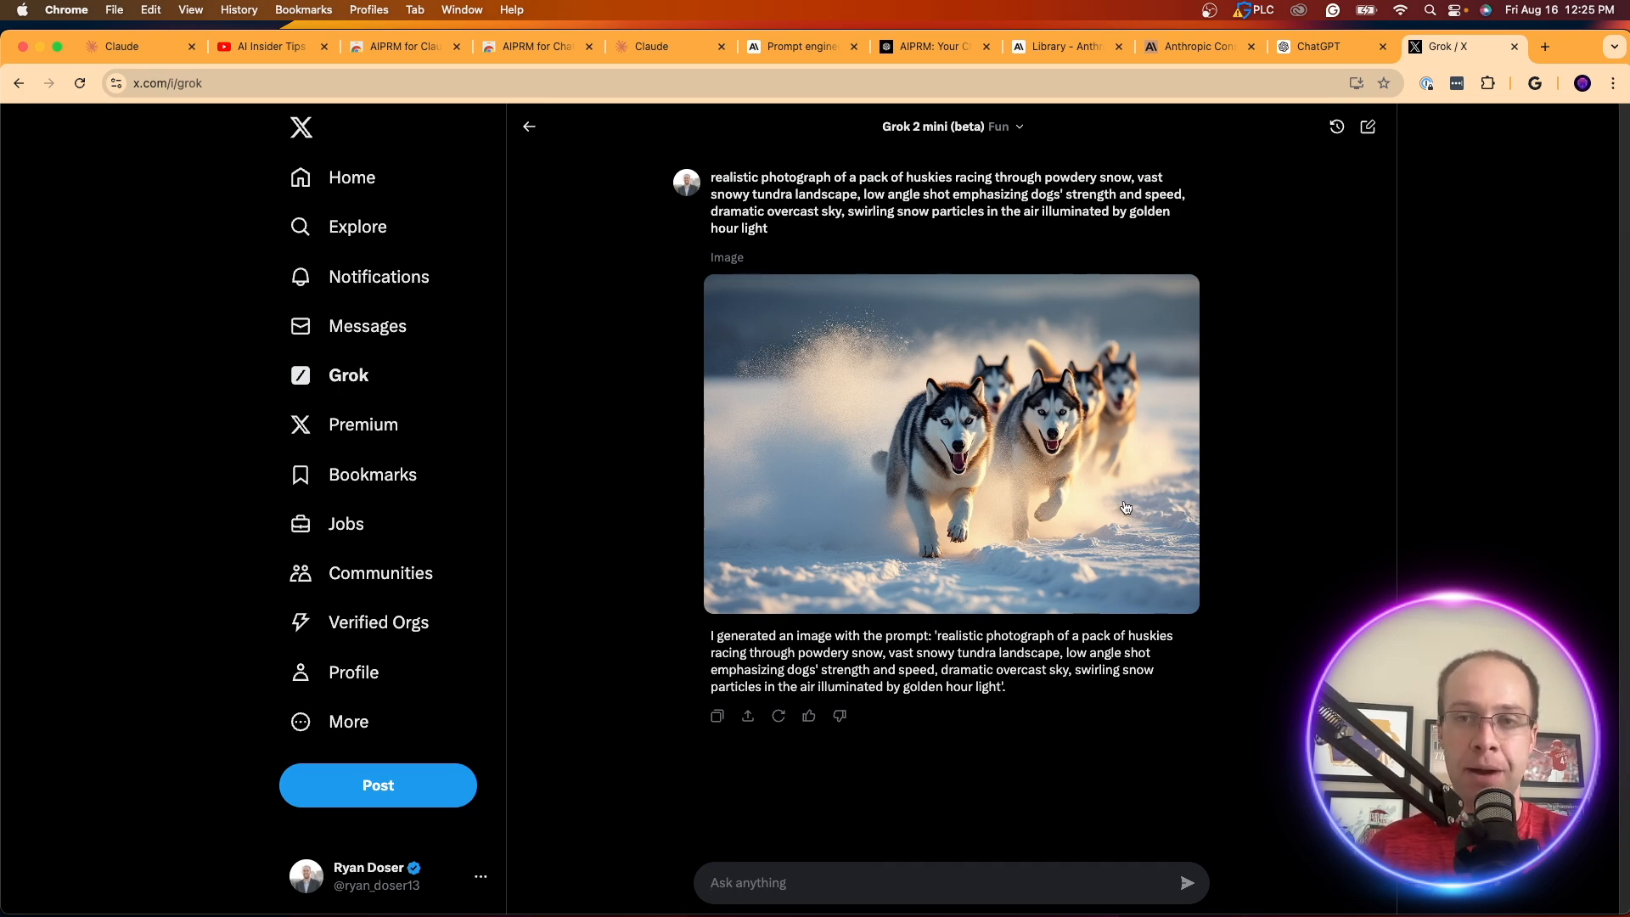
mouse_move(1128, 333)
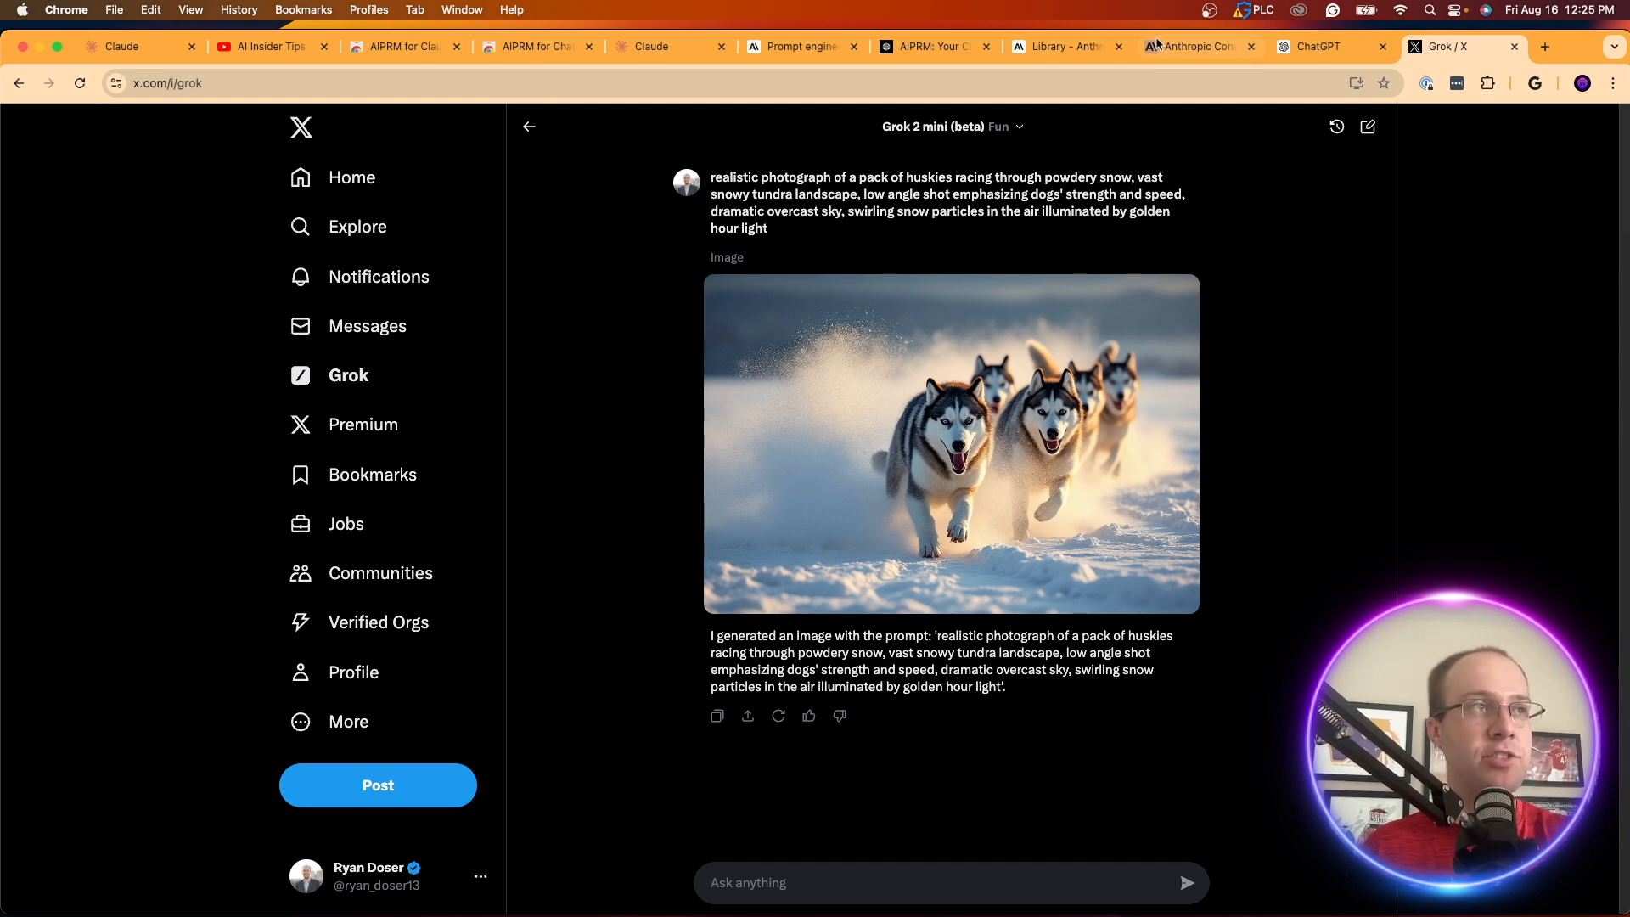
click(122, 48)
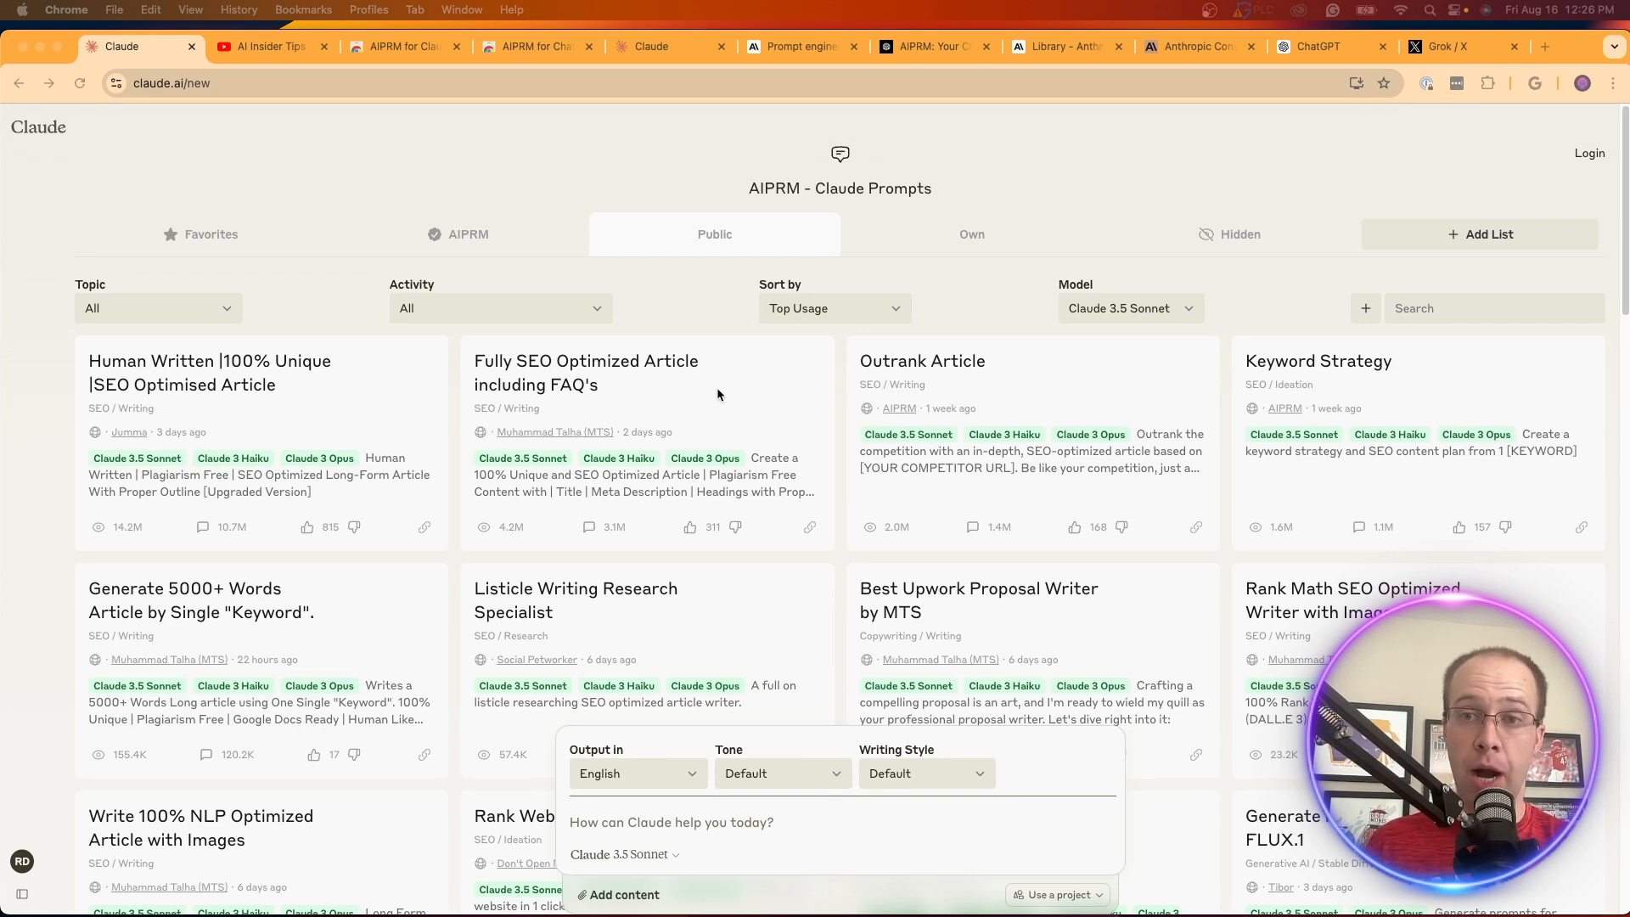
mouse_move(711, 438)
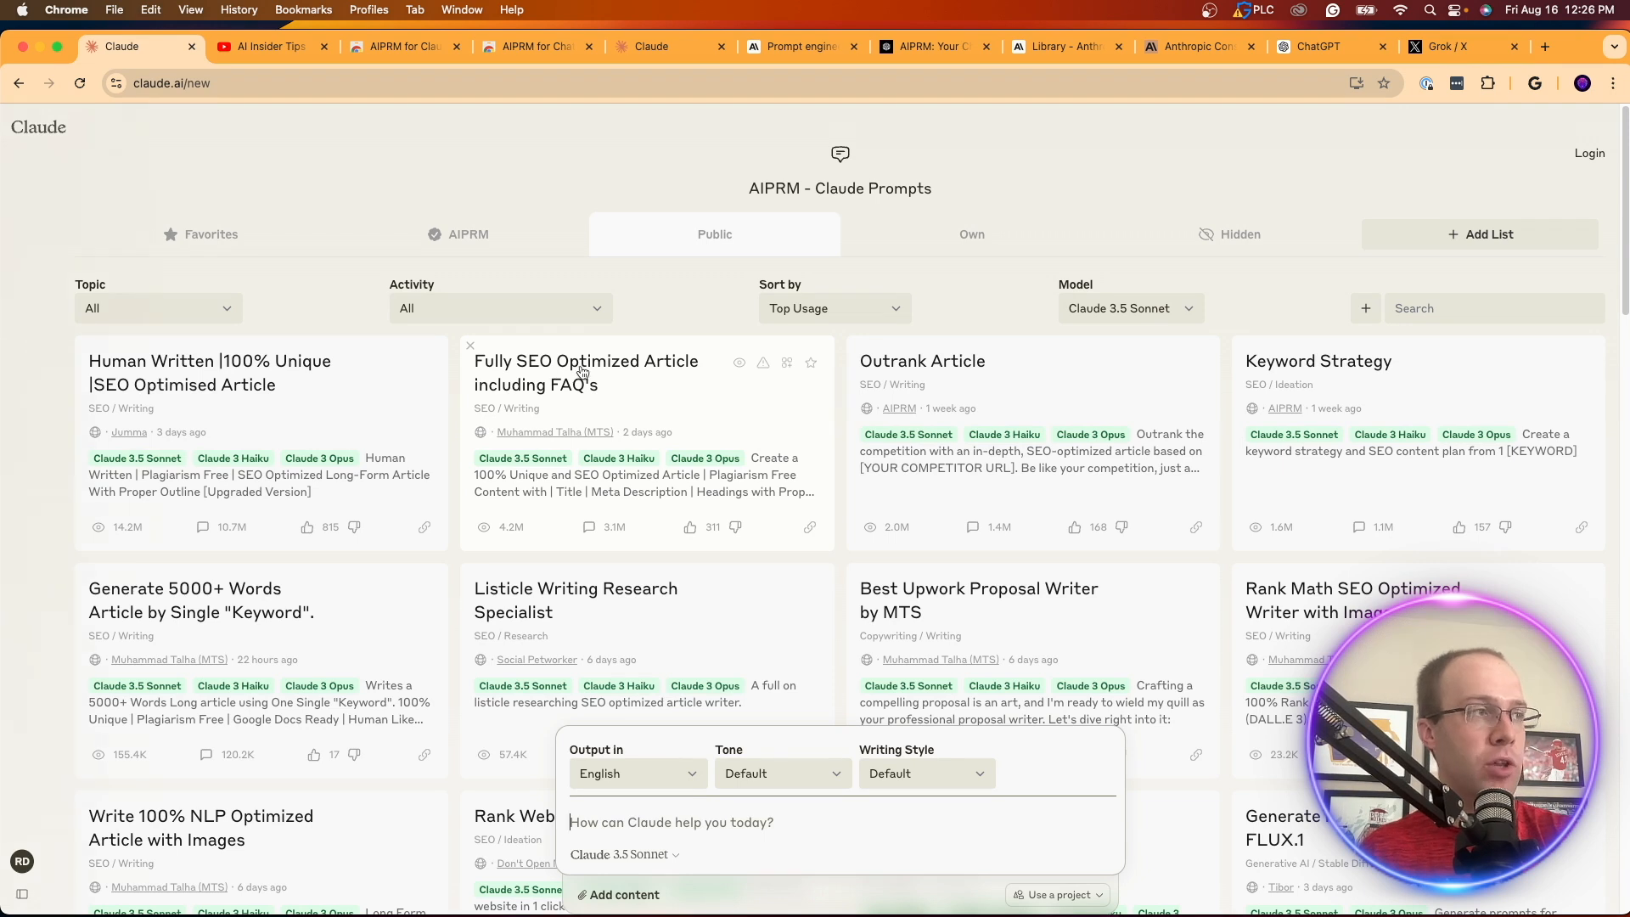
mouse_move(613, 397)
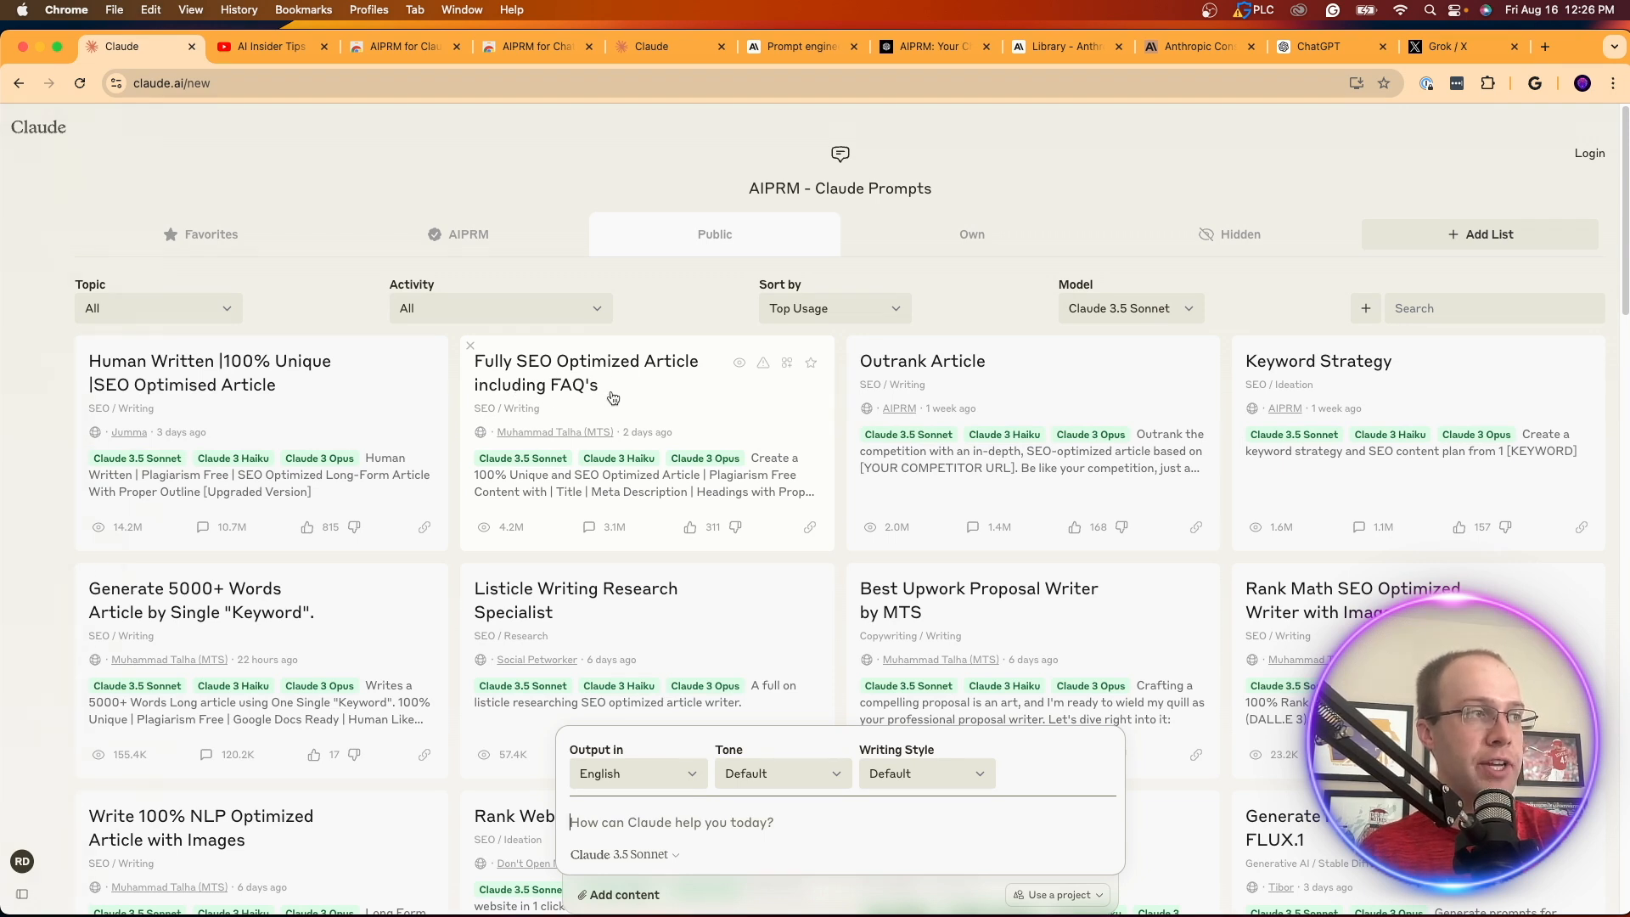
mouse_move(642, 411)
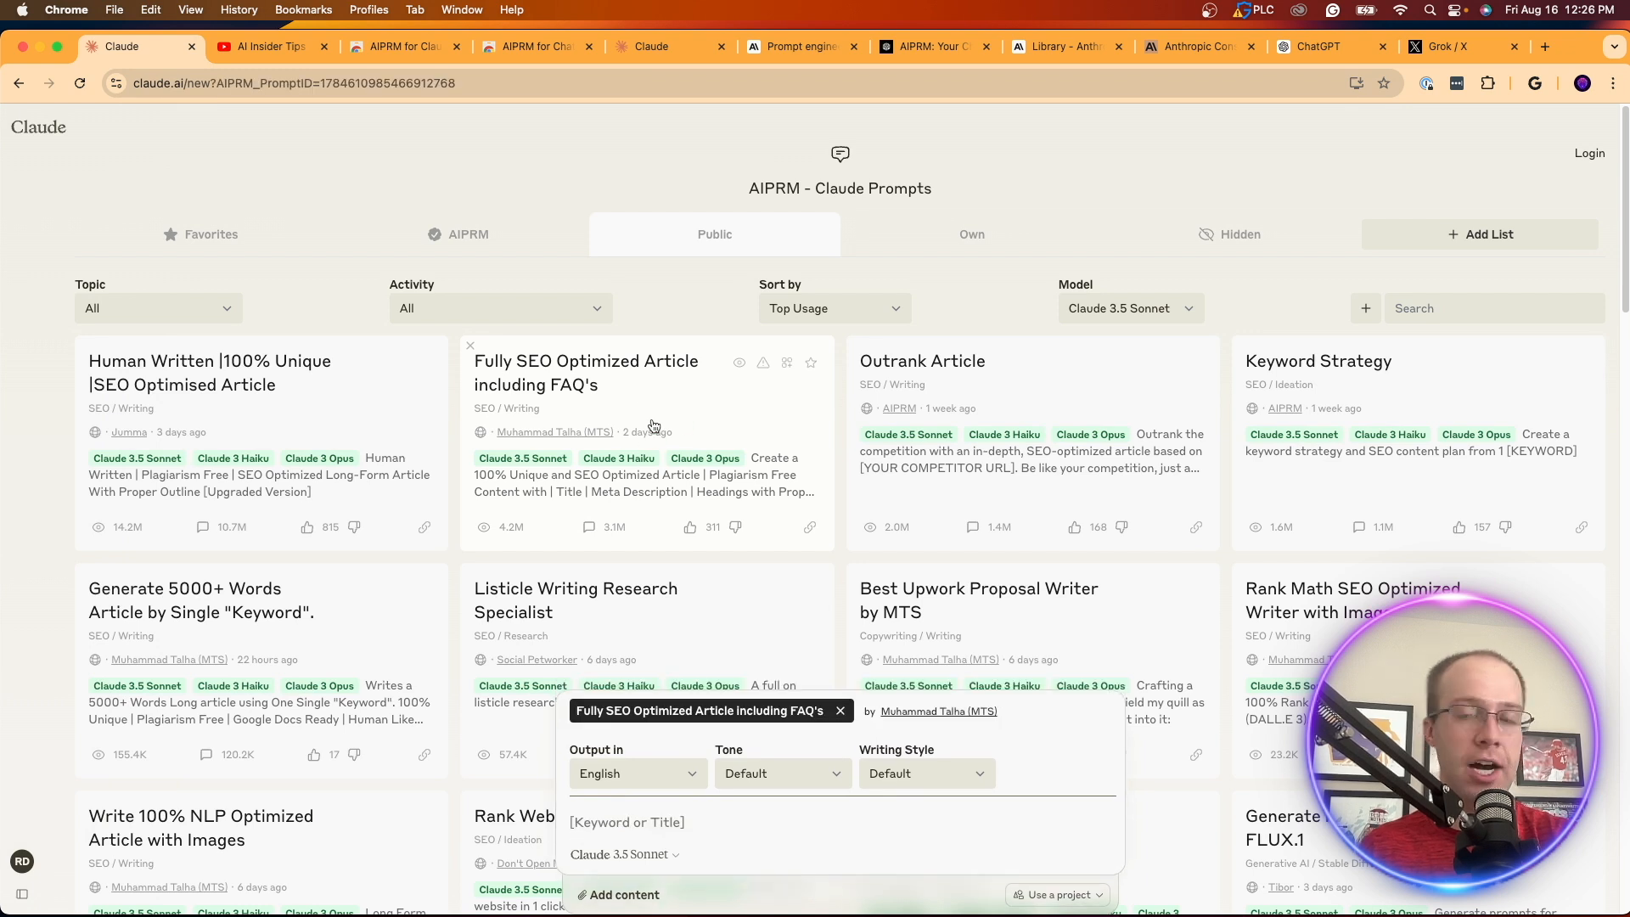
Step: Run the Fully SEO Optimized Article with FAQs template on '5 SEO Tips for your website'
click(660, 822)
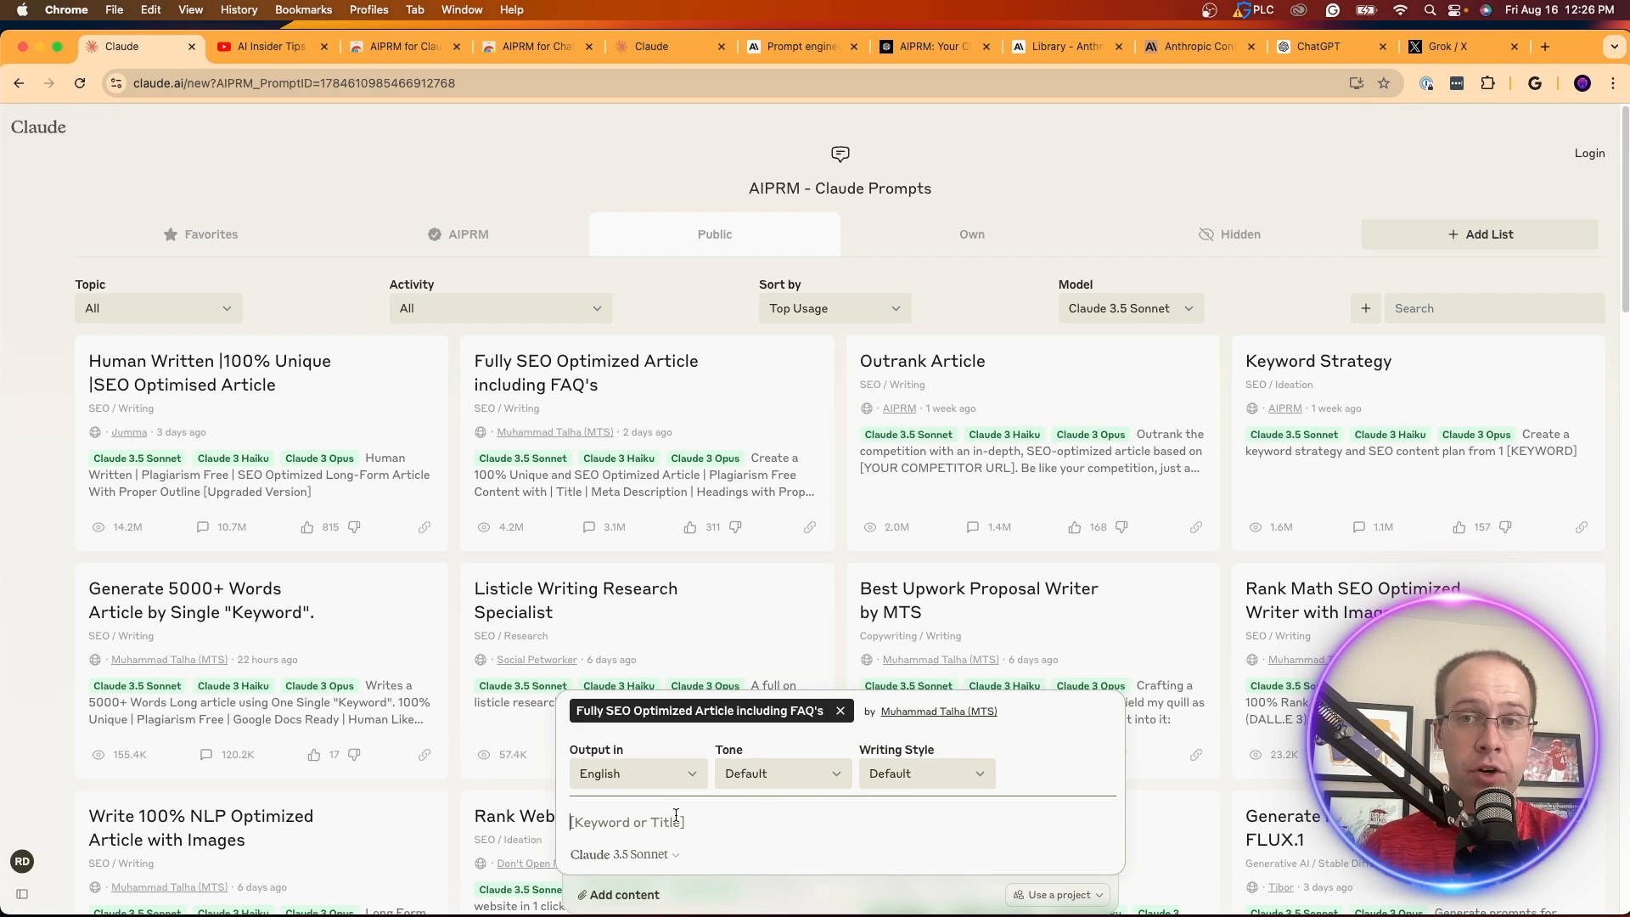
text("5 SEO Tips for your website")
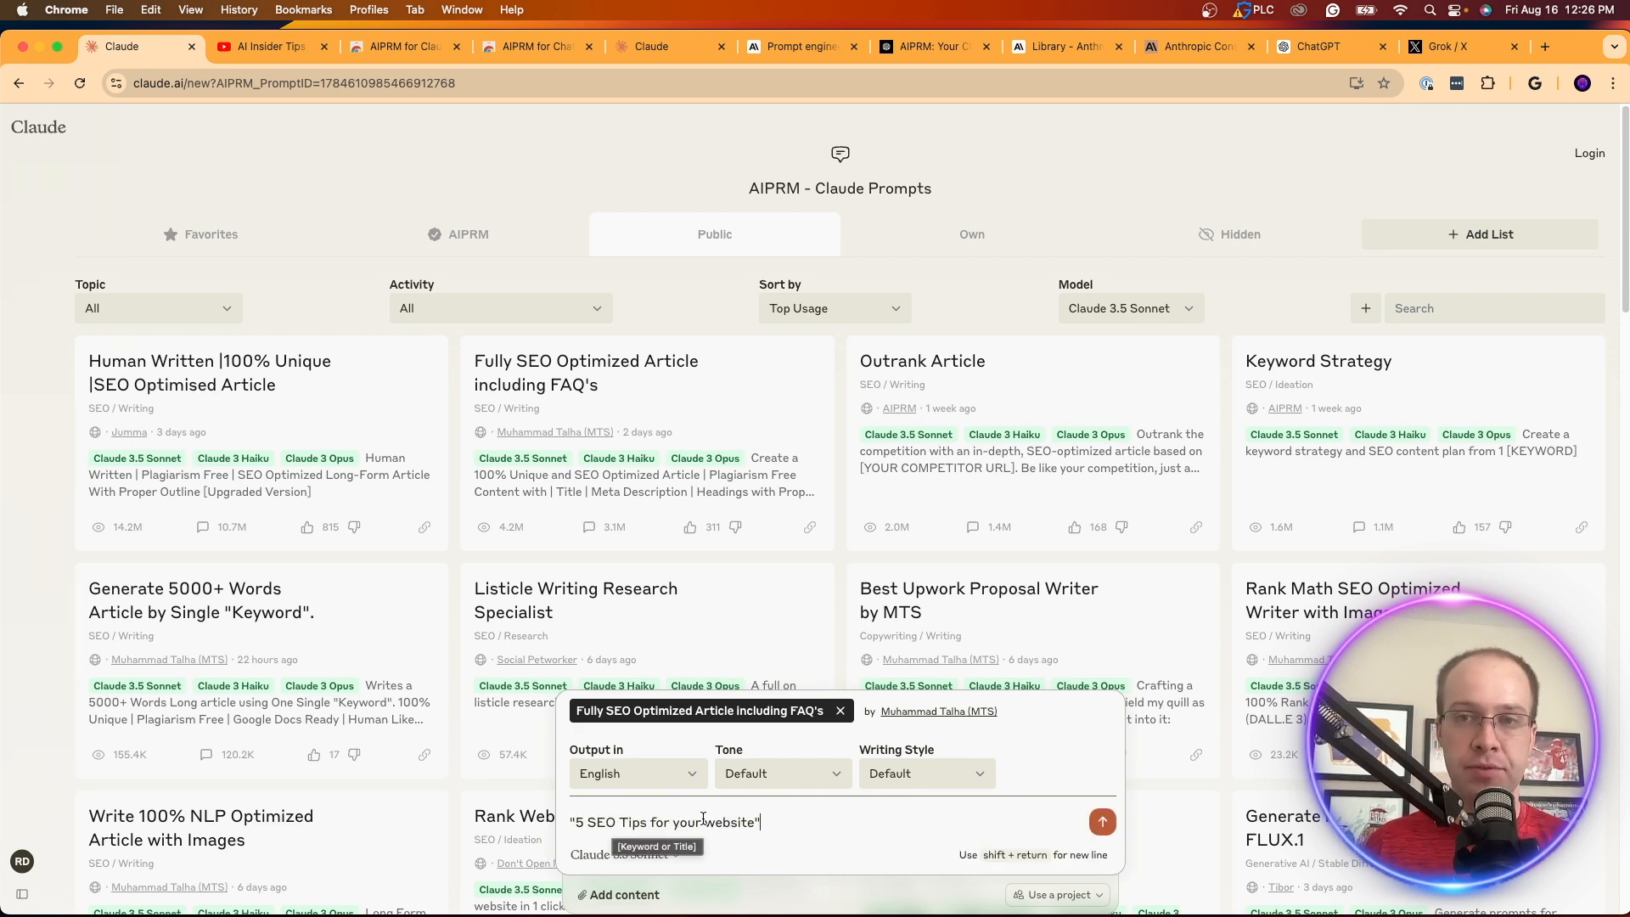
mouse_move(1019, 895)
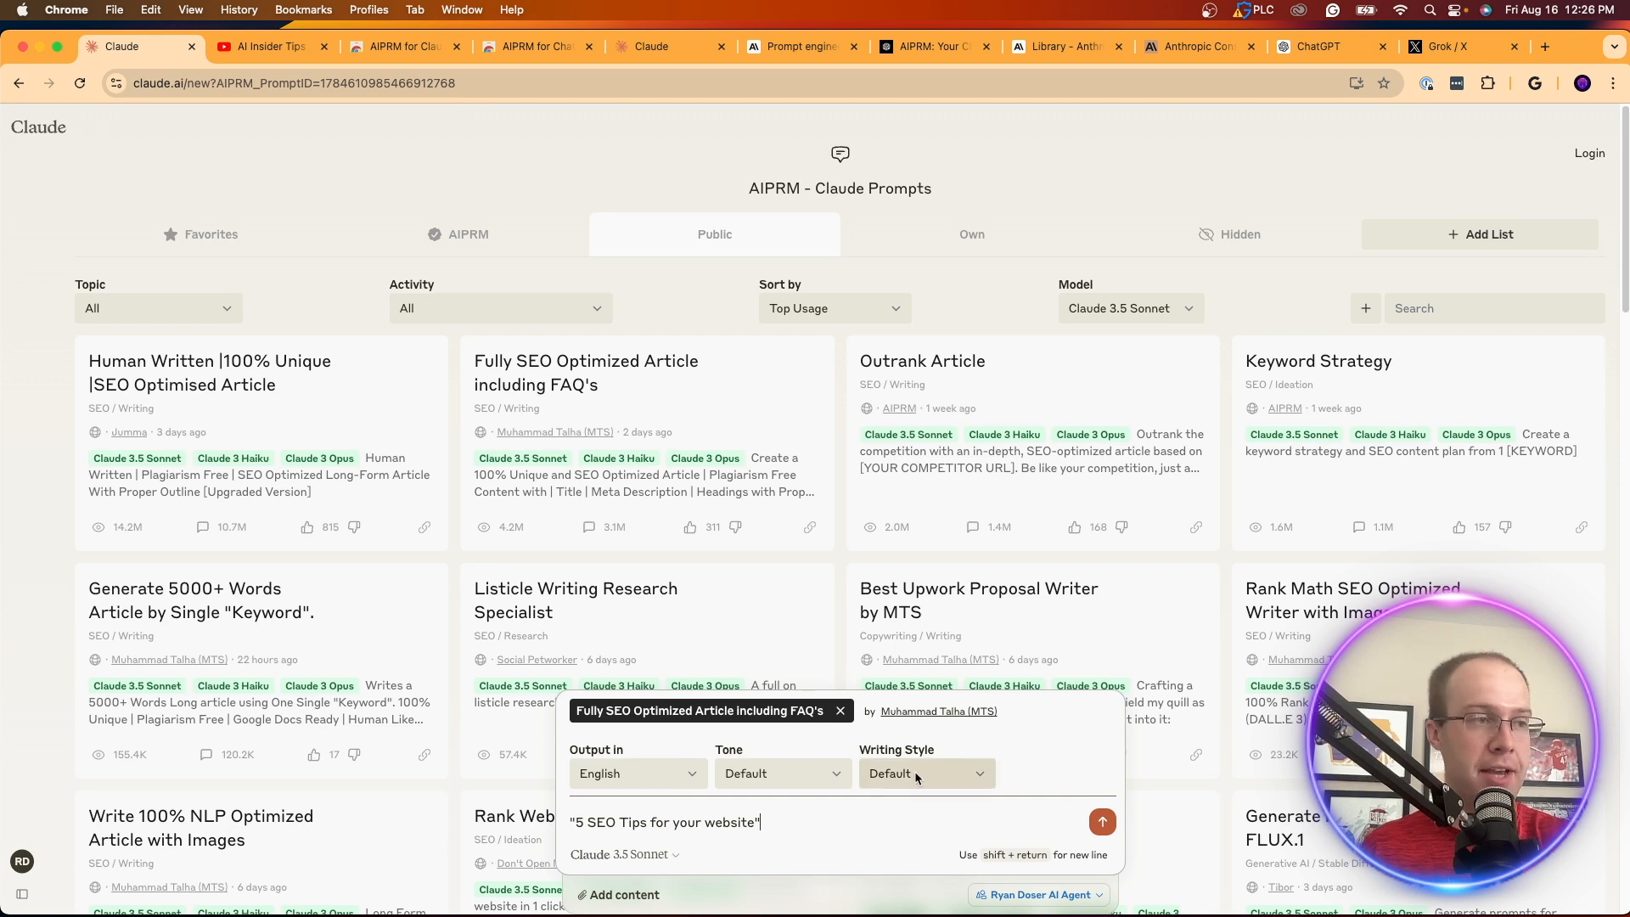
mouse_move(657, 774)
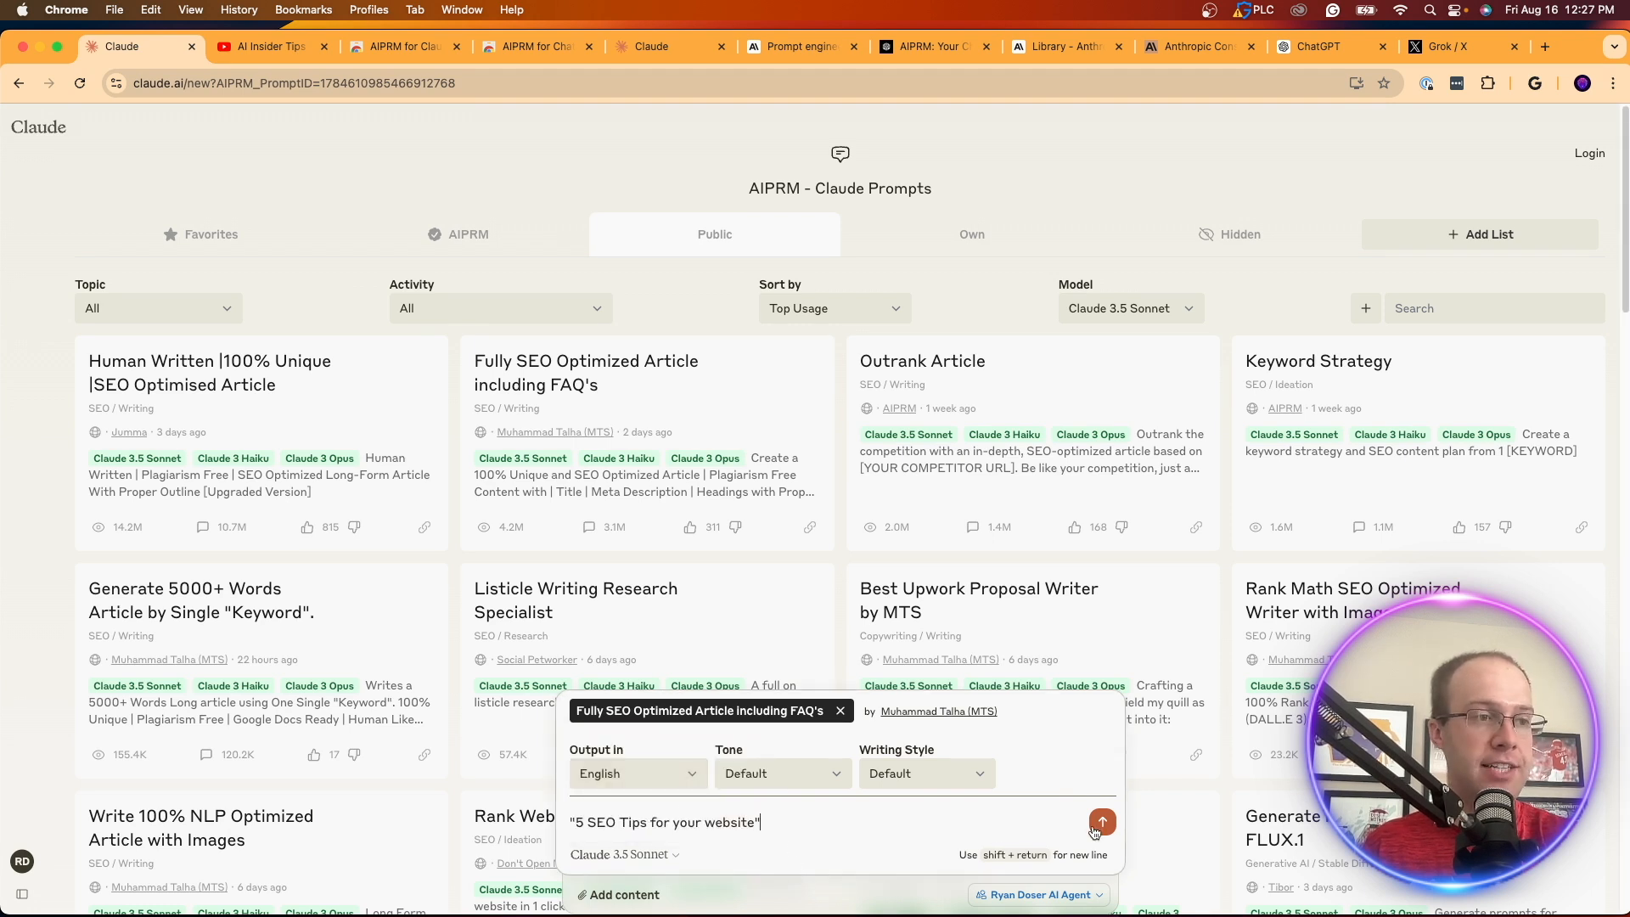
click(1102, 821)
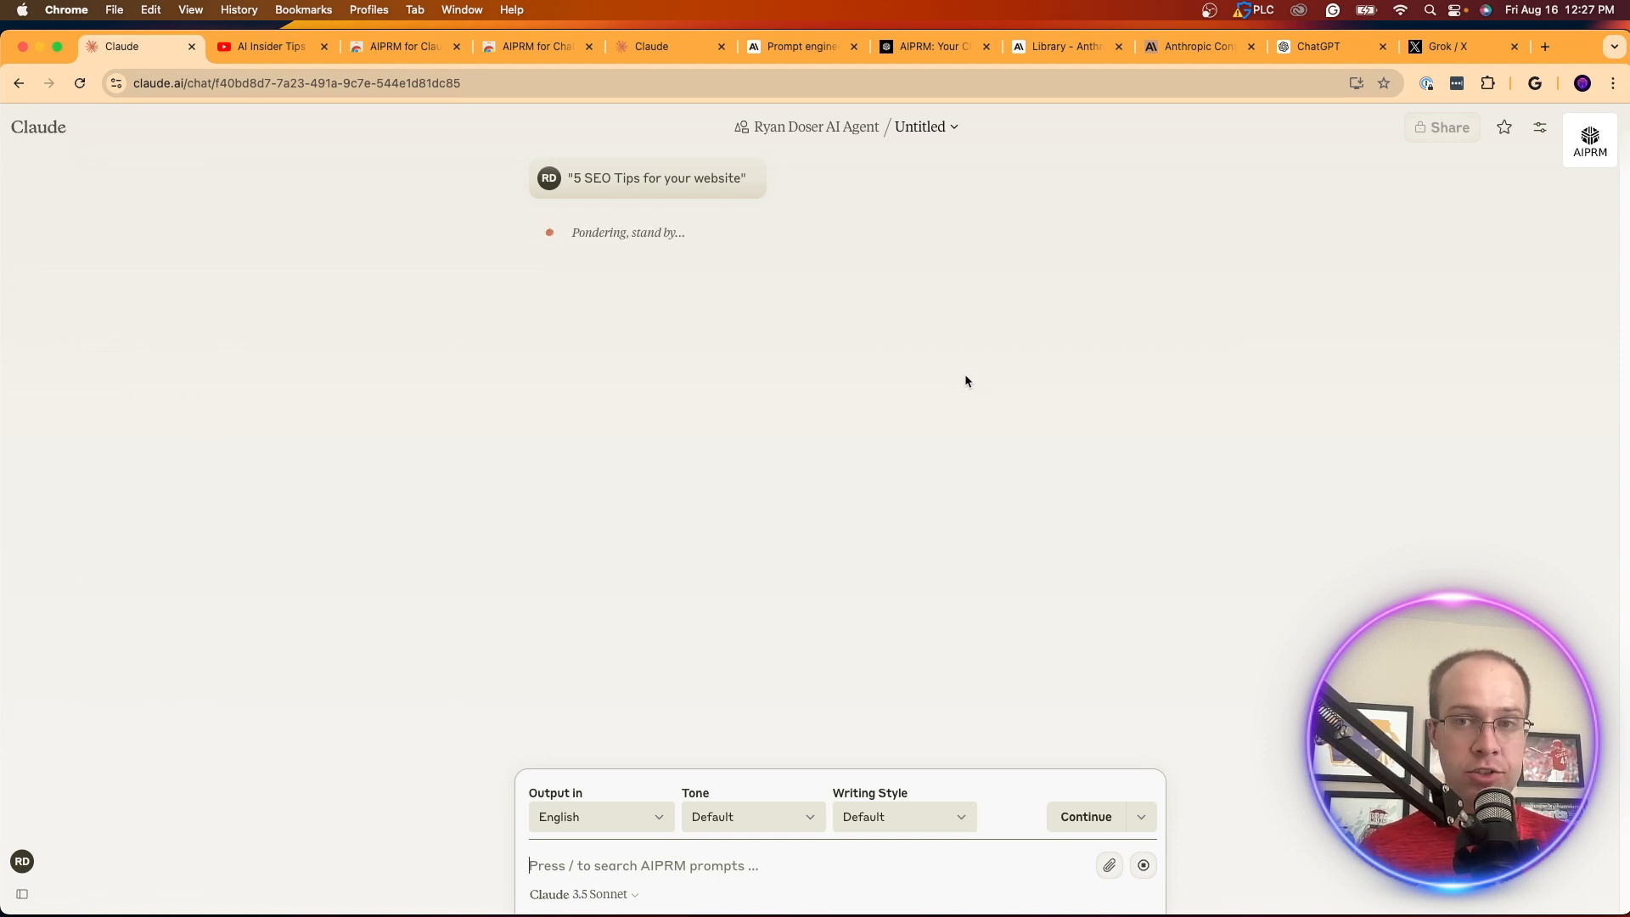
mouse_move(1089, 347)
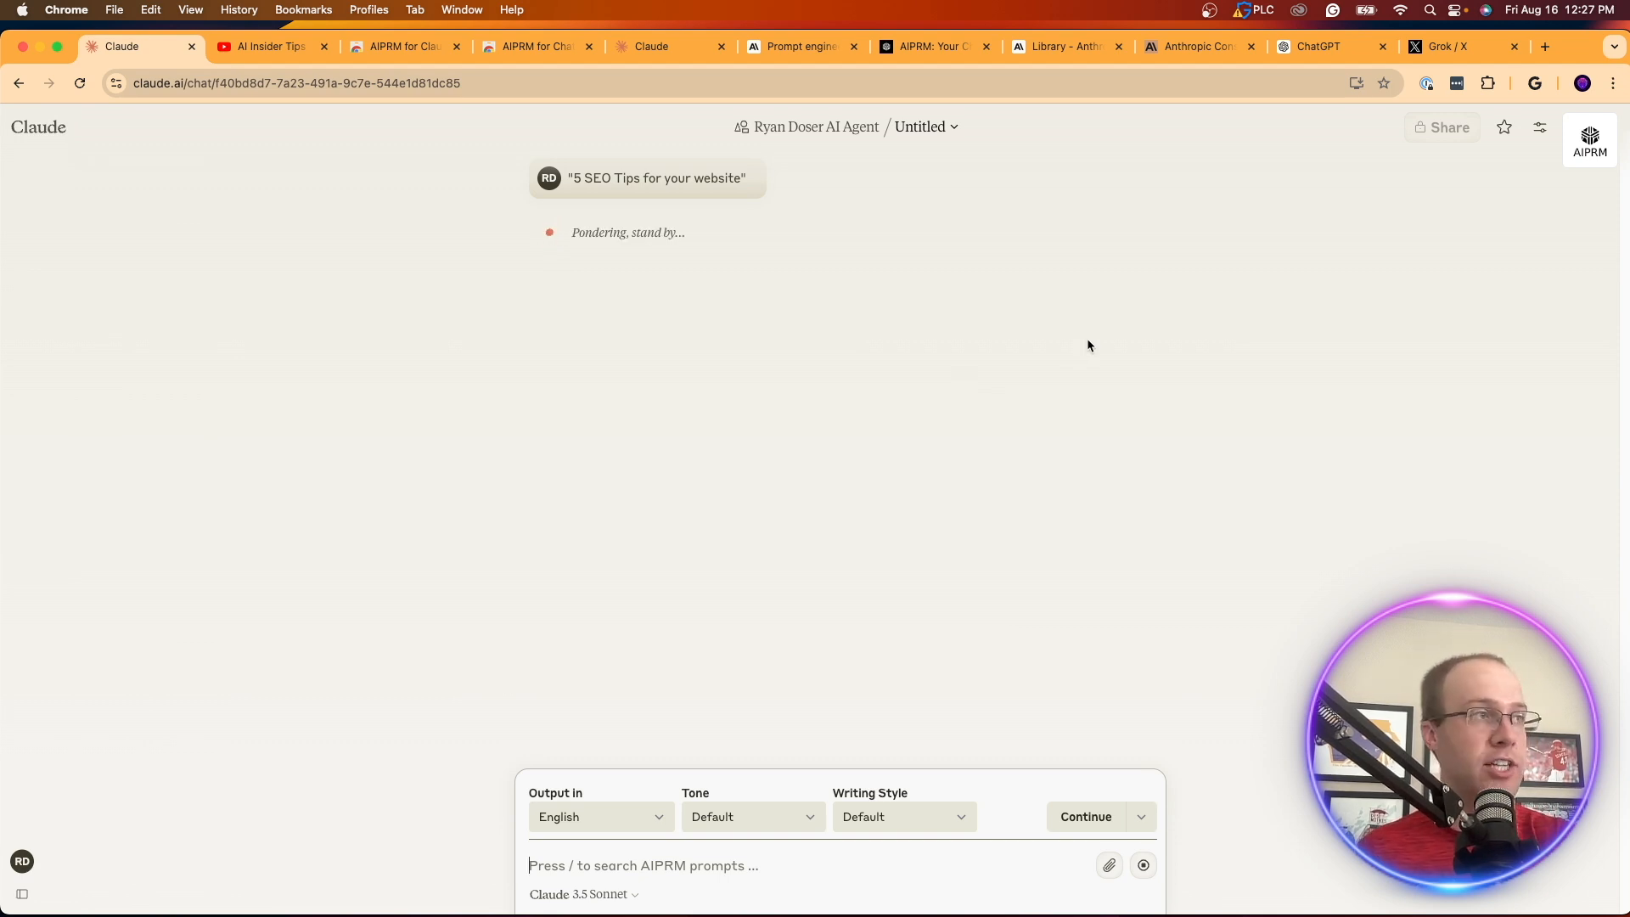
mouse_move(1005, 329)
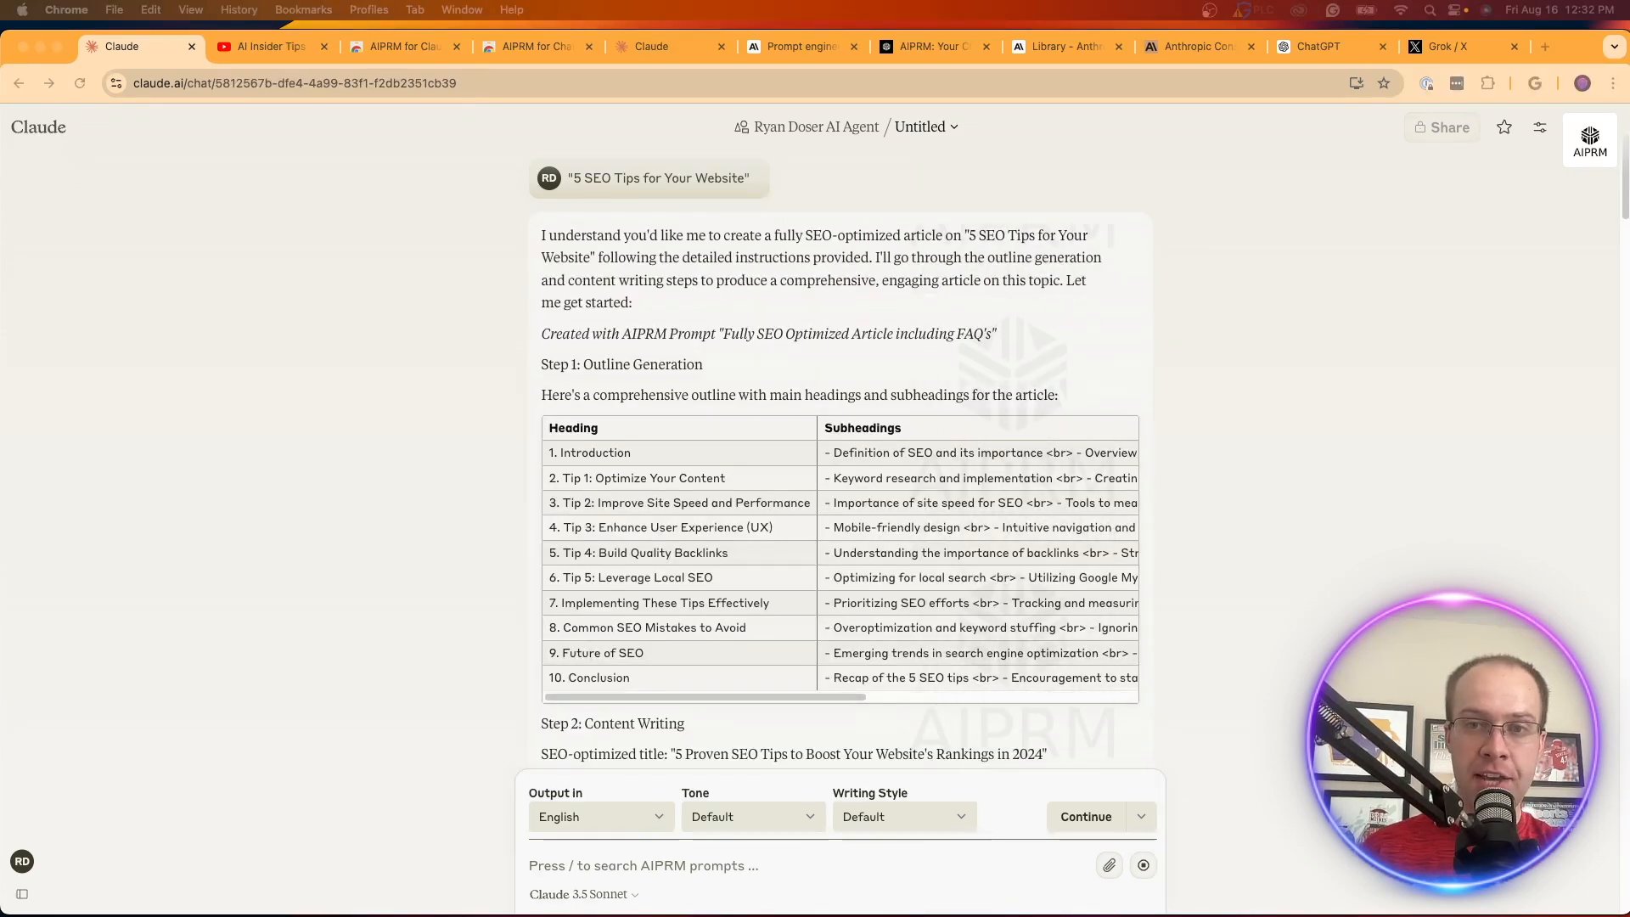
mouse_move(1500, 417)
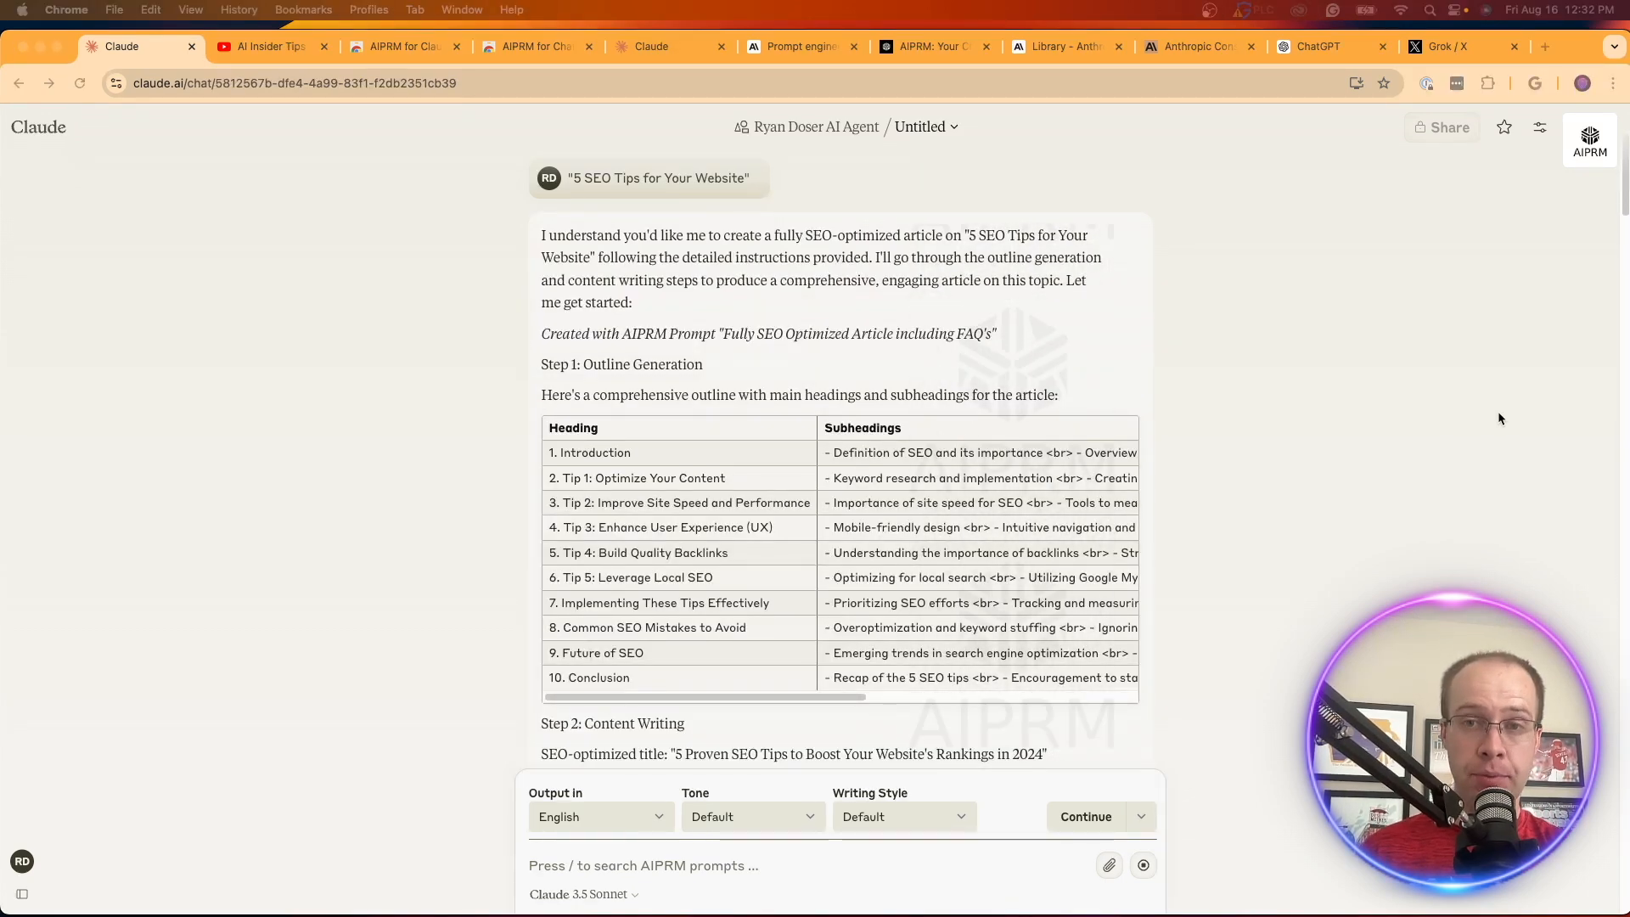
scroll(down, 3)
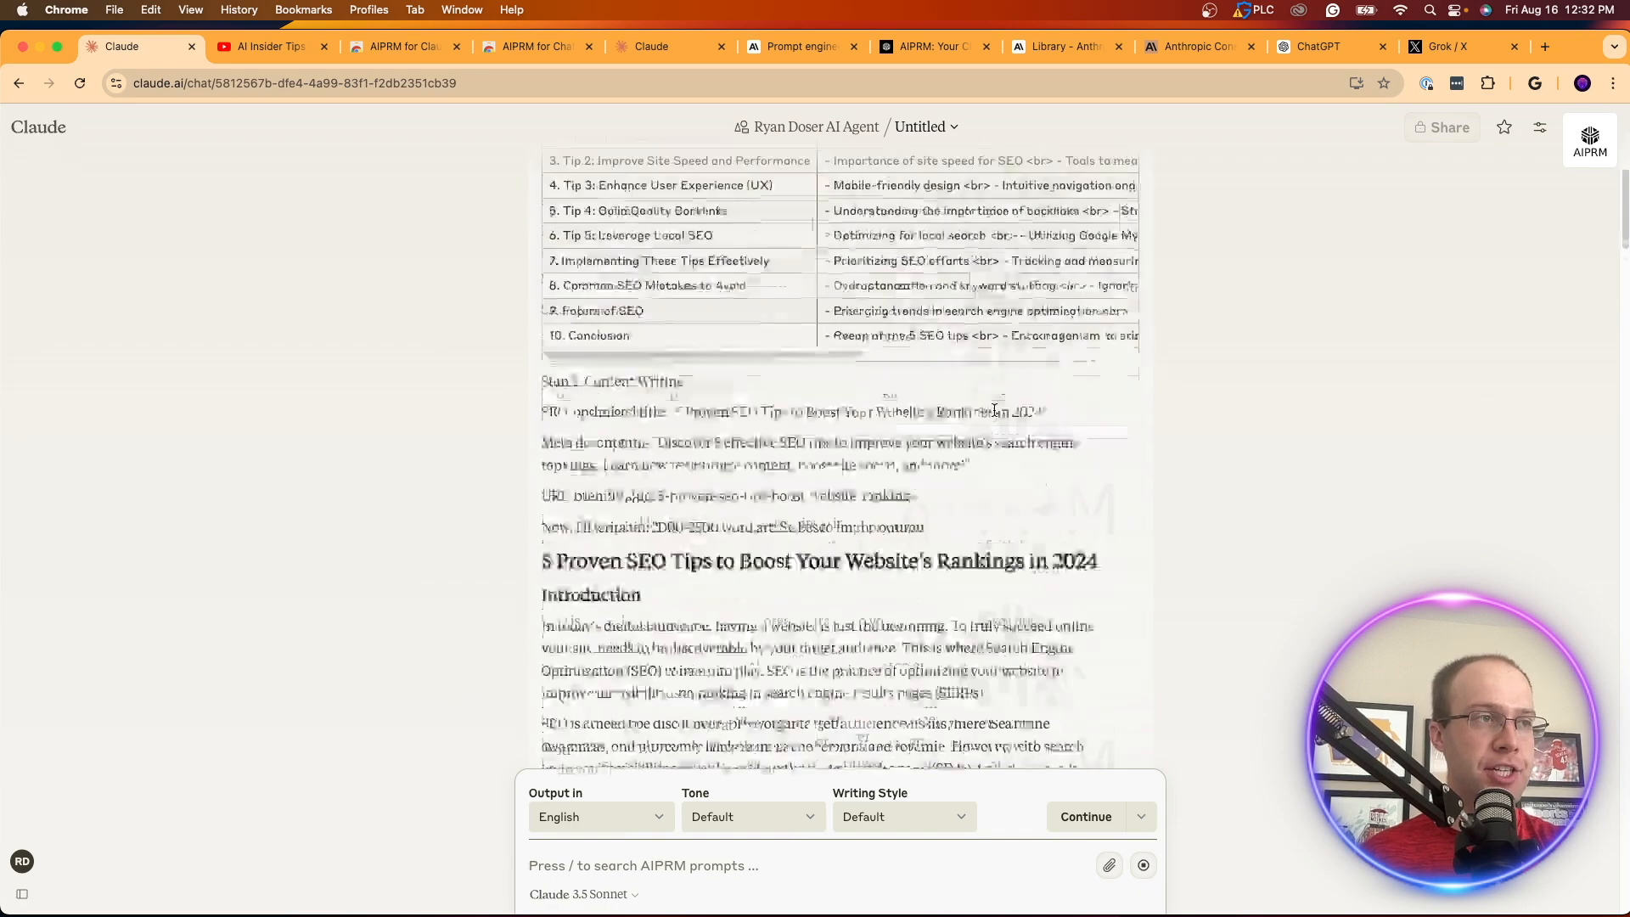
scroll(down, 3)
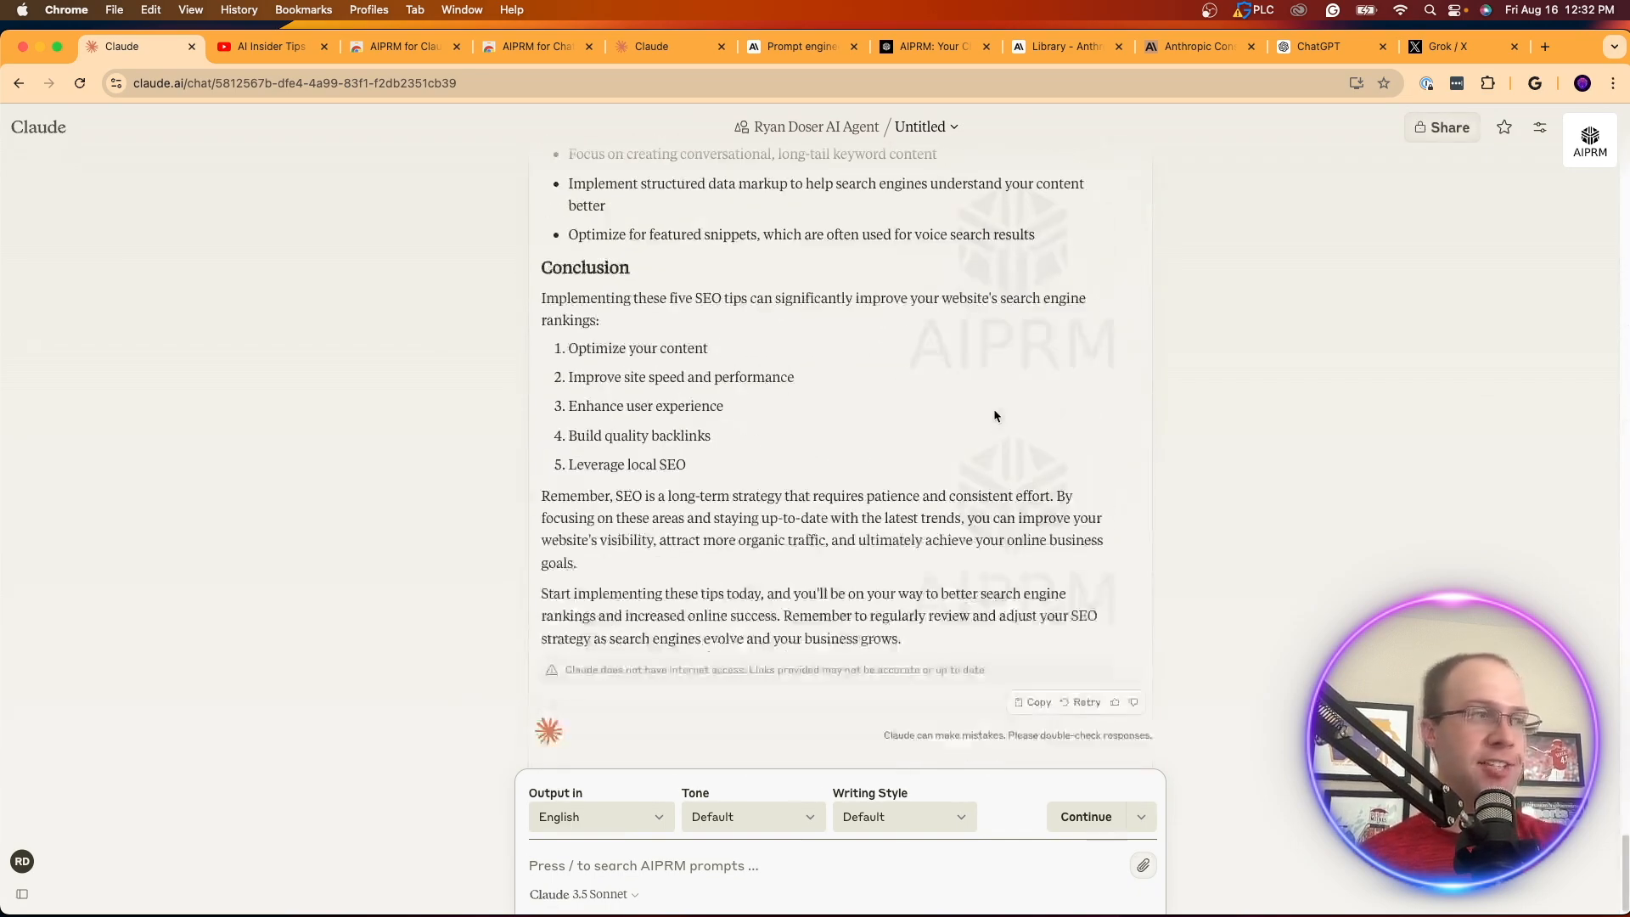
scroll(up, 3)
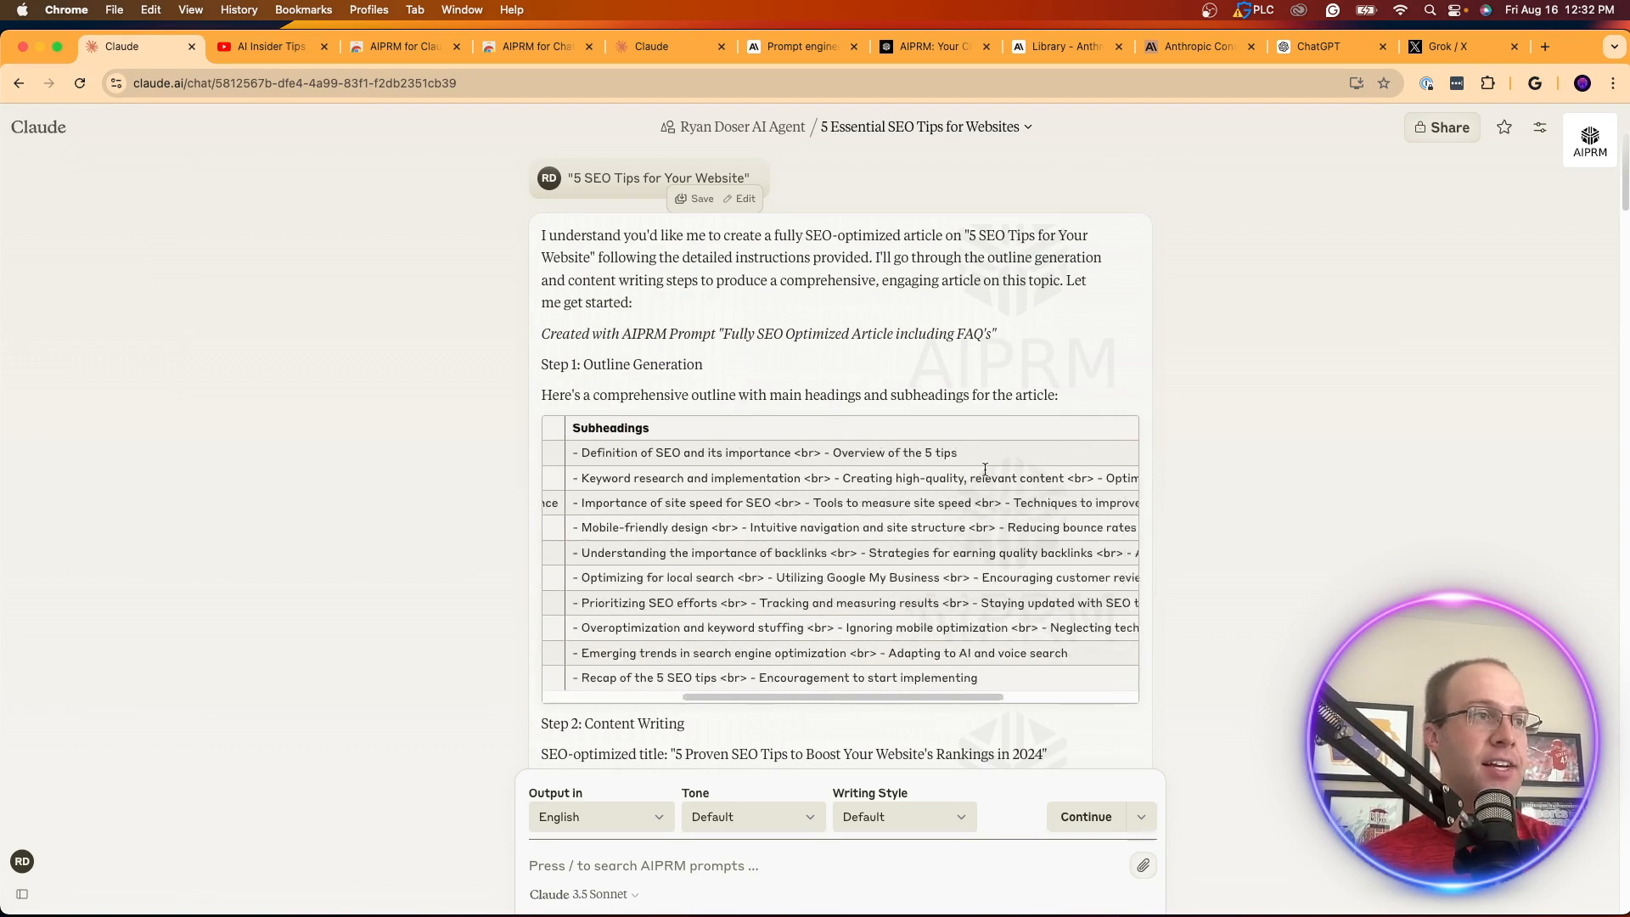
scroll(down, 3)
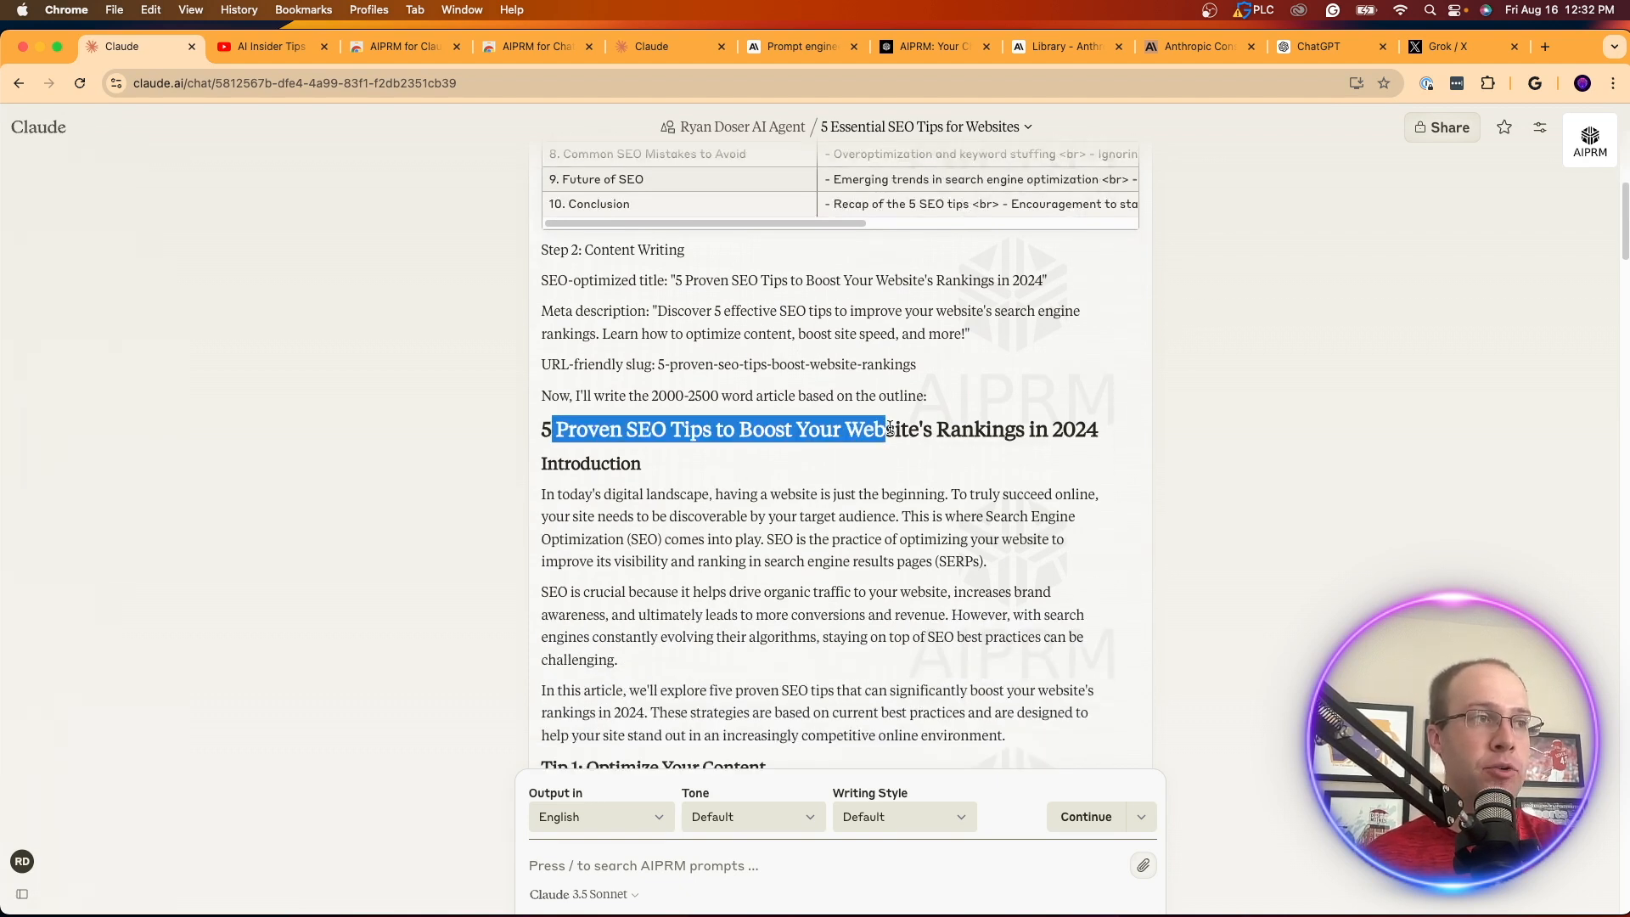
drag(842, 430, 1098, 430)
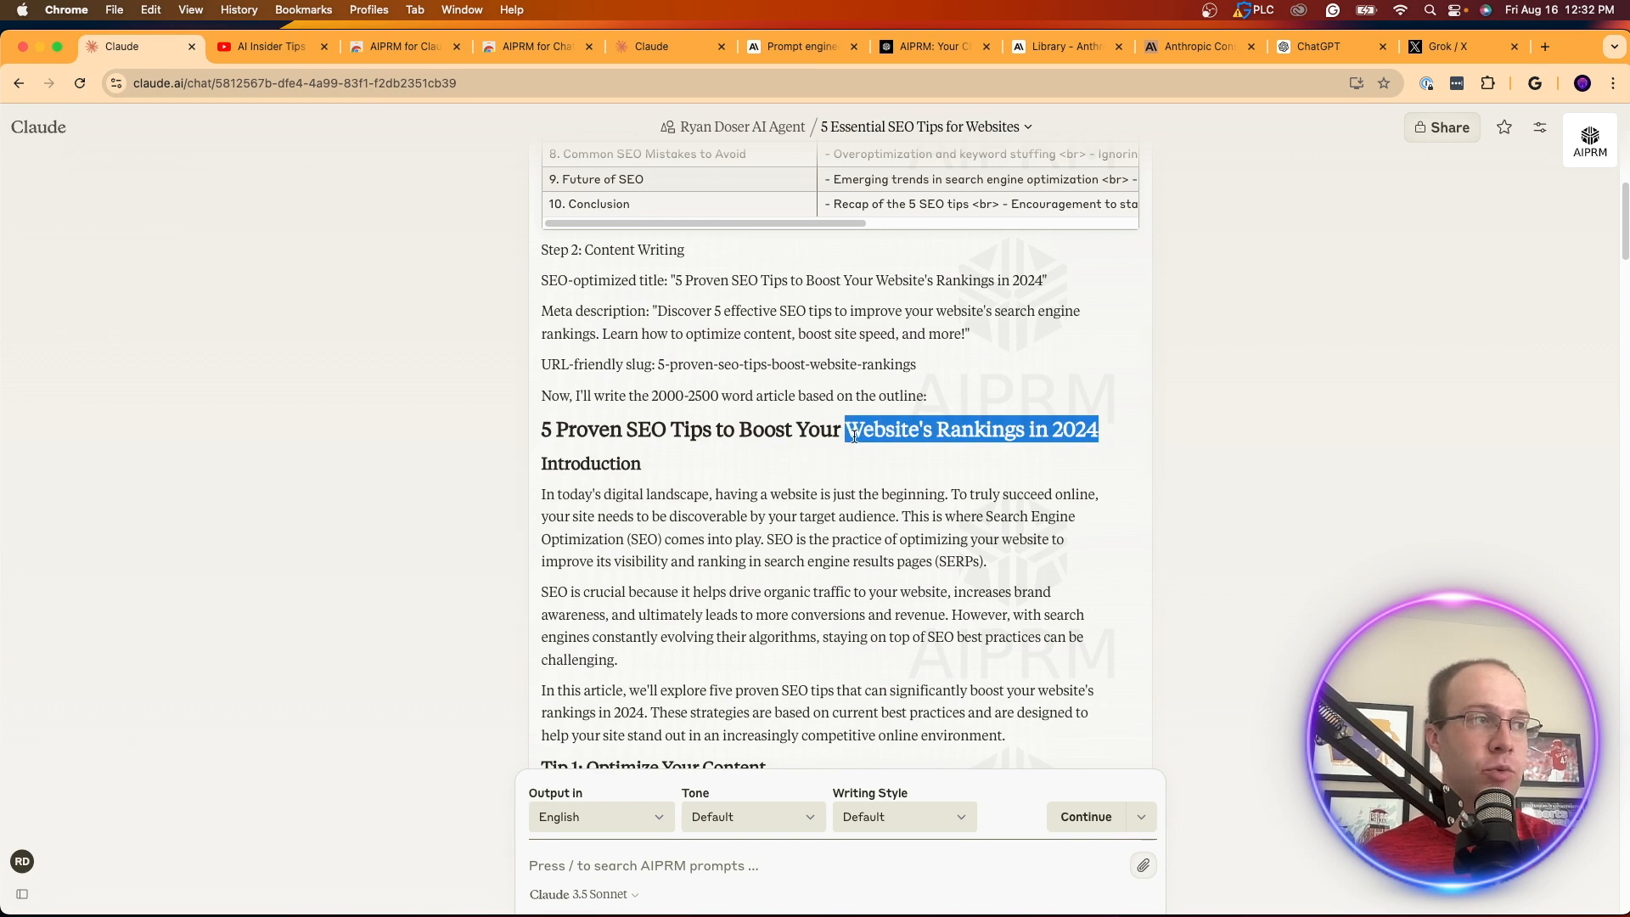
click(854, 434)
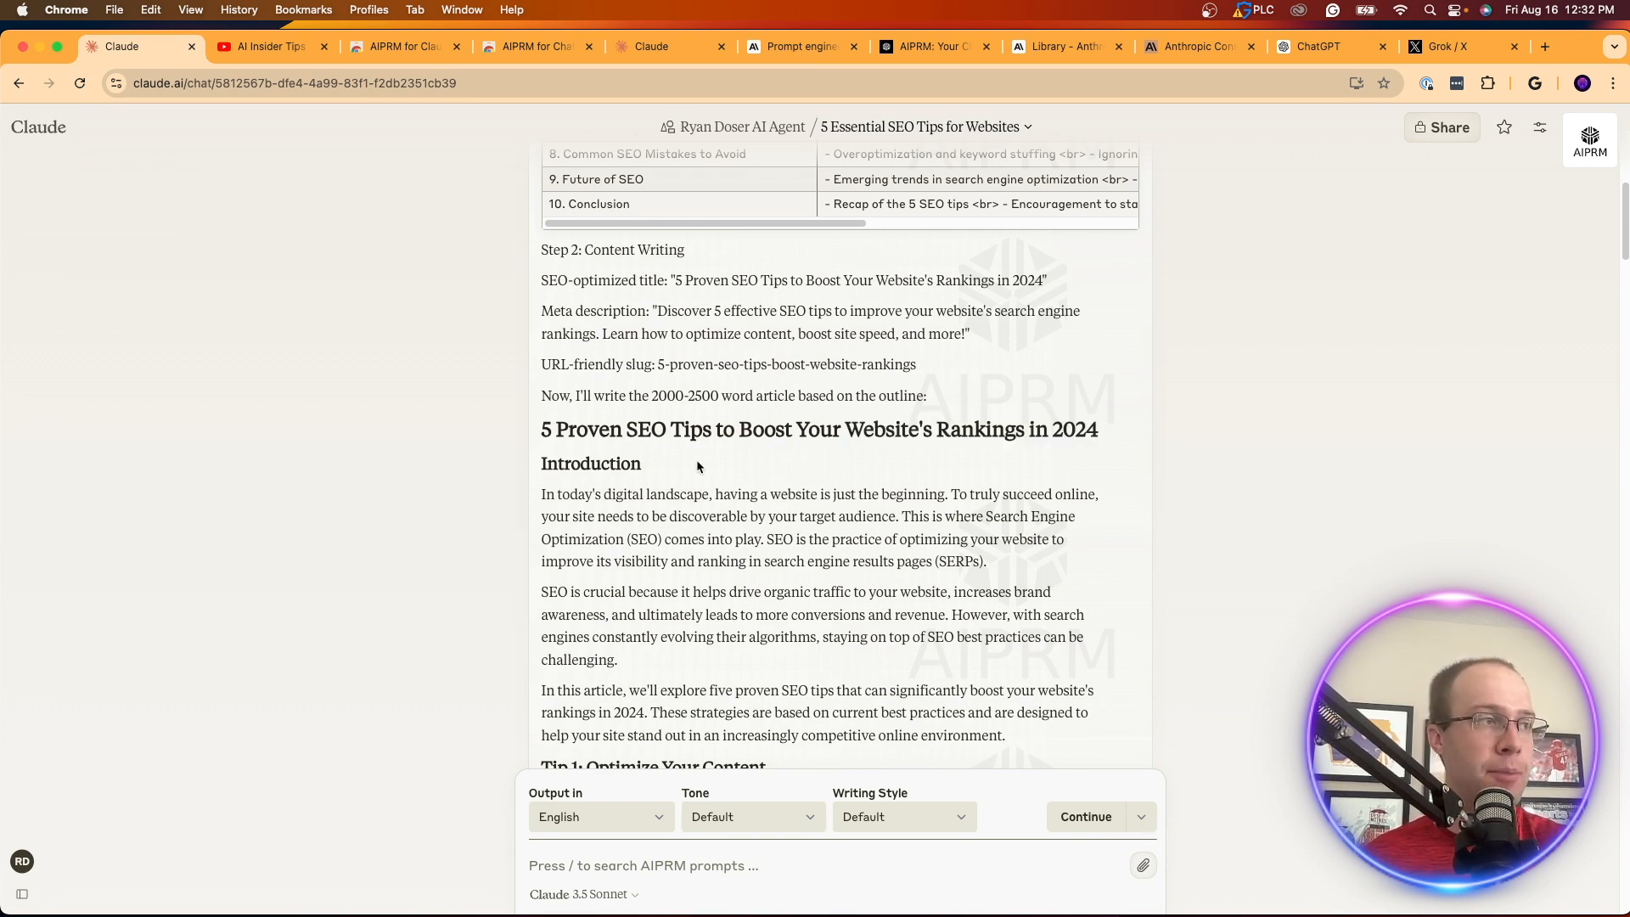
scroll(down, 3)
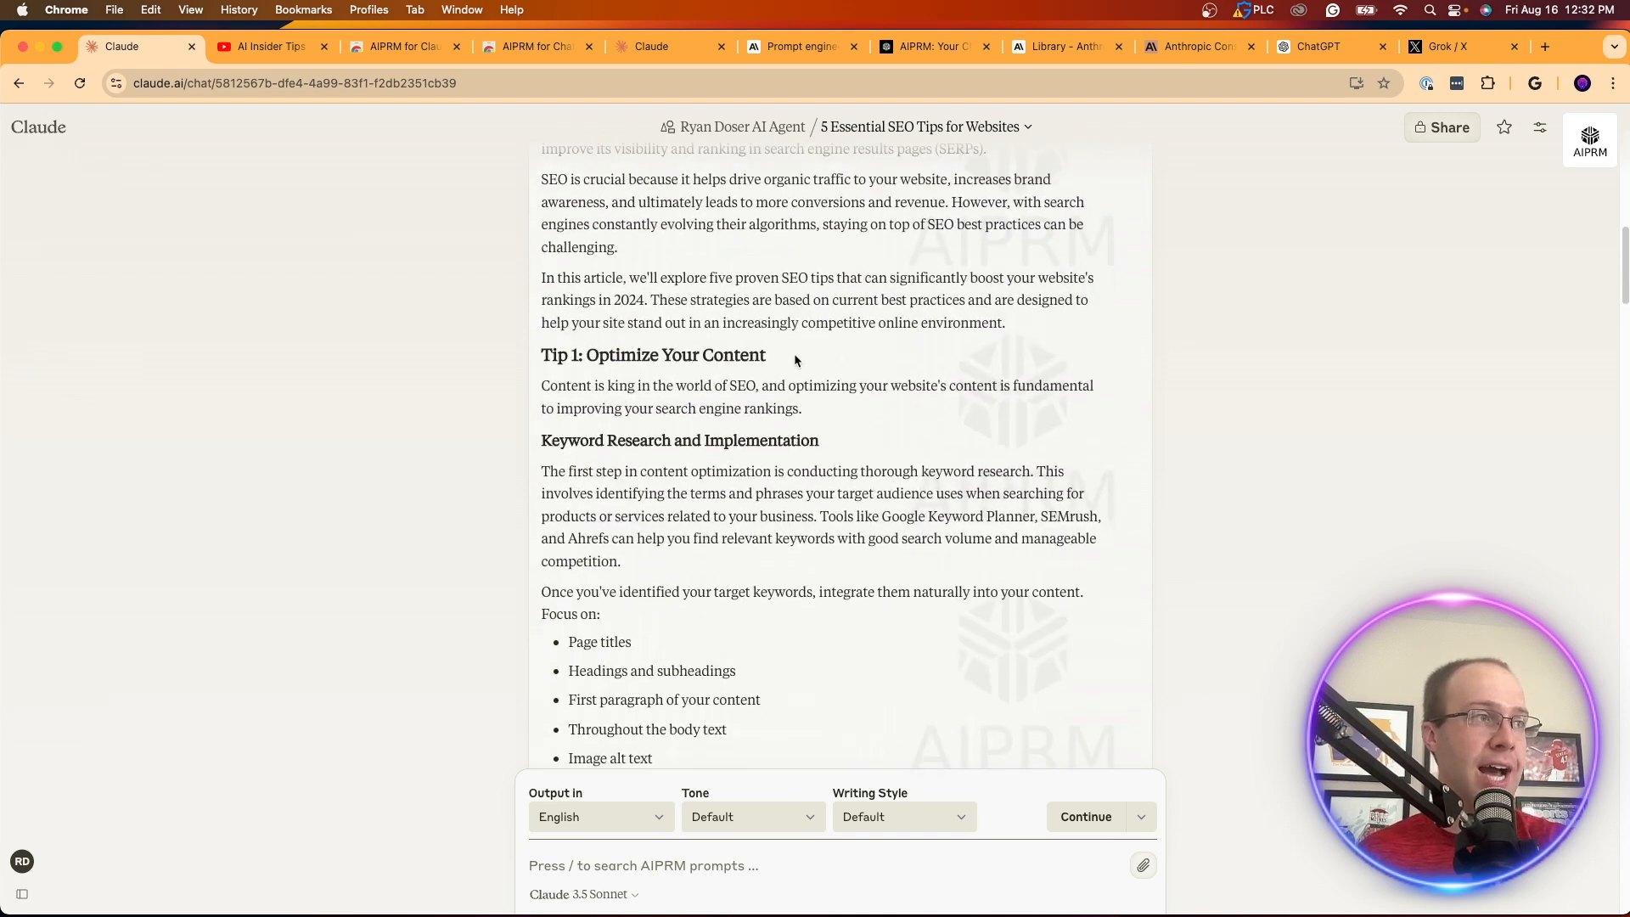
scroll(down, 3)
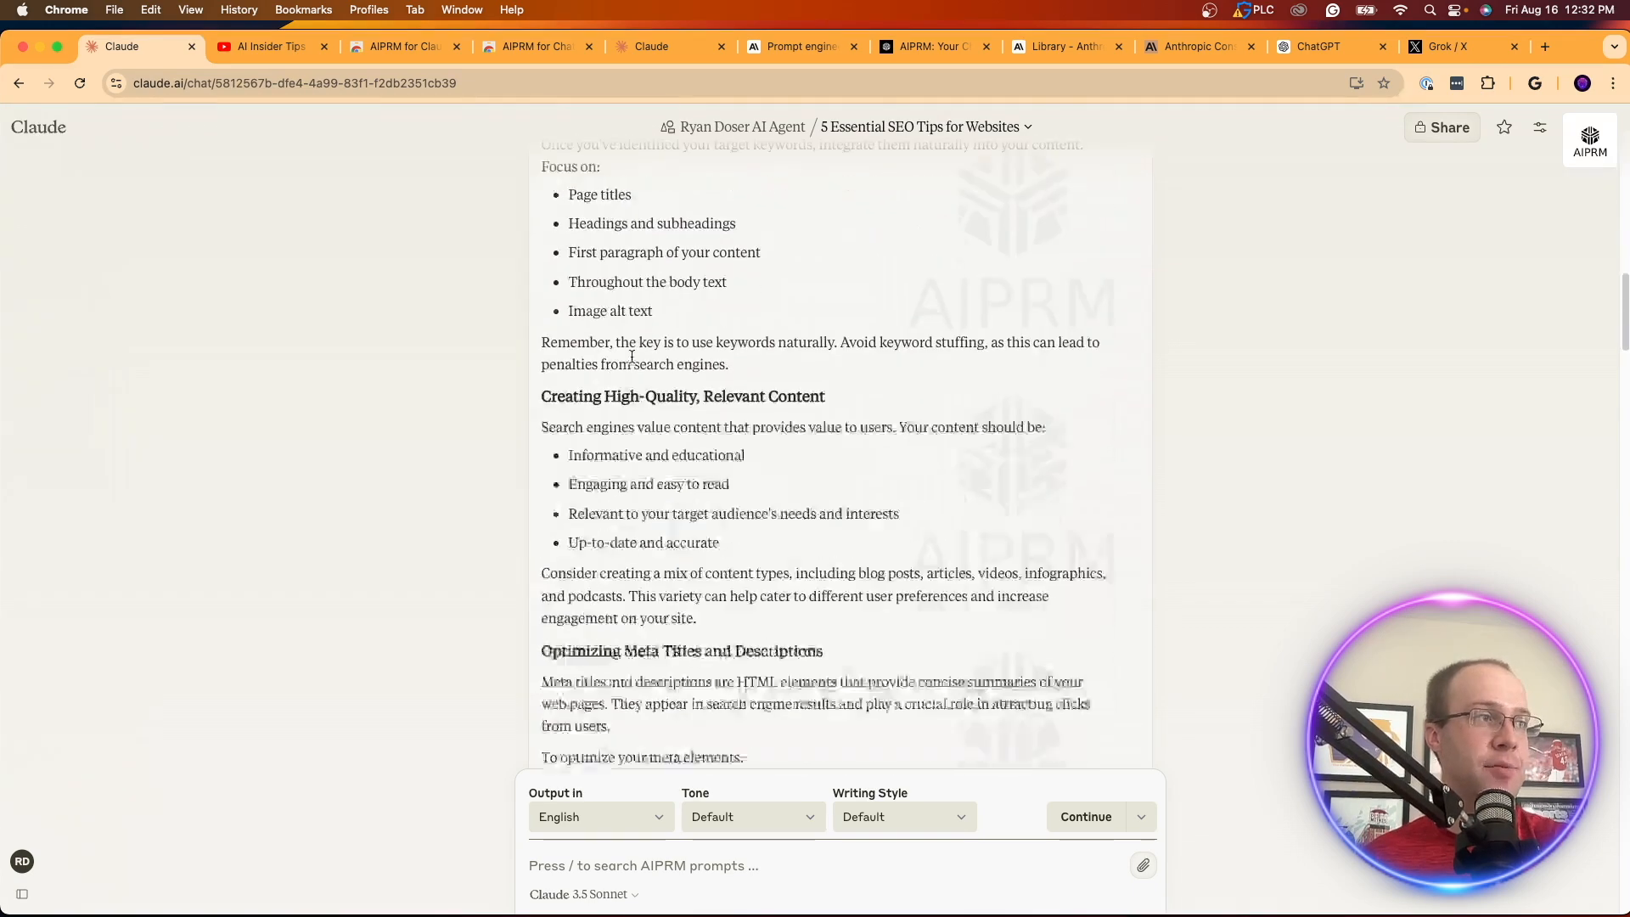
scroll(down, 3)
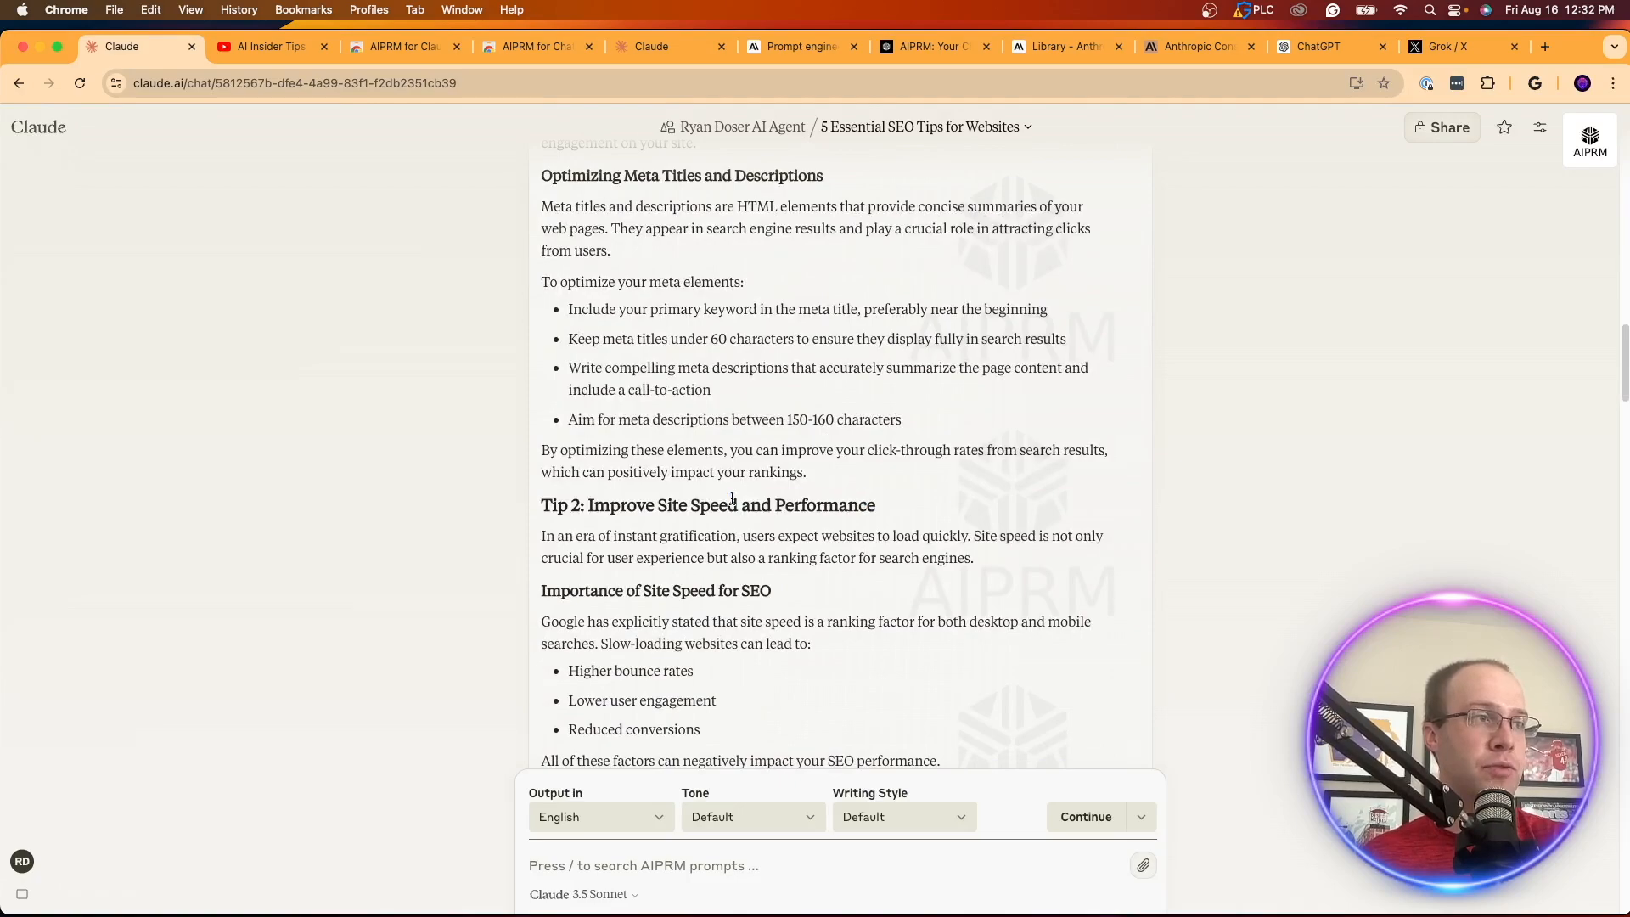
scroll(down, 3)
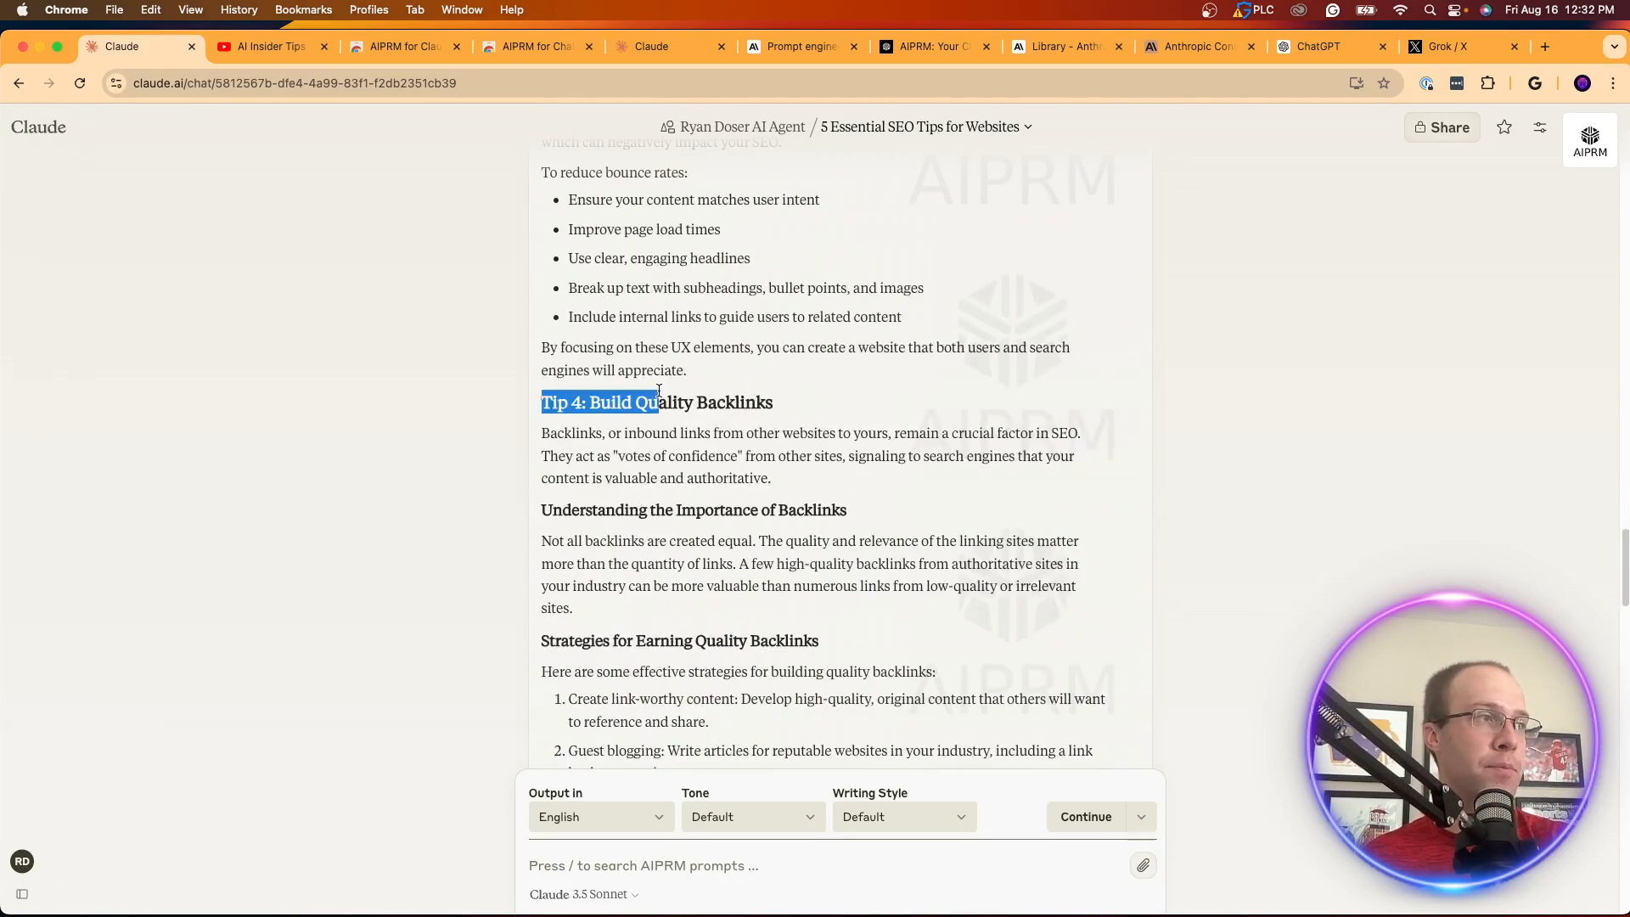
scroll(down, 3)
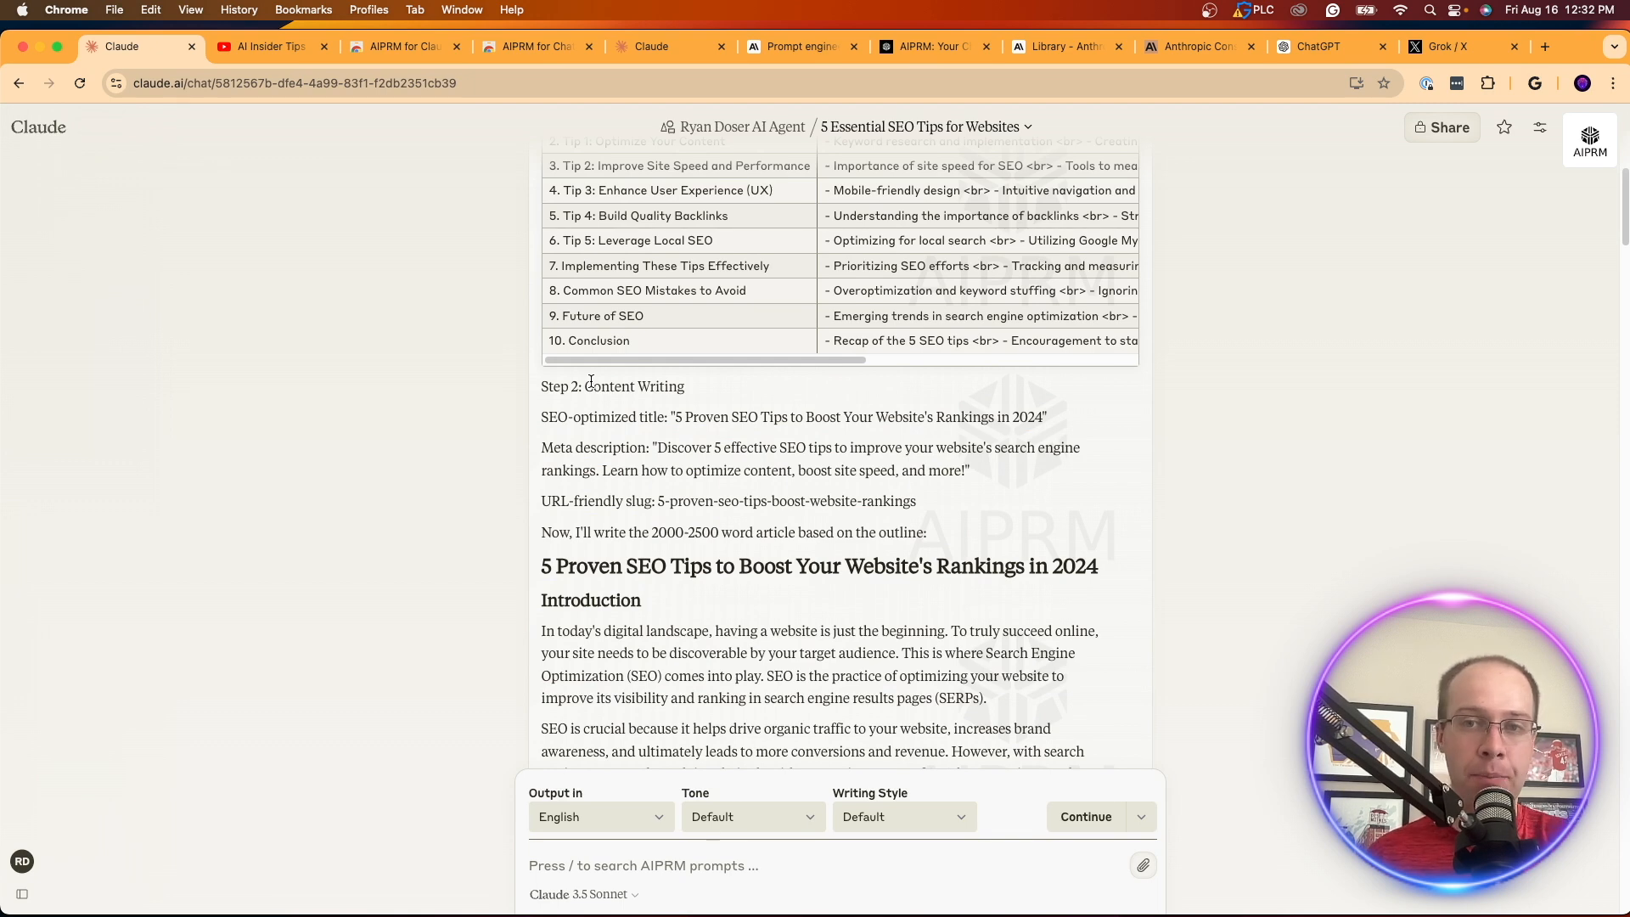
scroll(down, 3)
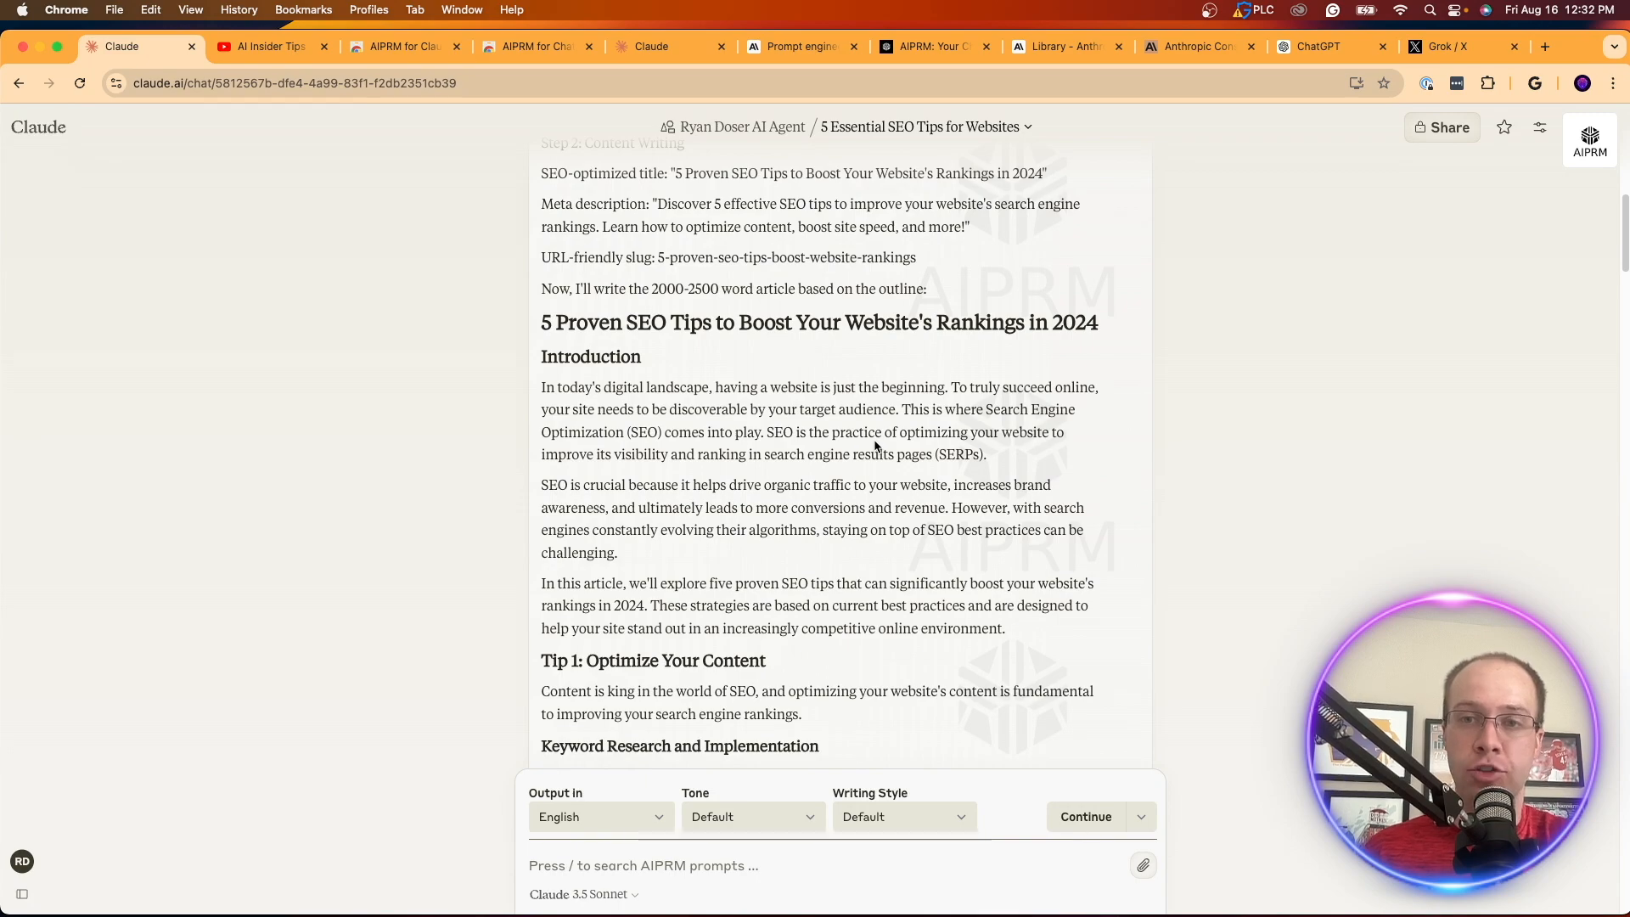
scroll(down, 3)
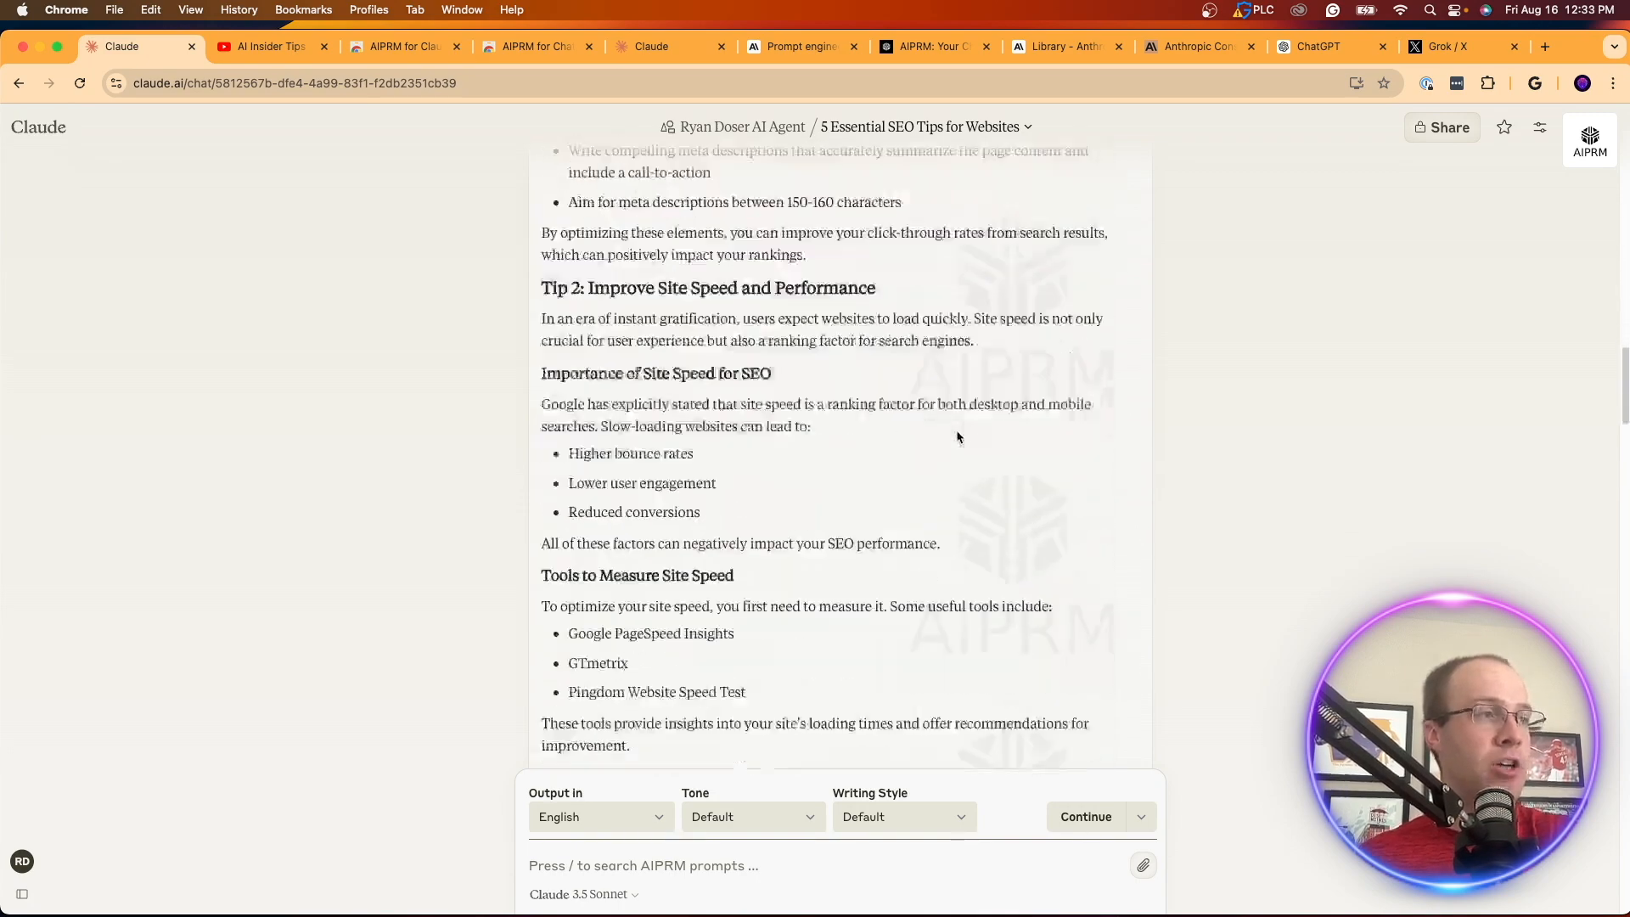
scroll(down, 3)
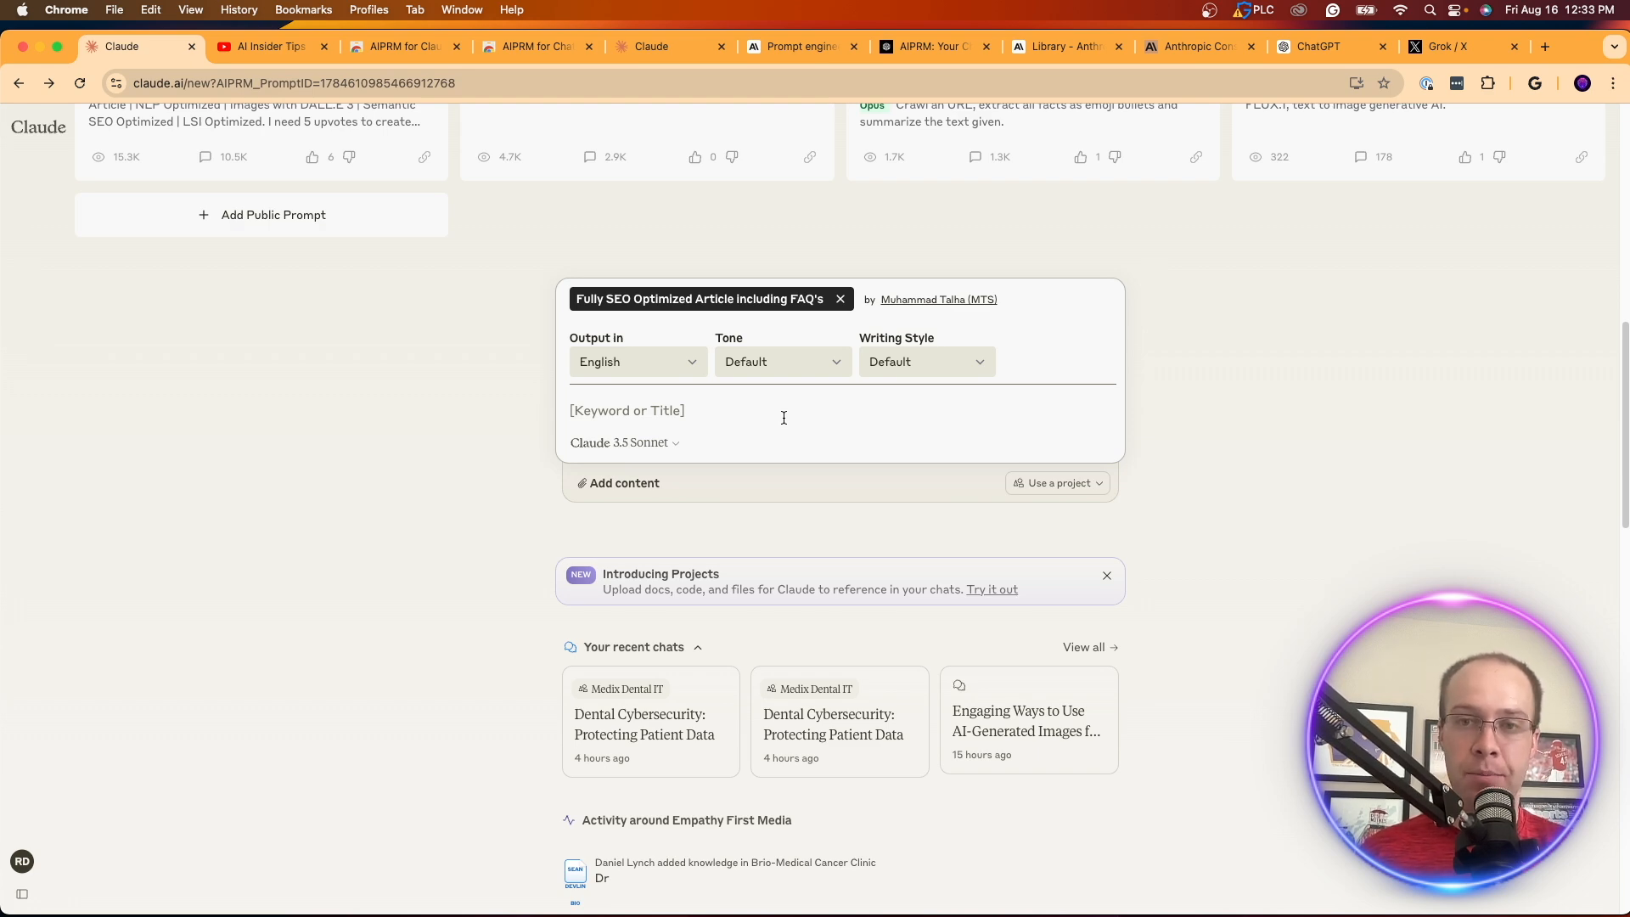
mouse_move(910, 412)
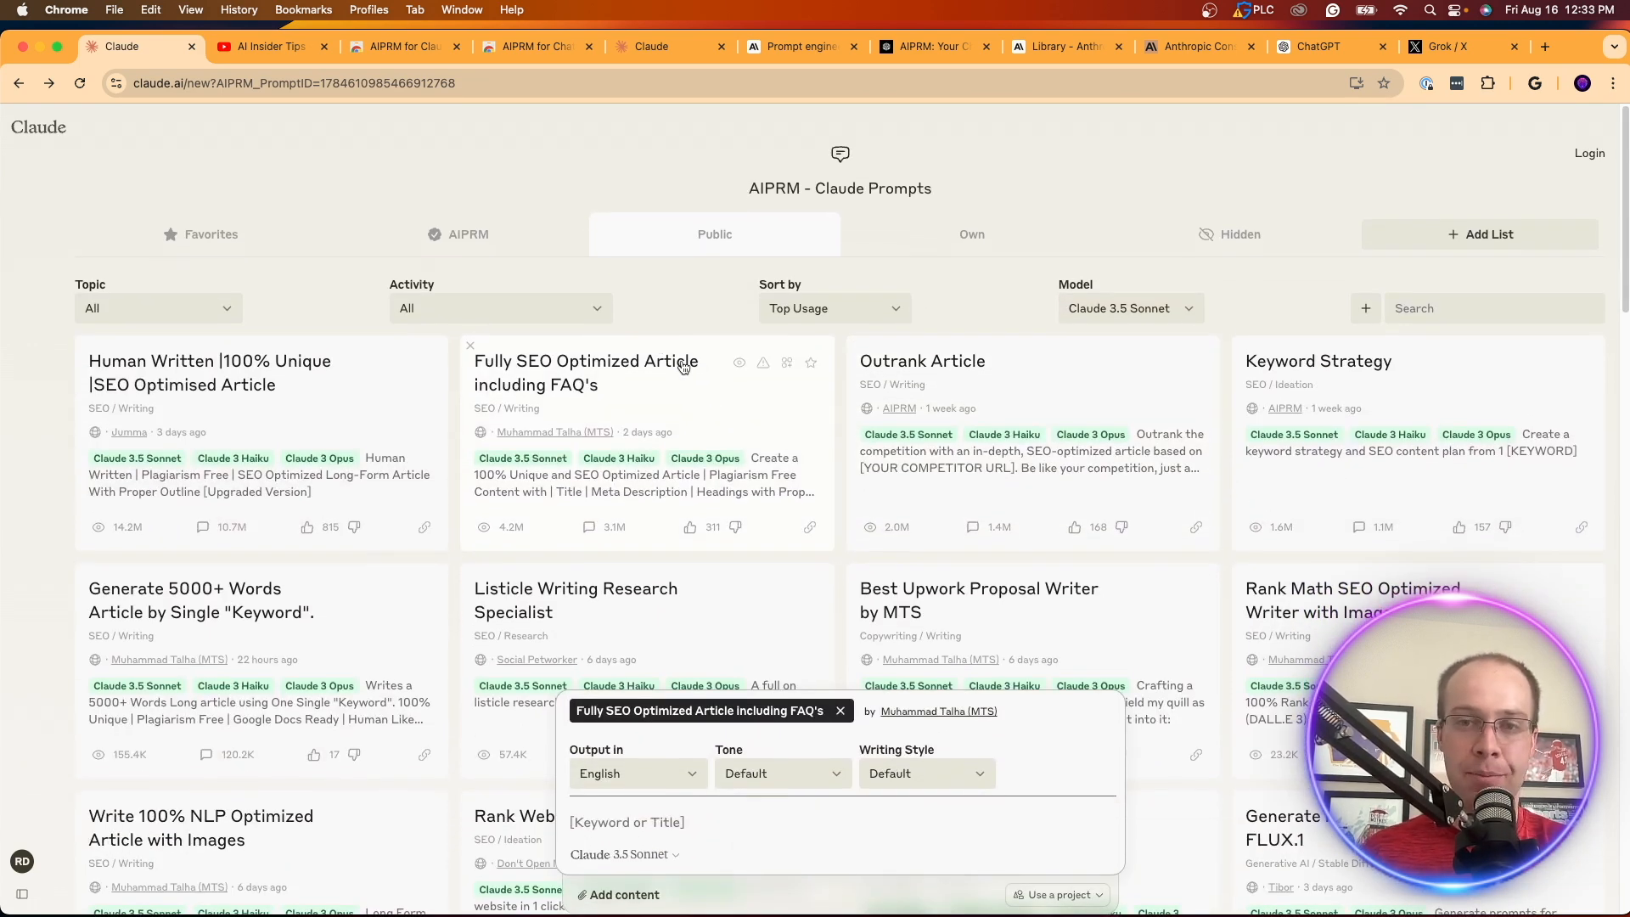
mouse_move(689, 415)
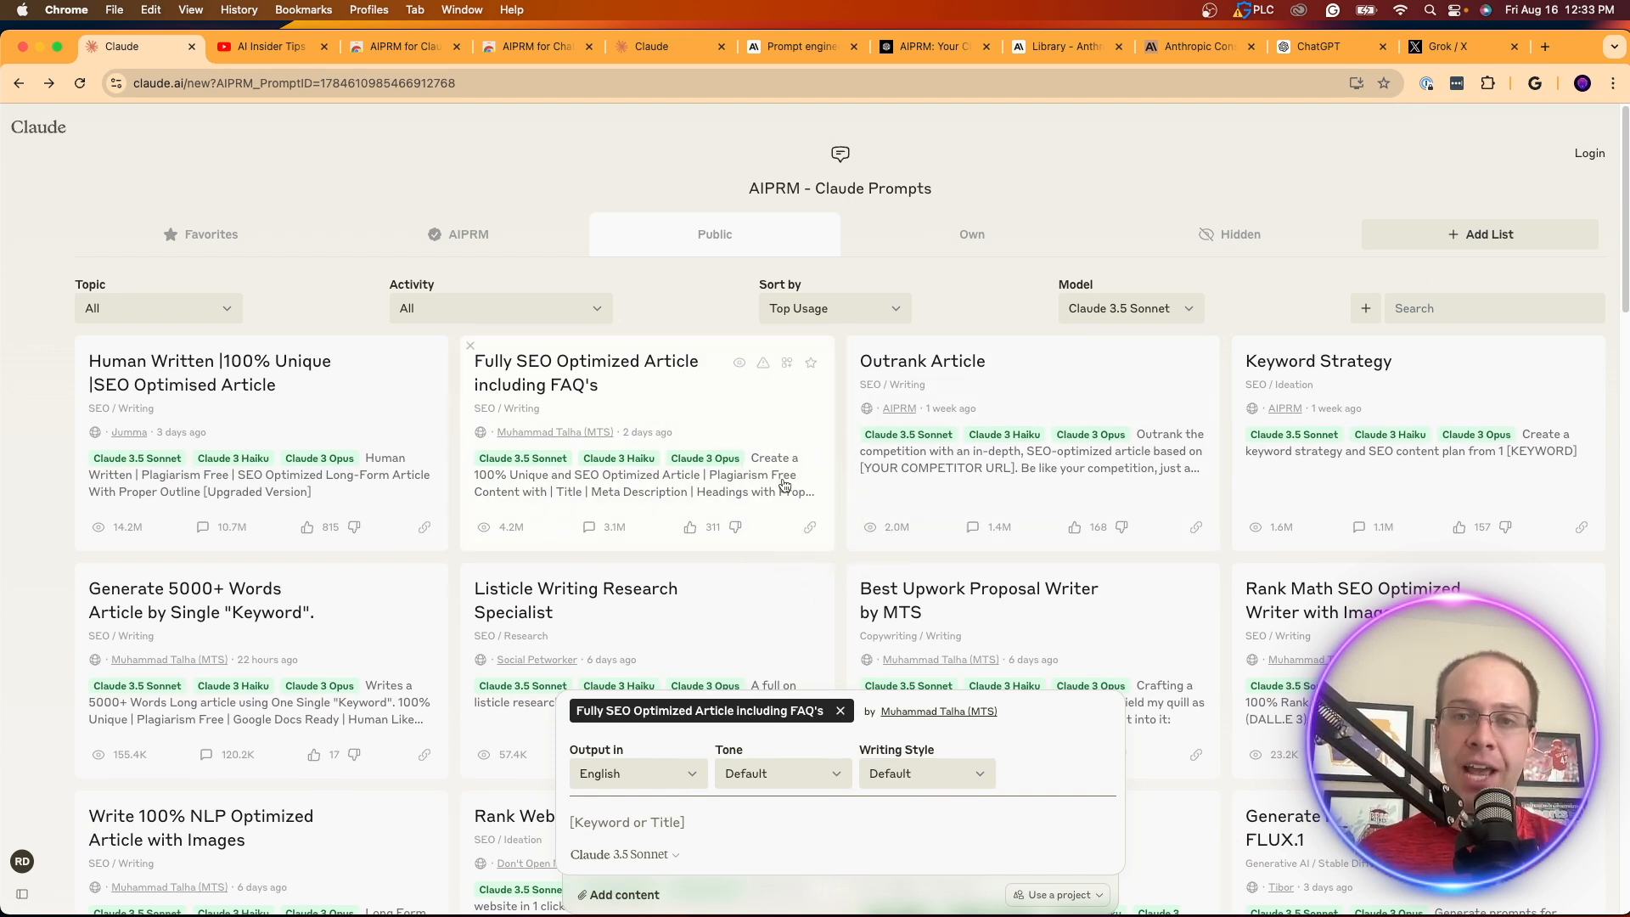
Step: Return to the AIPRM public prompts list with the SEO article template card
click(729, 824)
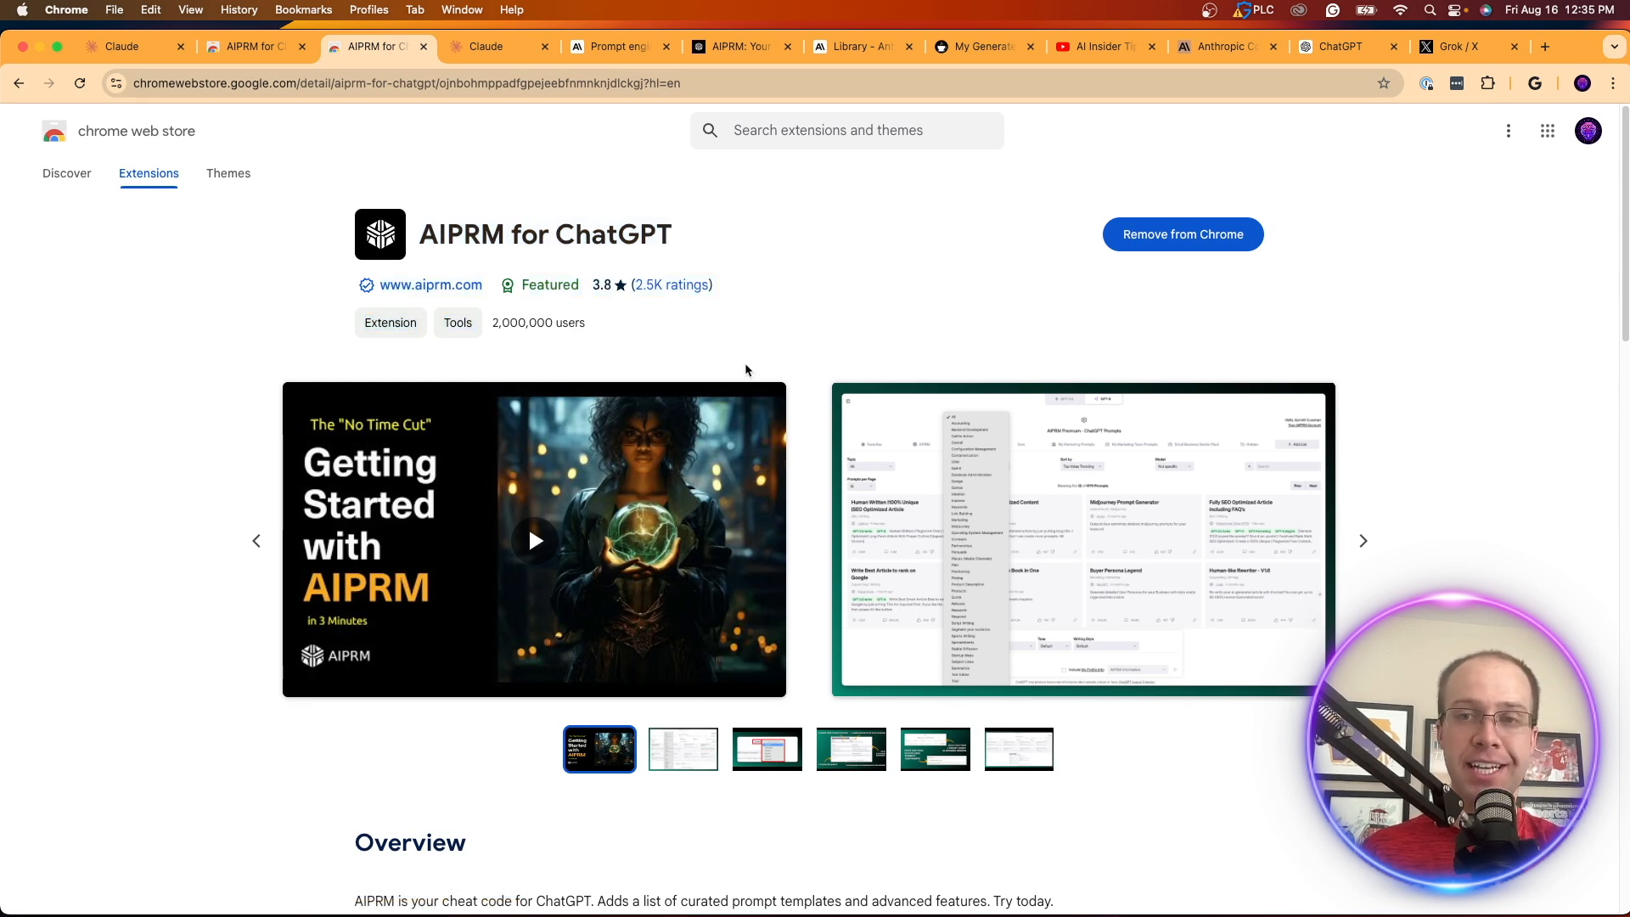
mouse_move(642, 331)
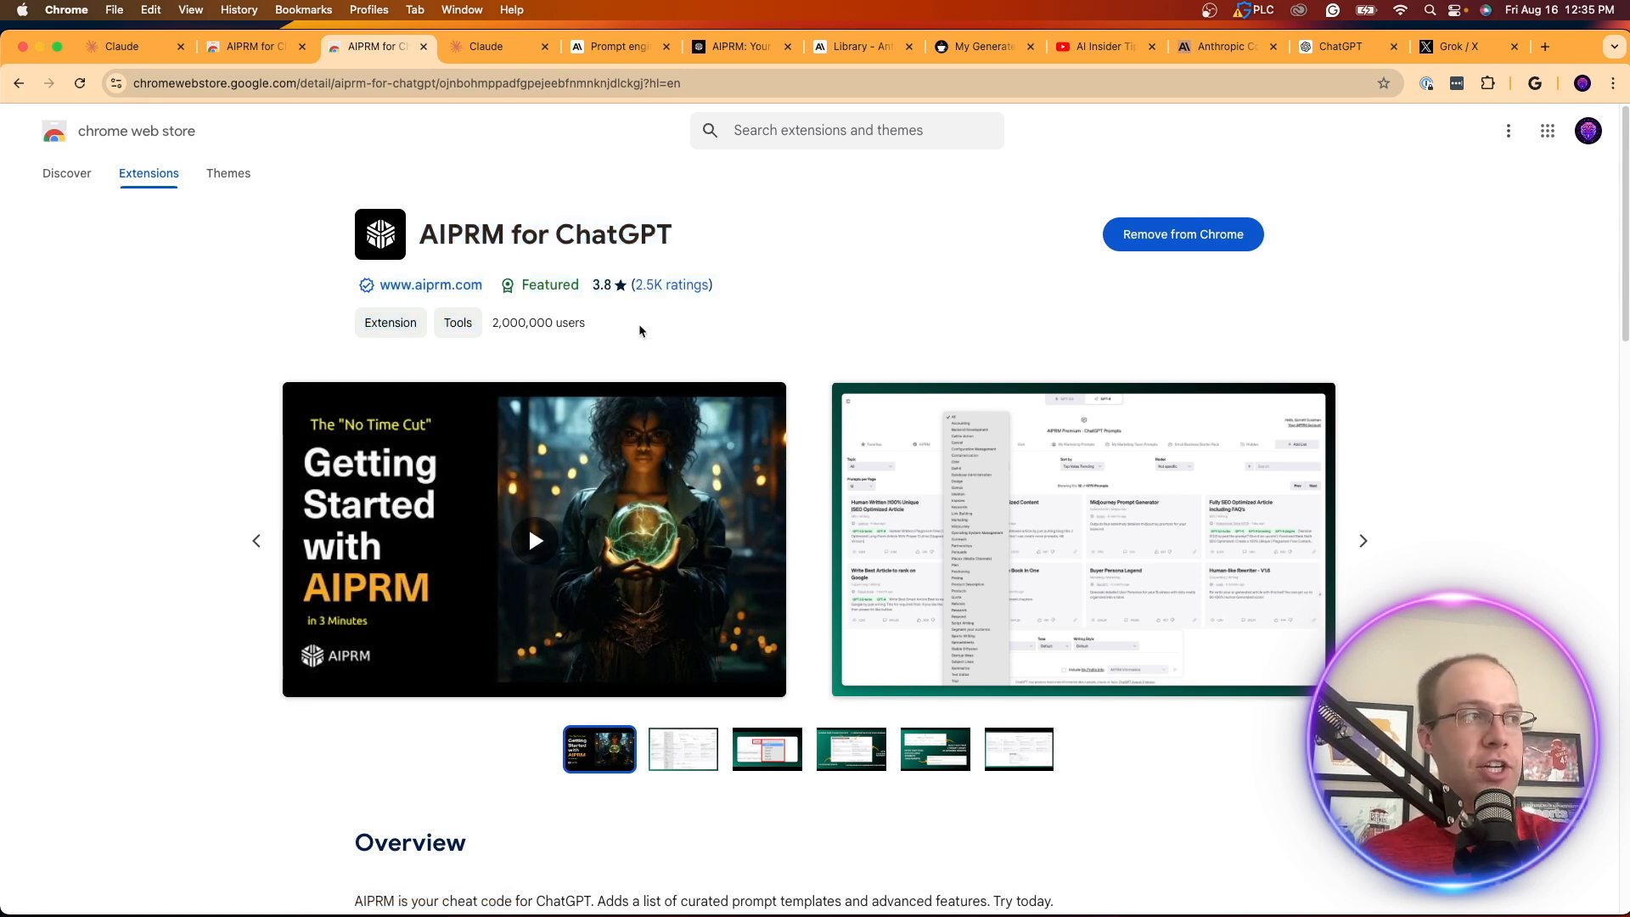
mouse_move(676, 347)
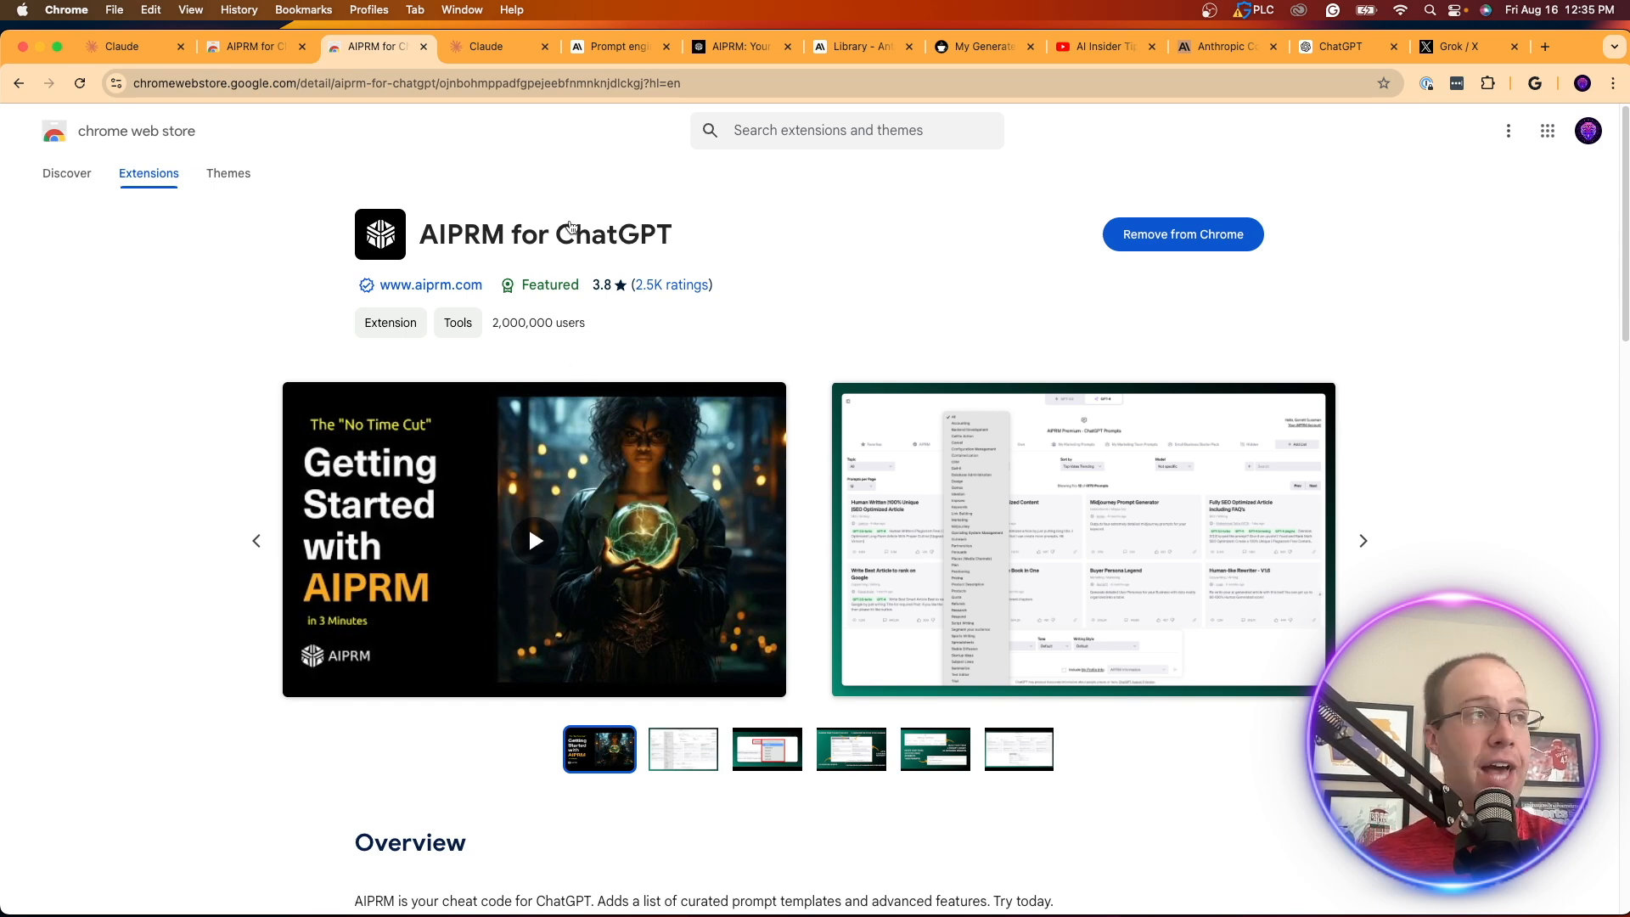
Step: Switch from the AIPRM for ChatGPT listing to the AI Insider Tips YouTube channel tab
click(1097, 46)
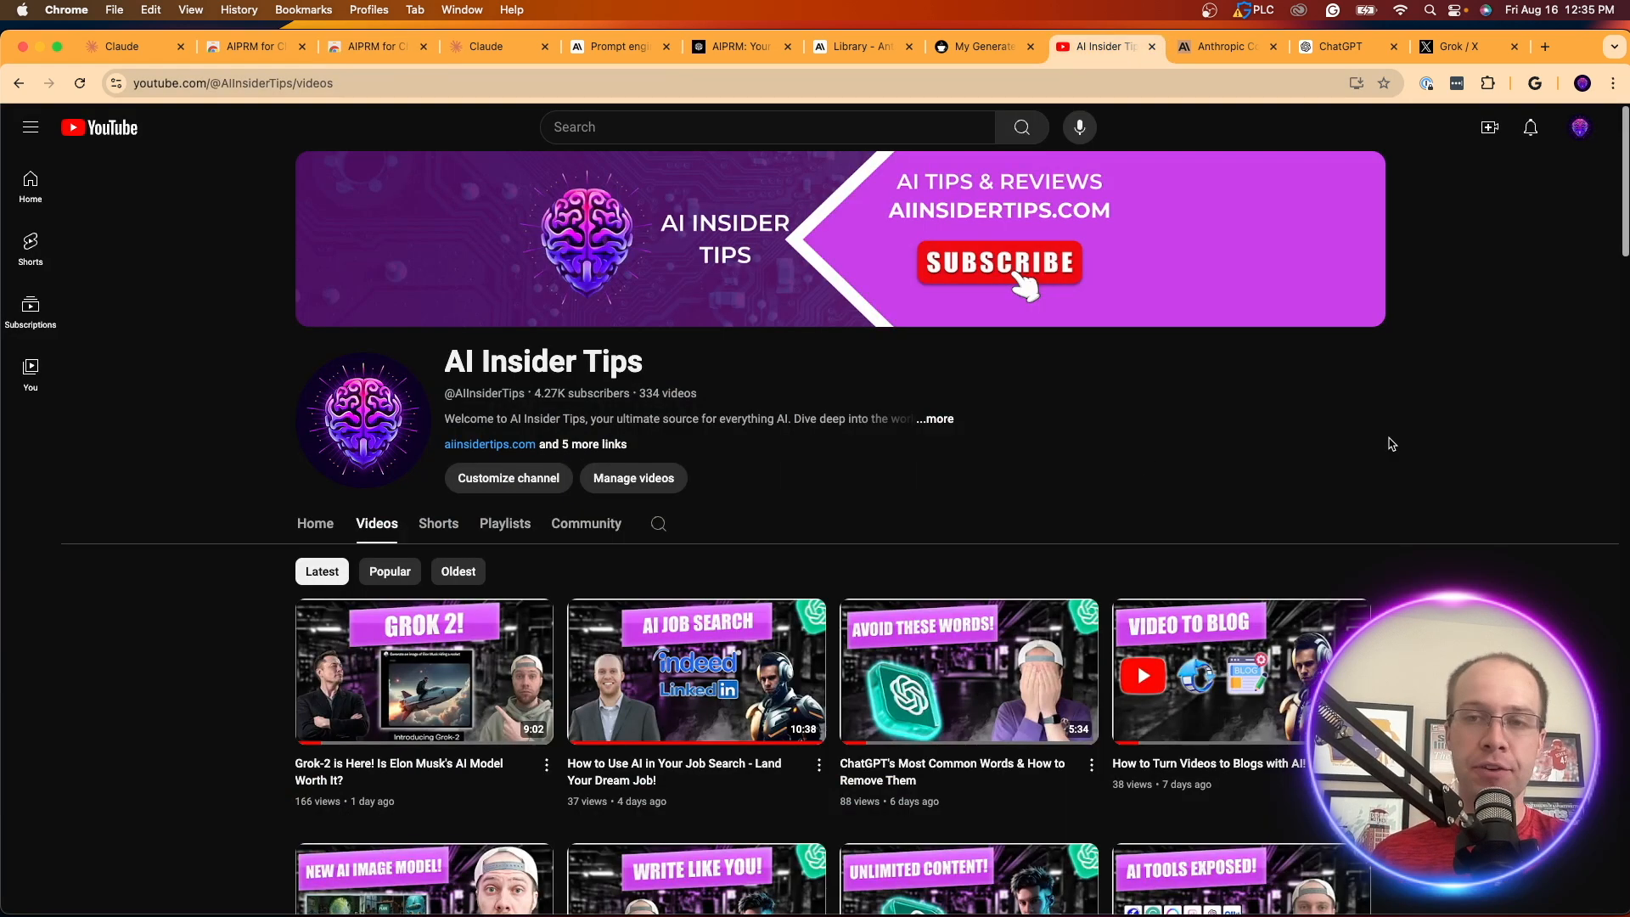
scroll(down, 3)
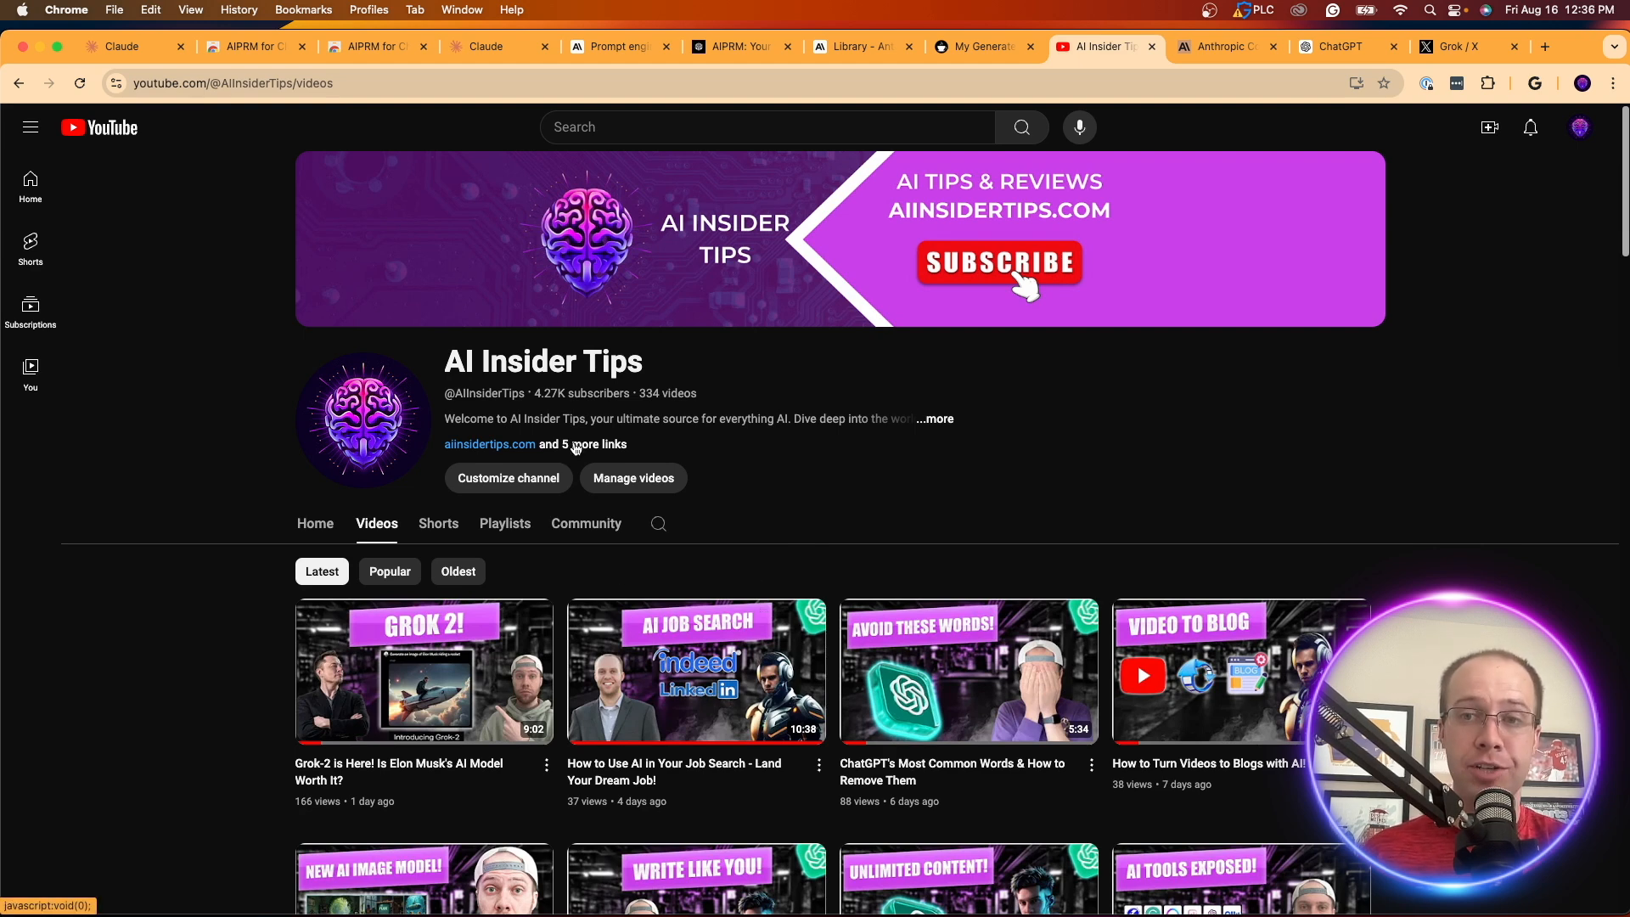
scroll(down, 3)
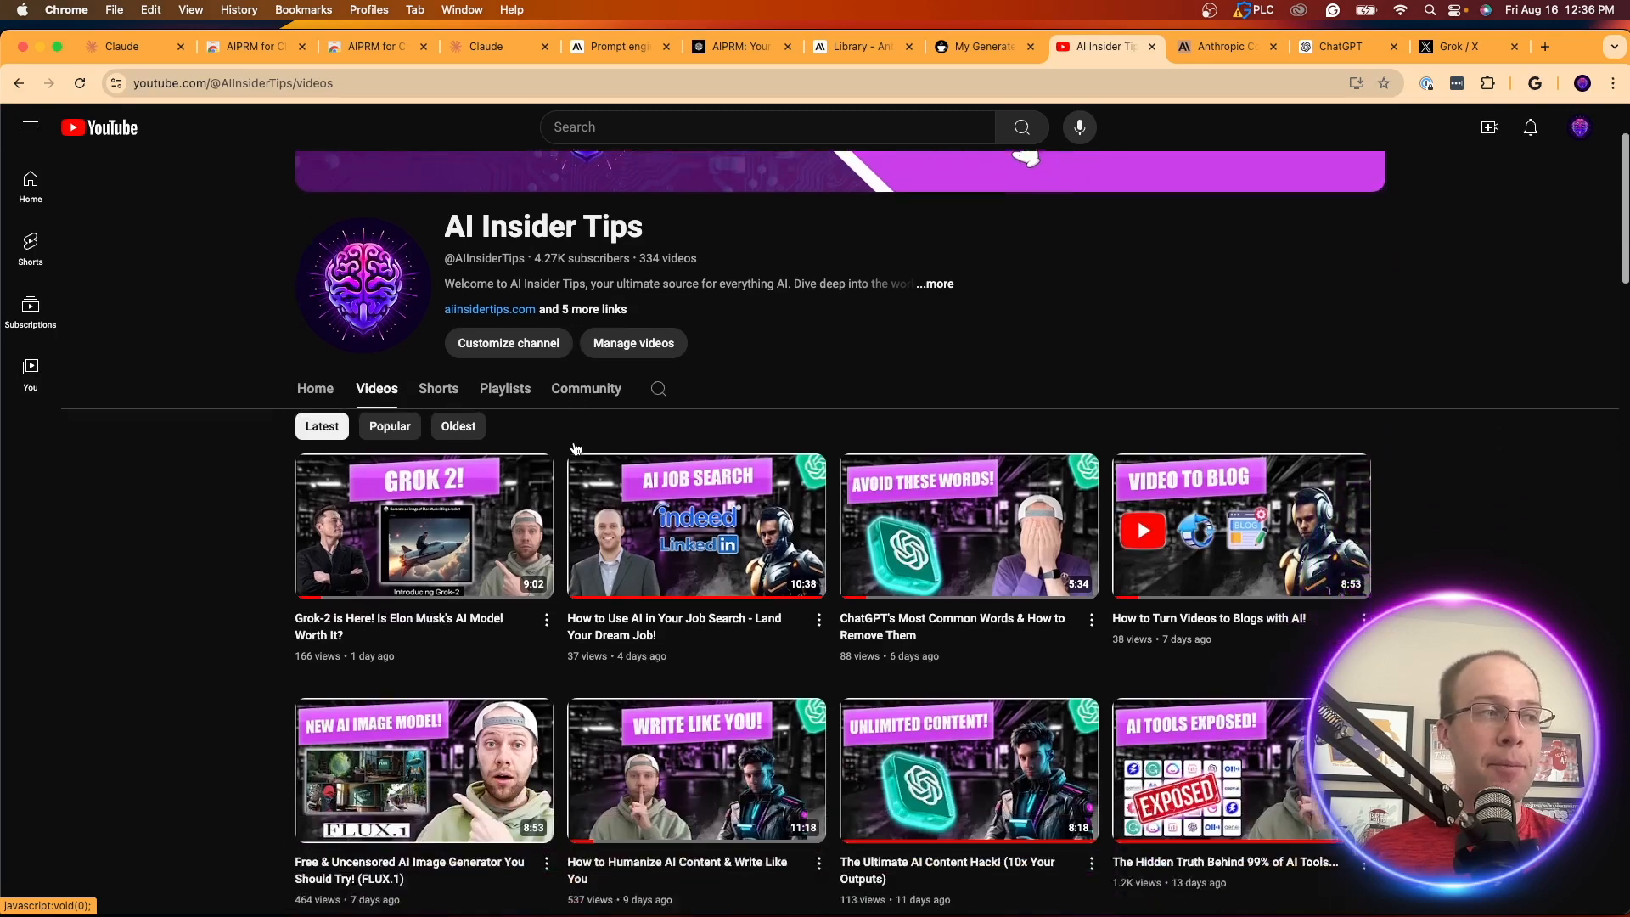
scroll(down, 3)
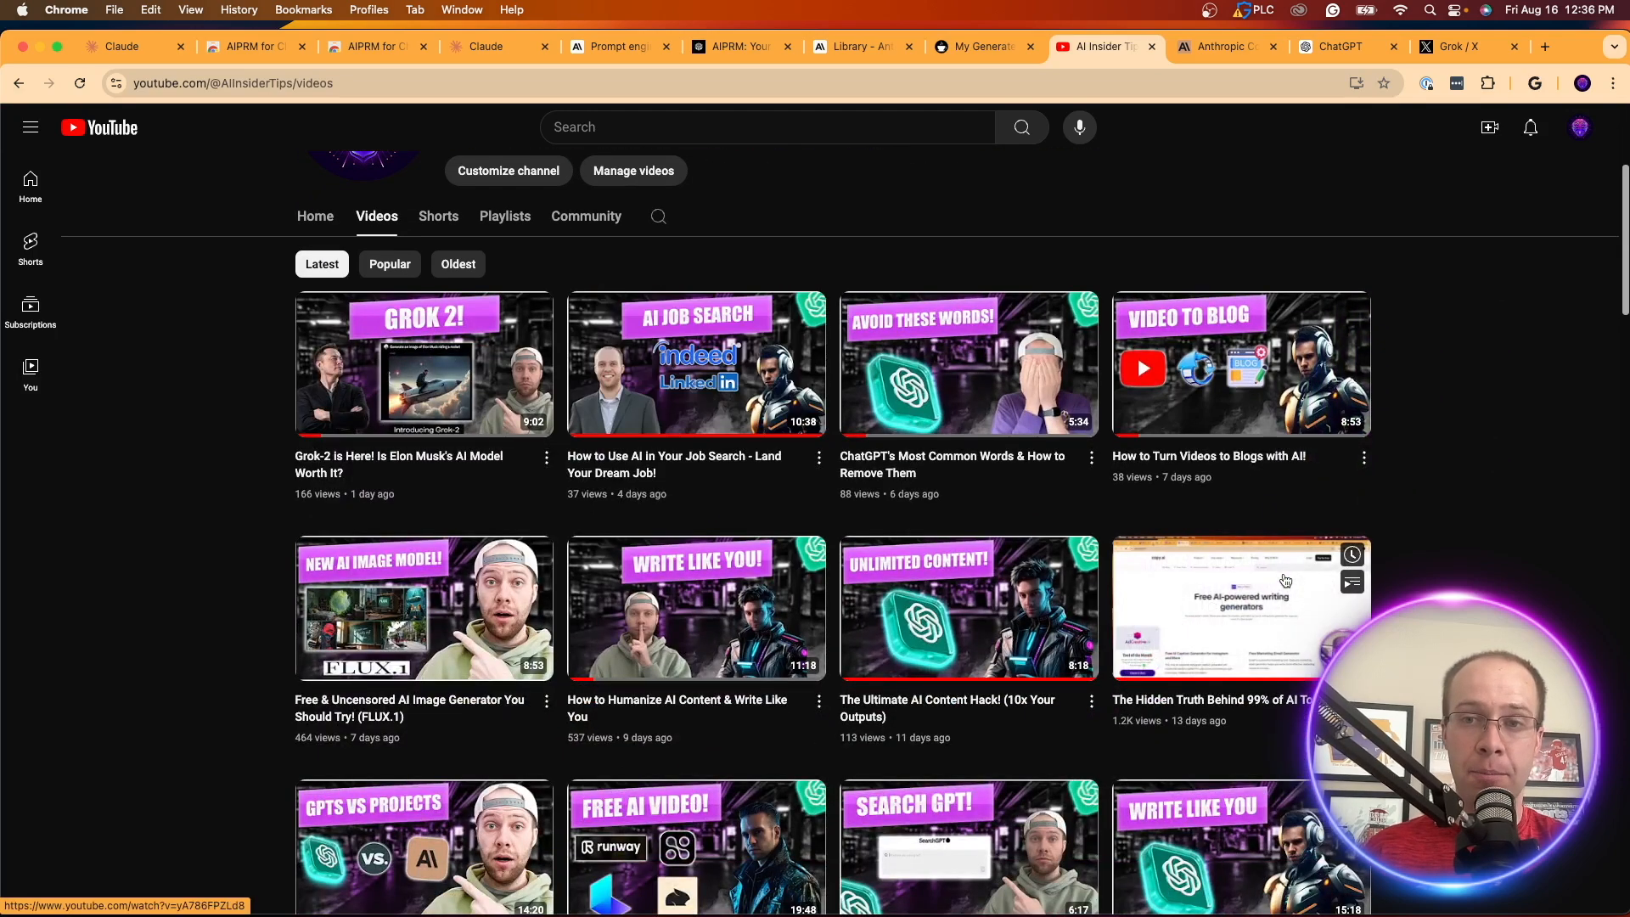